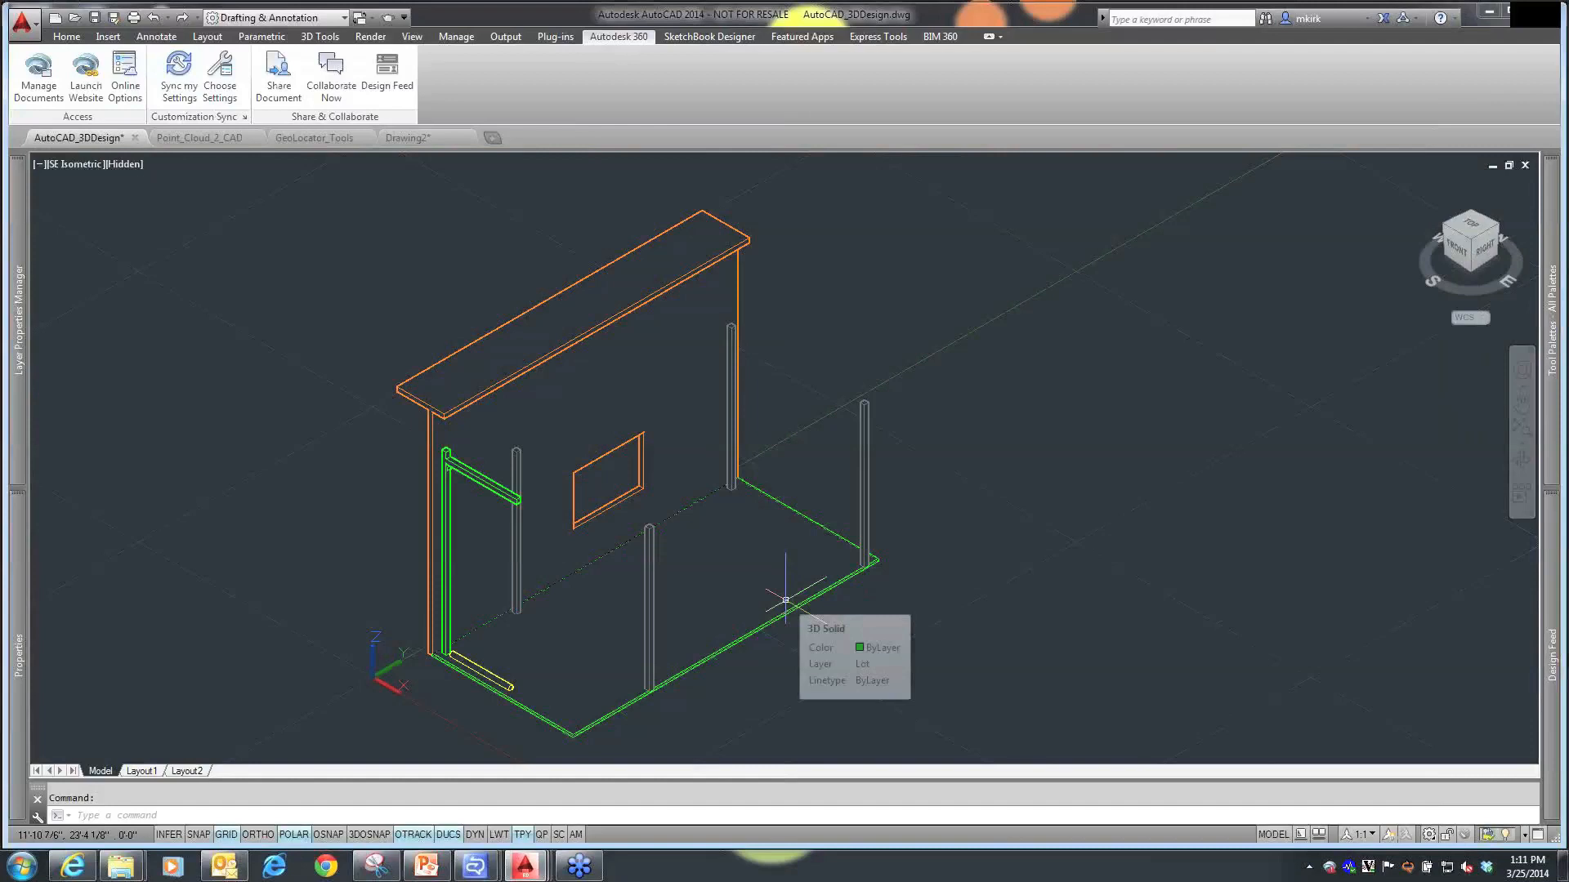
mouse_move(627, 608)
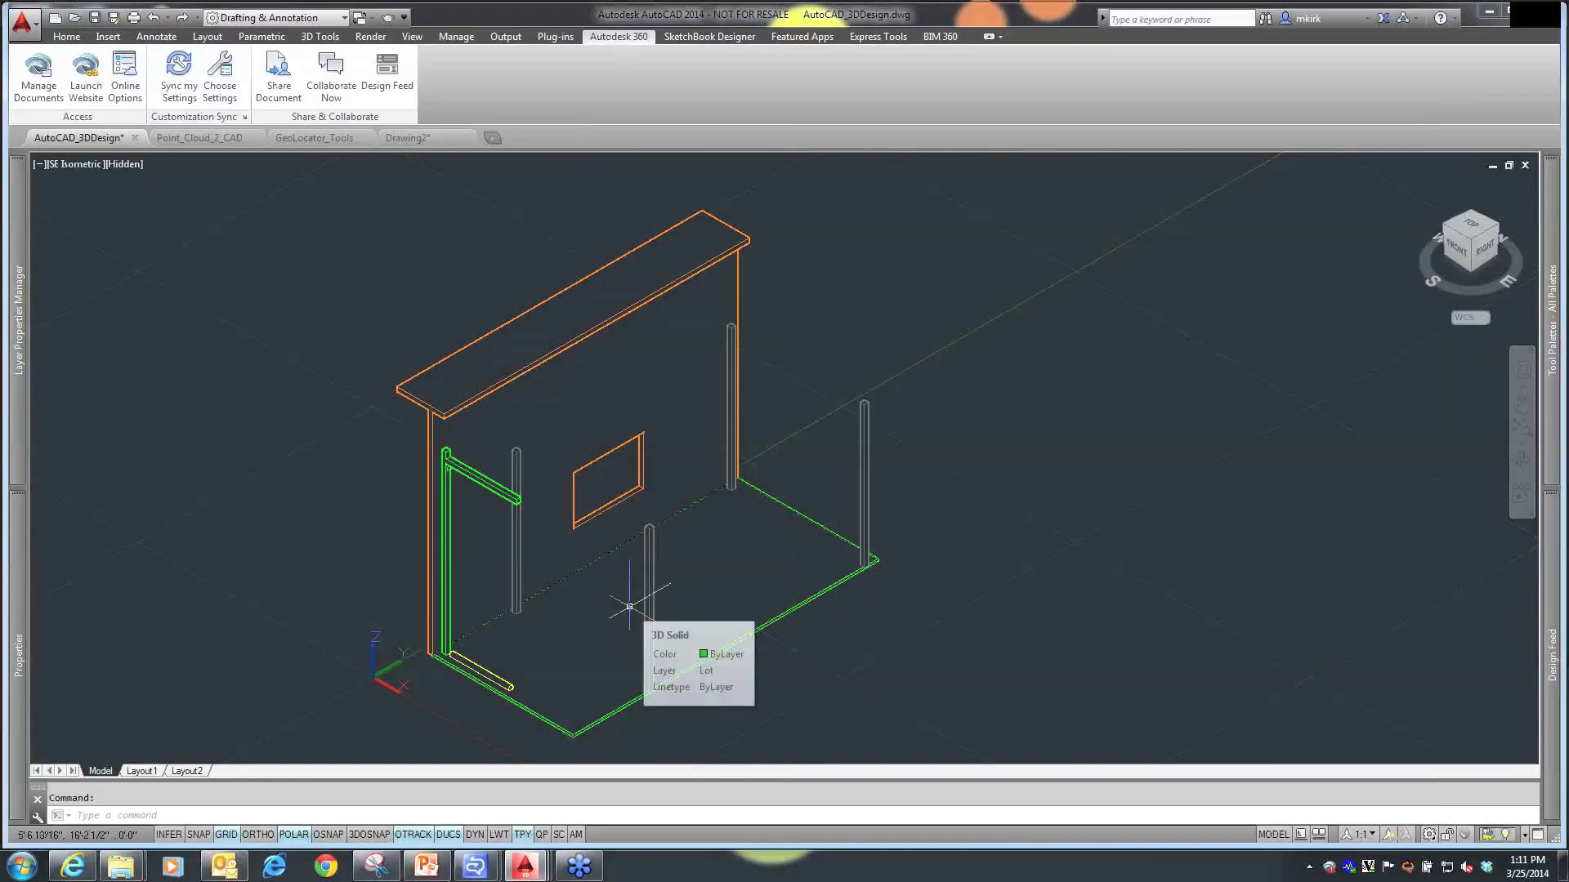
mouse_move(831, 537)
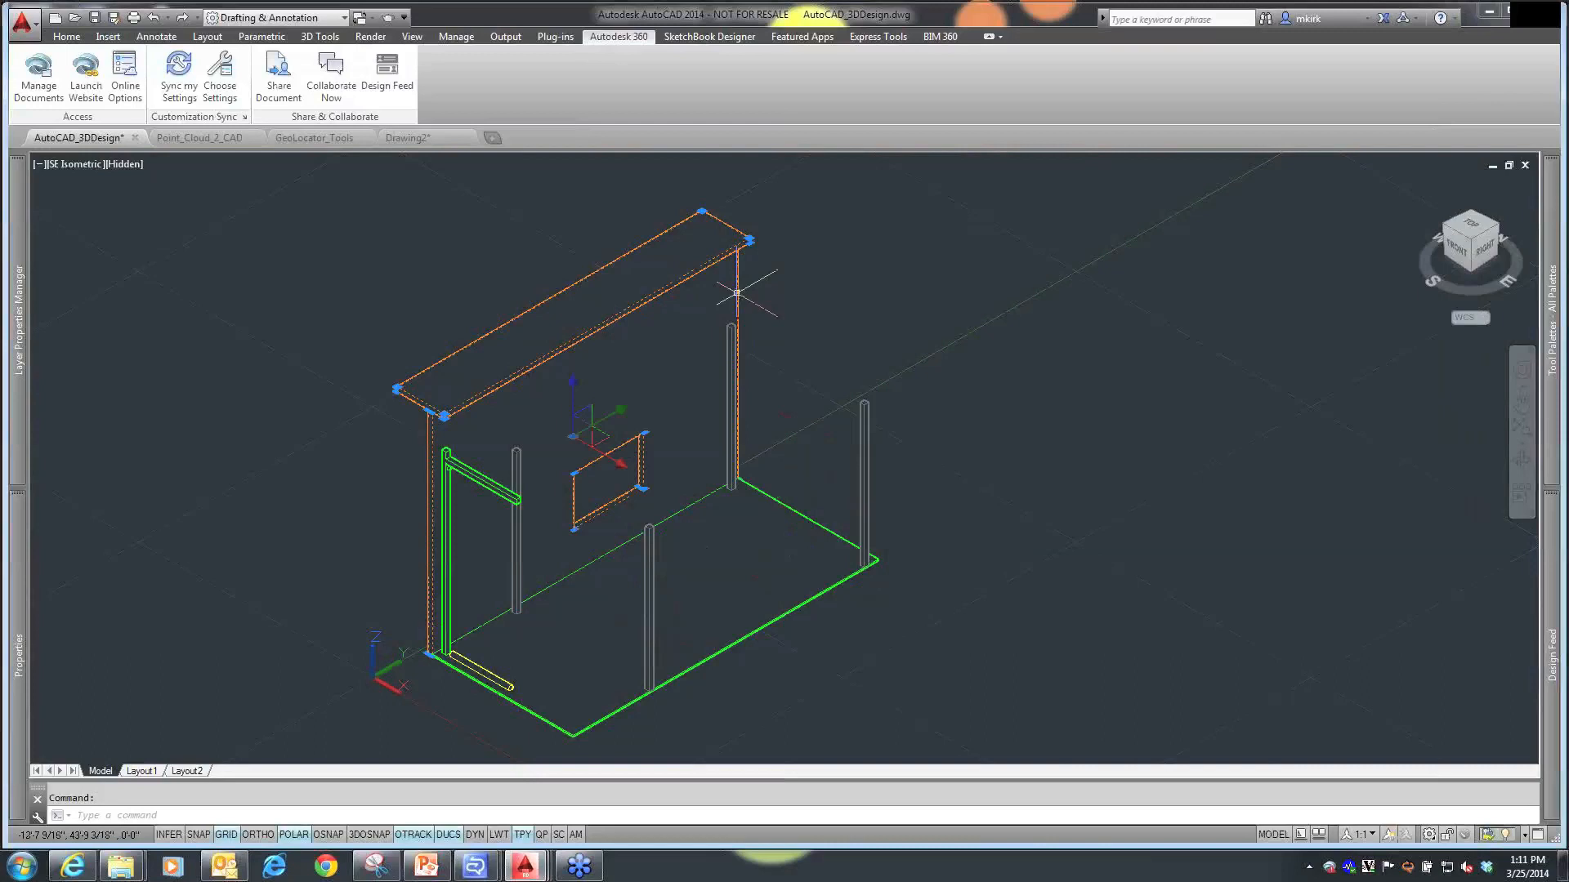
mouse_move(30, 590)
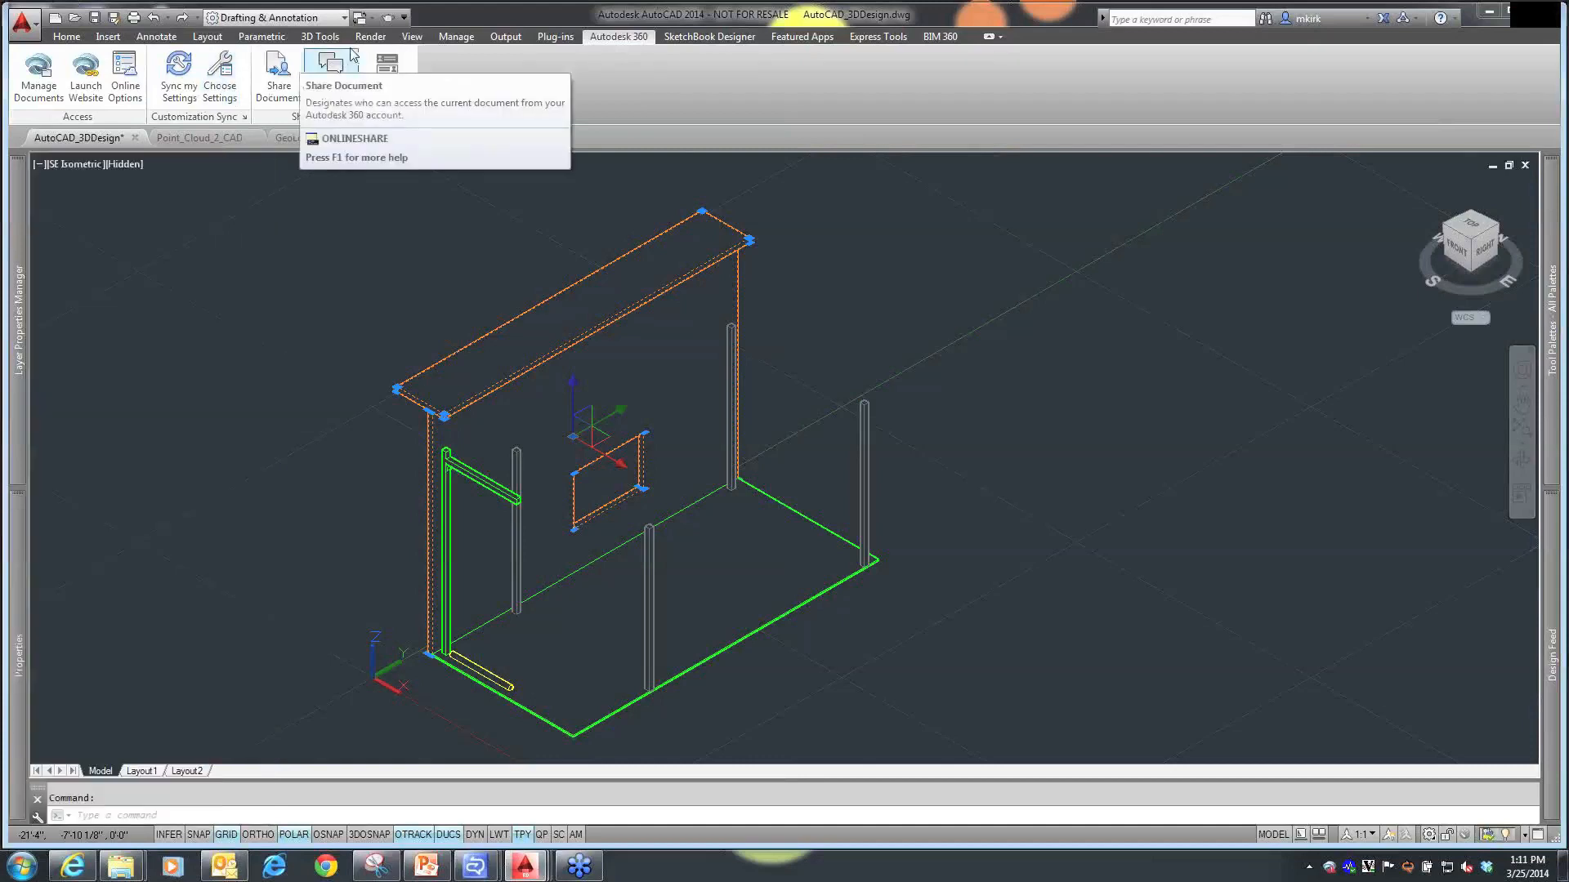
- Show the Materials Browser with the Autodesk library from the Render tools
click(371, 36)
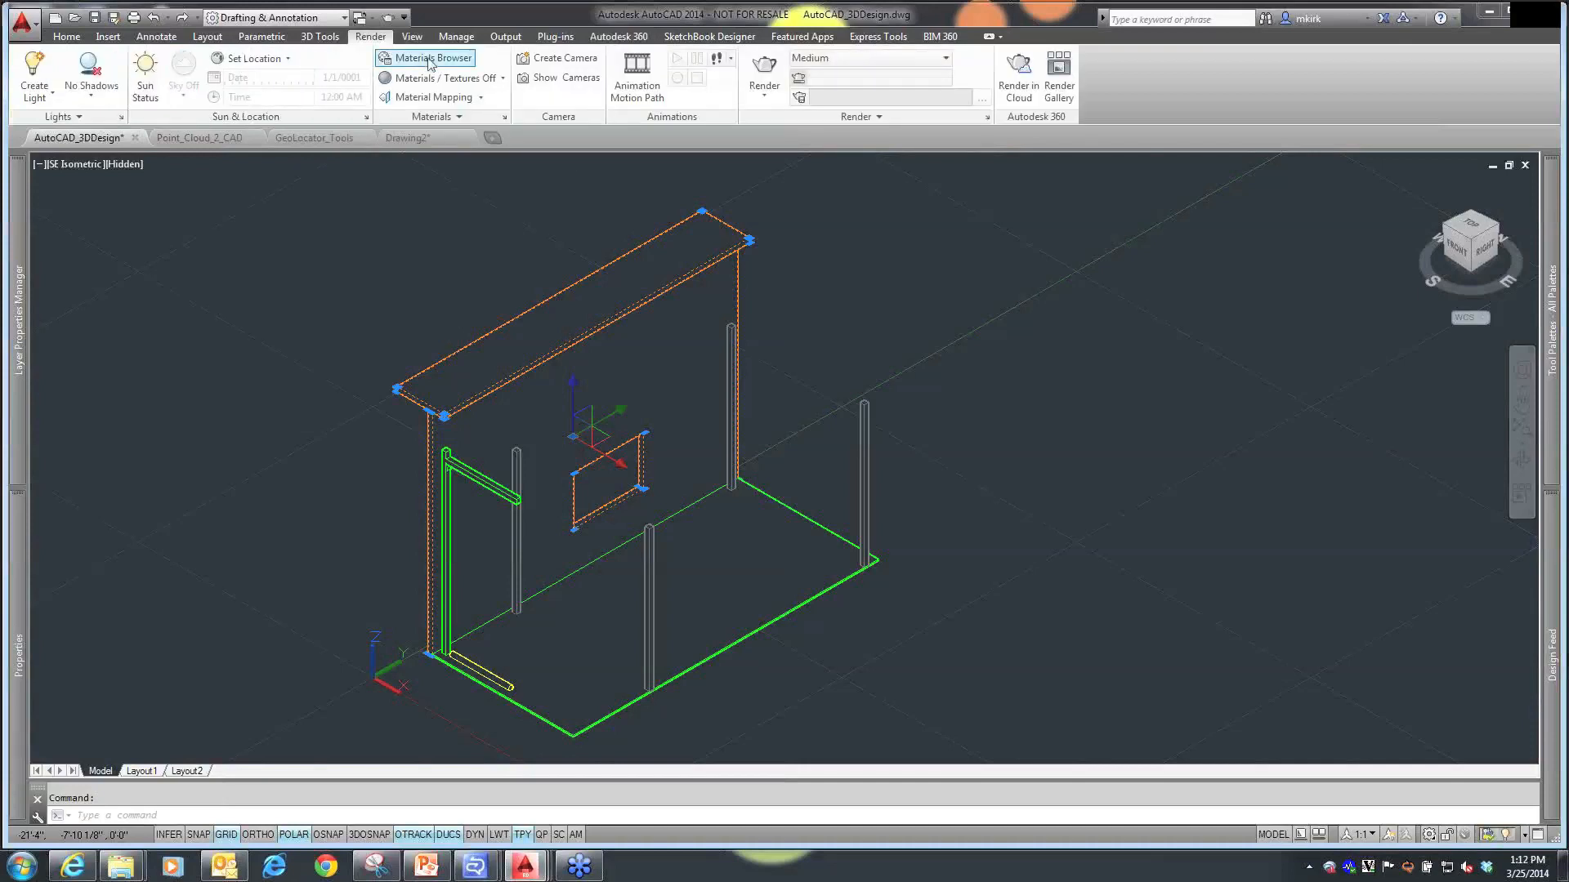
mouse_move(428, 57)
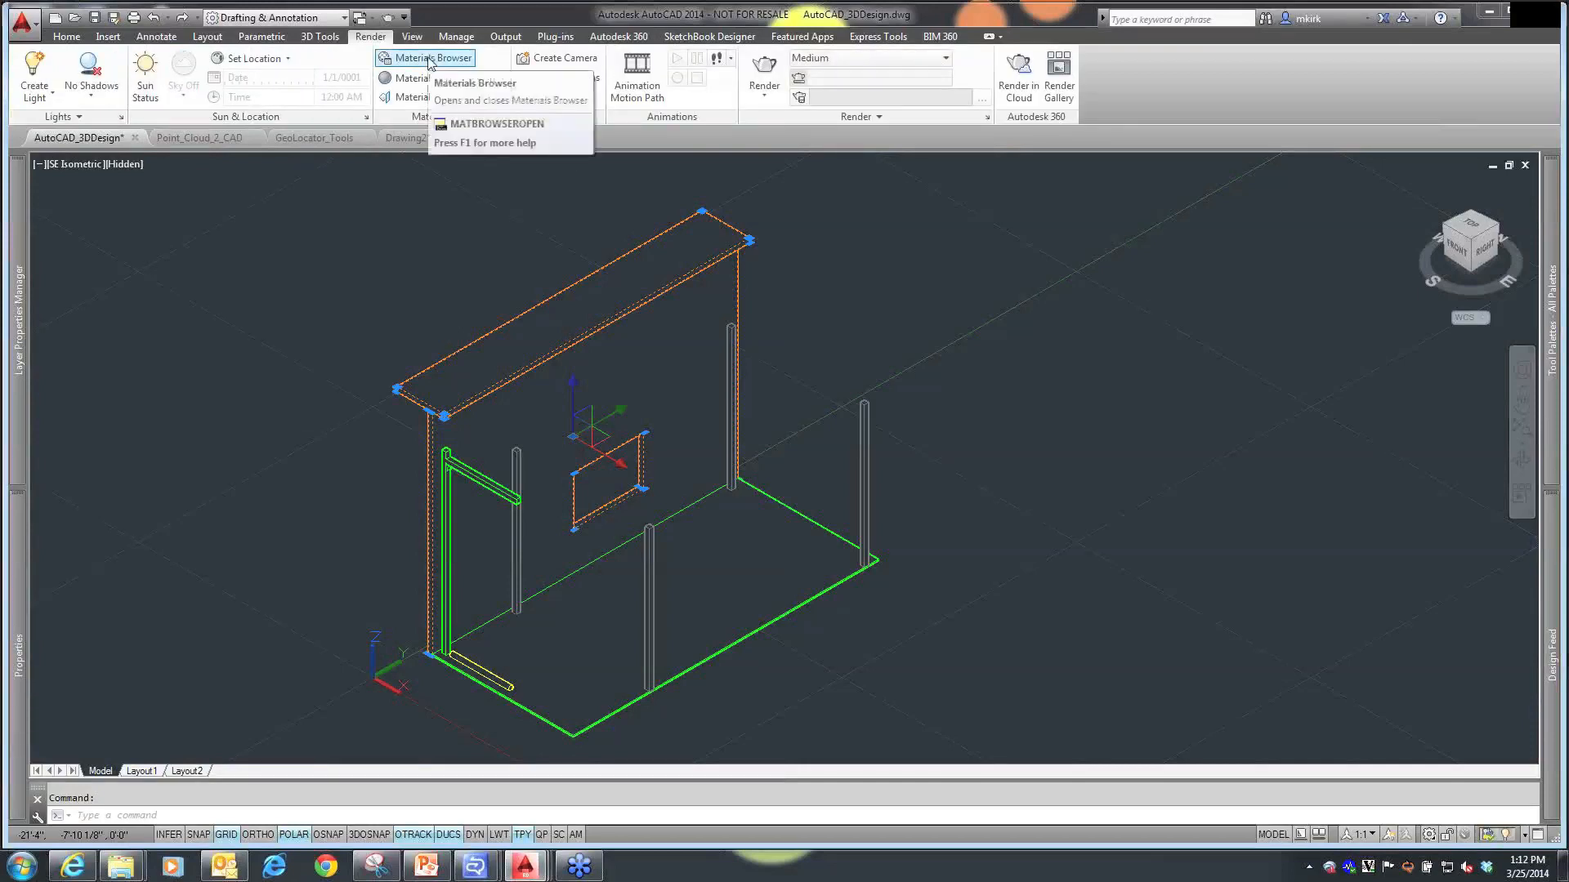
click(431, 58)
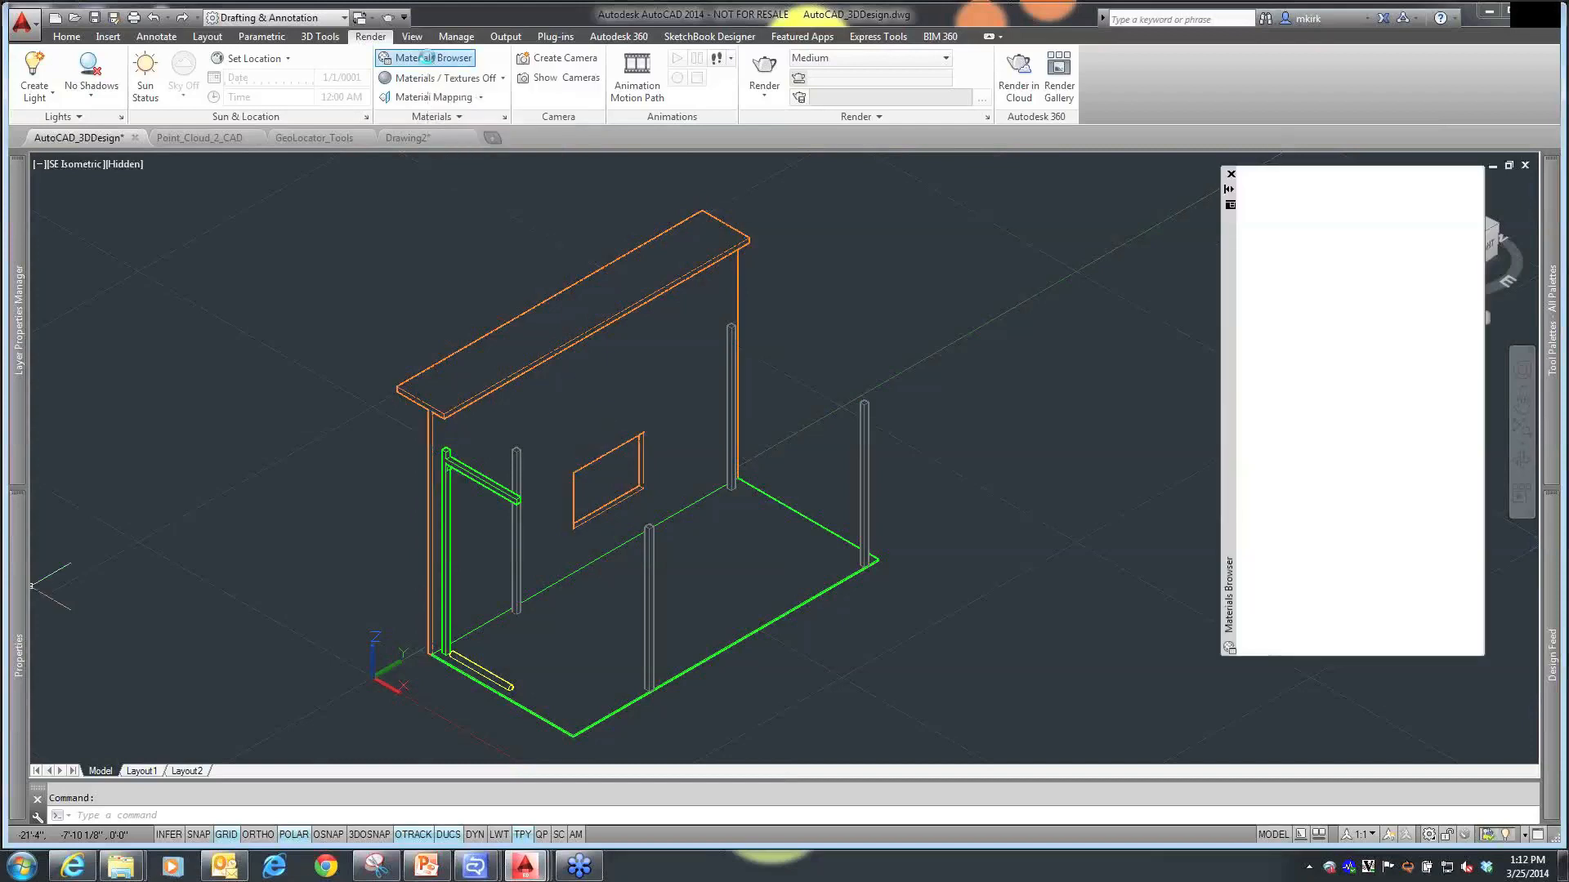
click(432, 57)
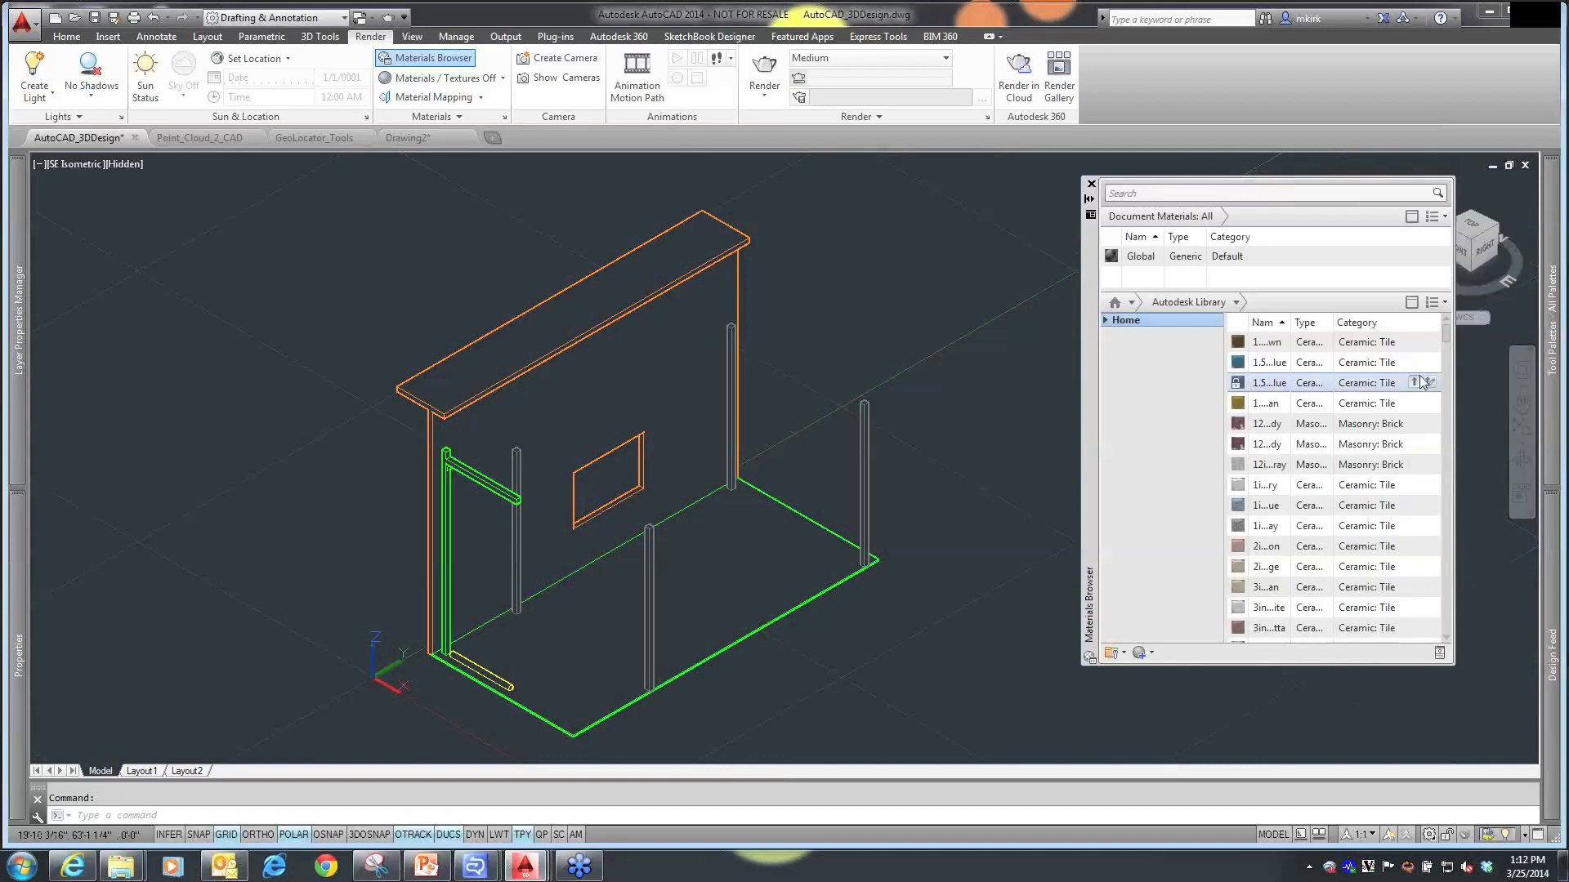
mouse_move(1420, 383)
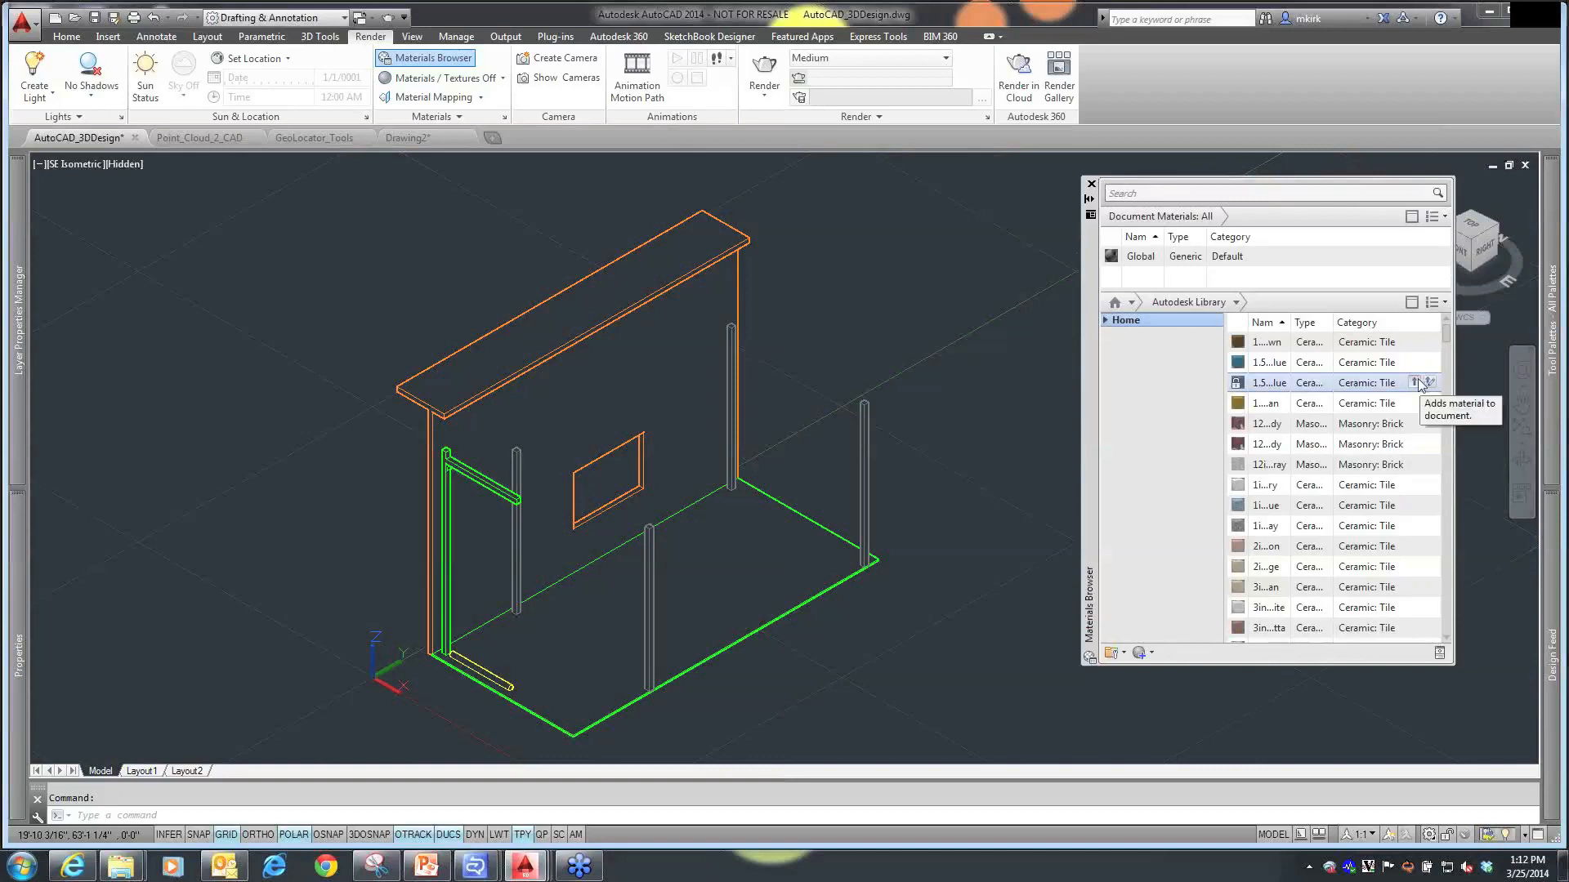
mouse_move(1410, 363)
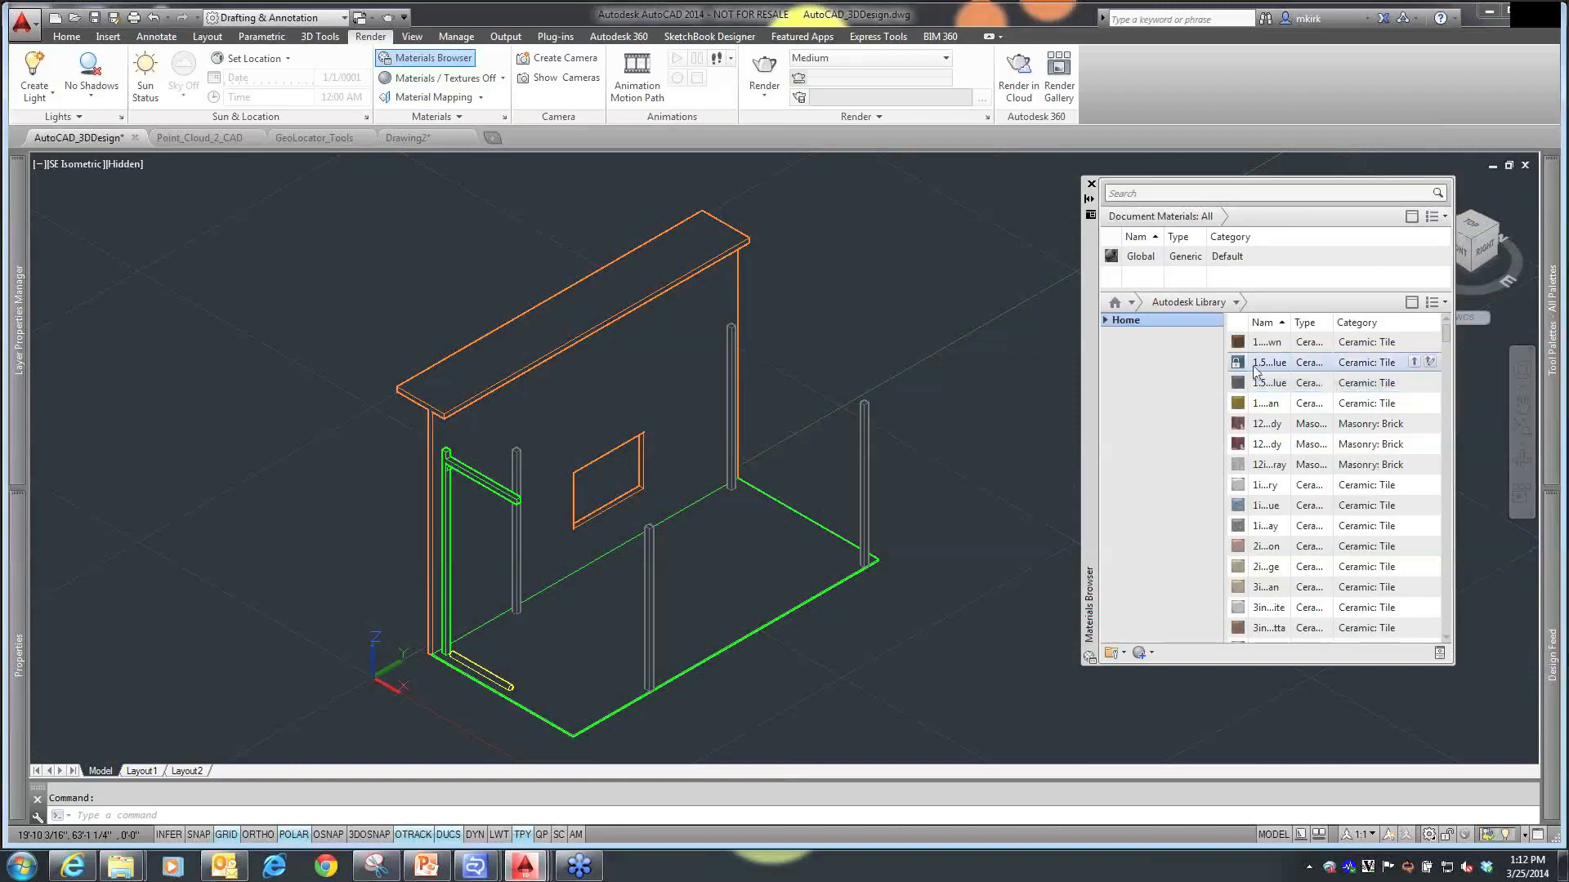
mouse_move(644, 408)
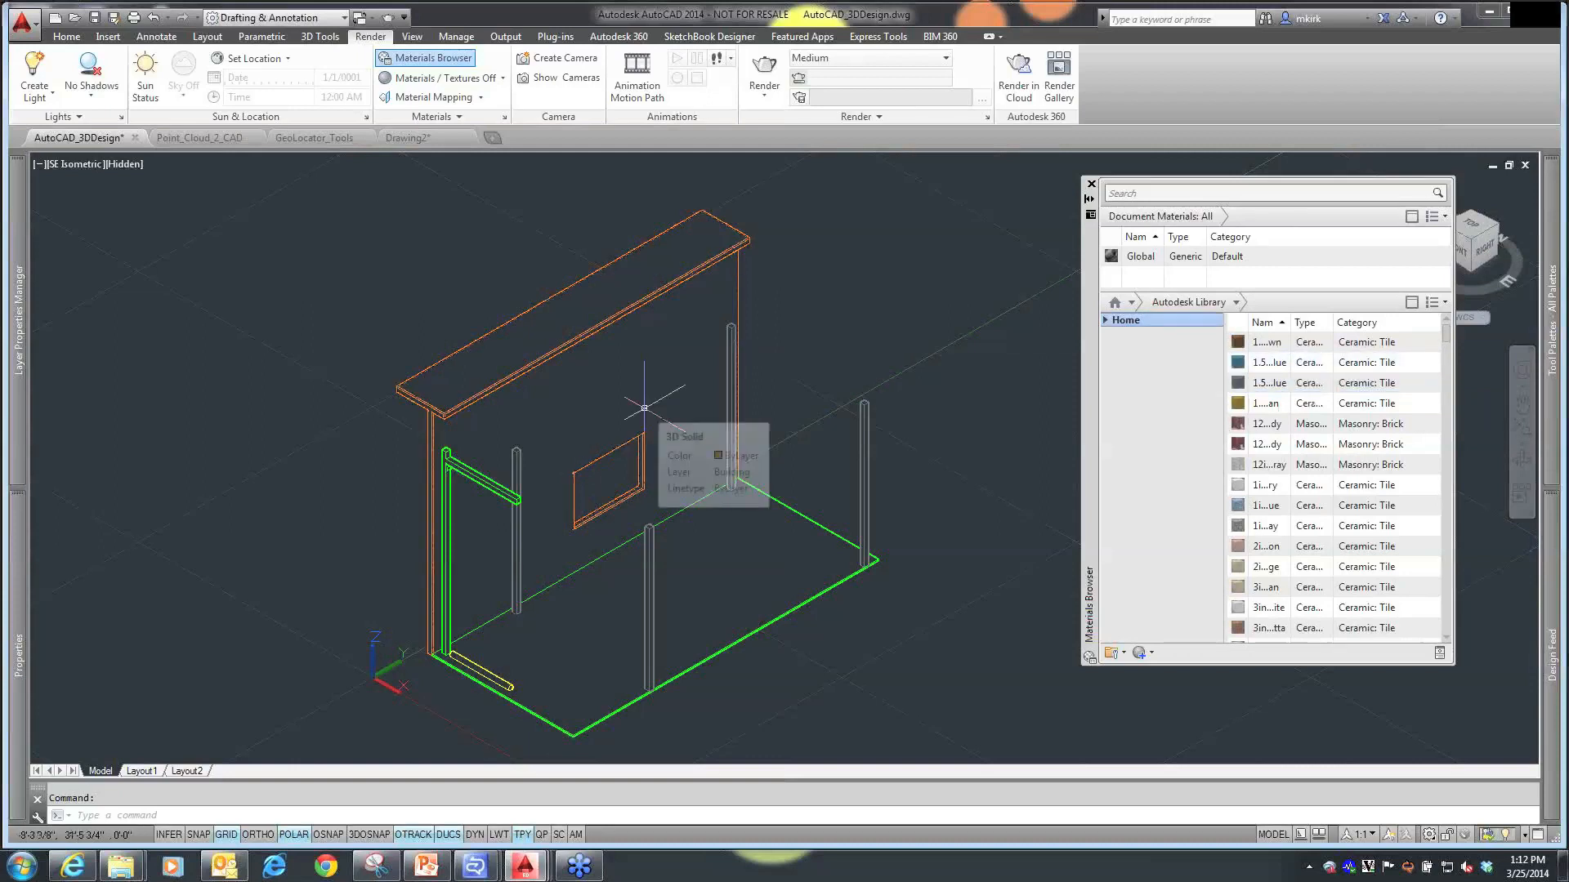
mouse_move(1075, 252)
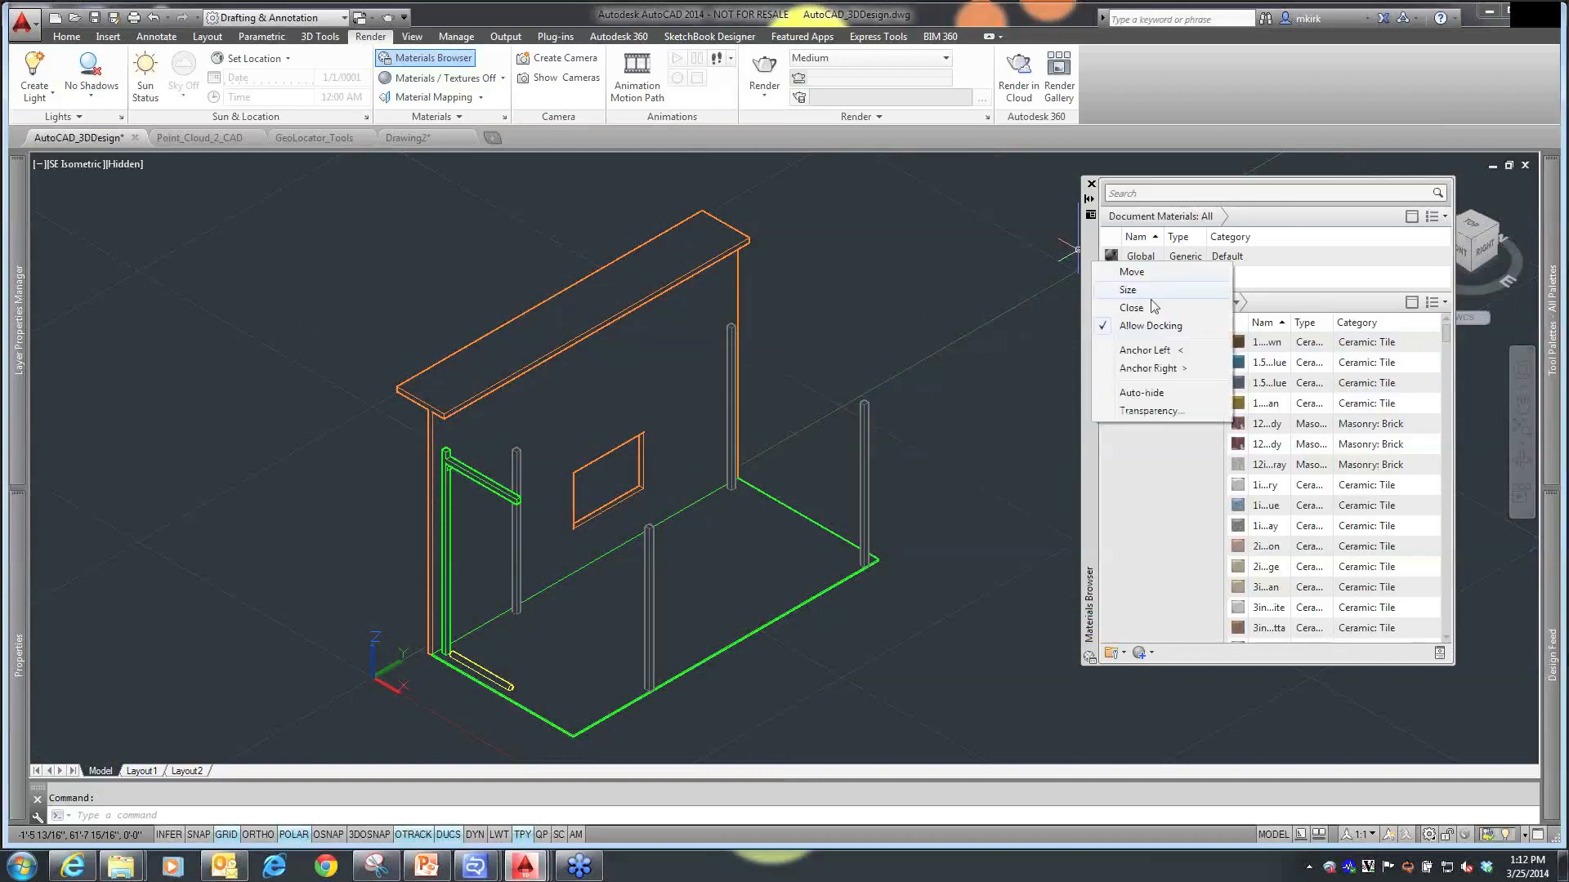
- Anchor the Materials Browser to the side with auto-hide
click(1131, 307)
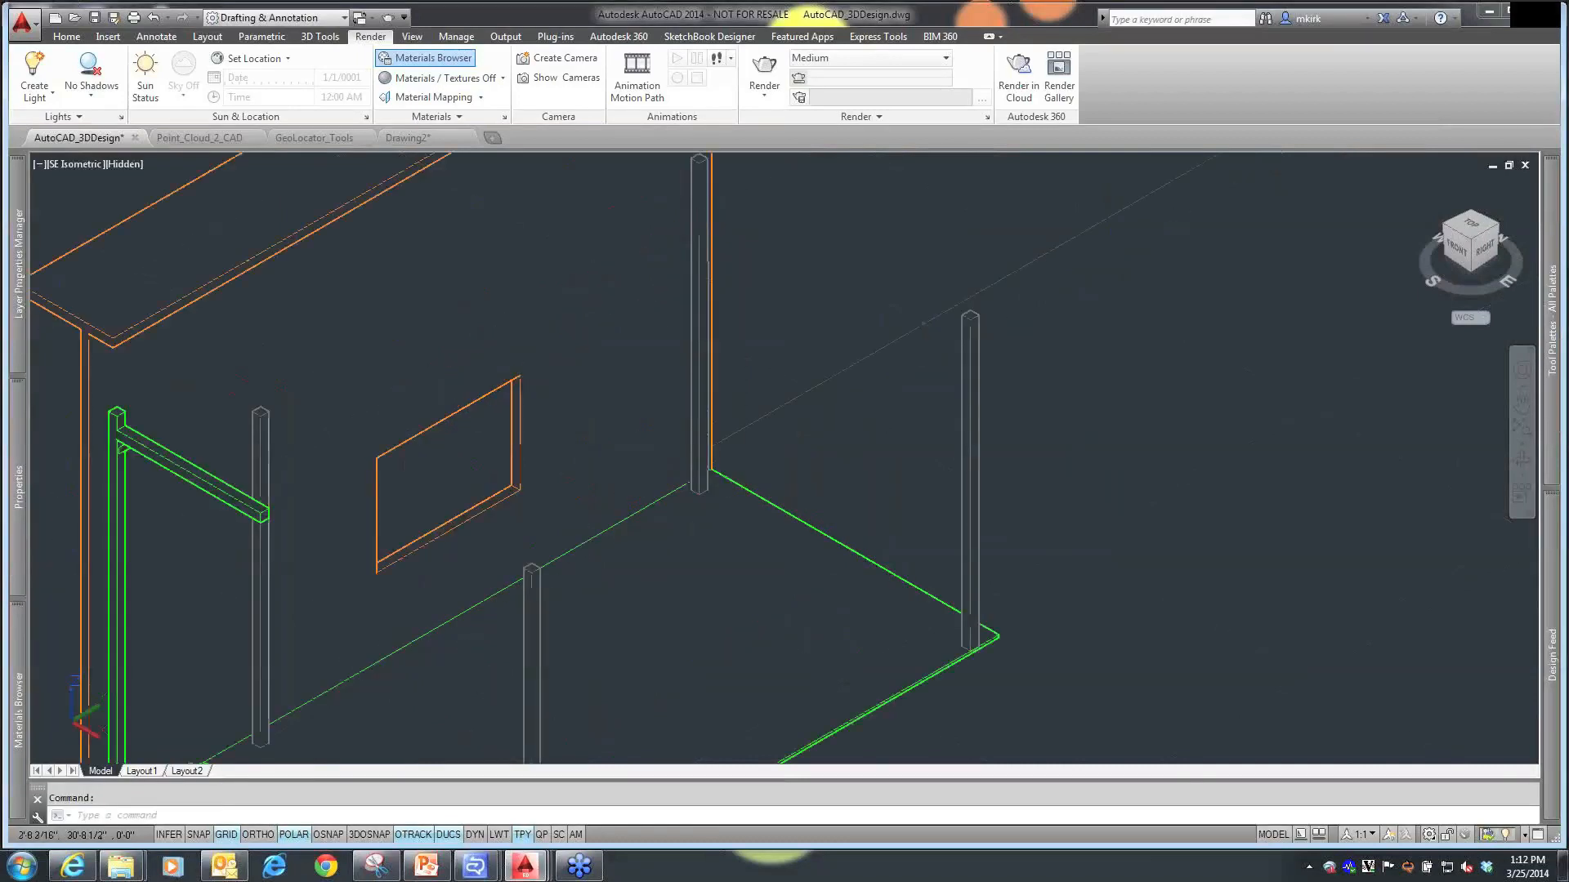
mouse_move(782, 451)
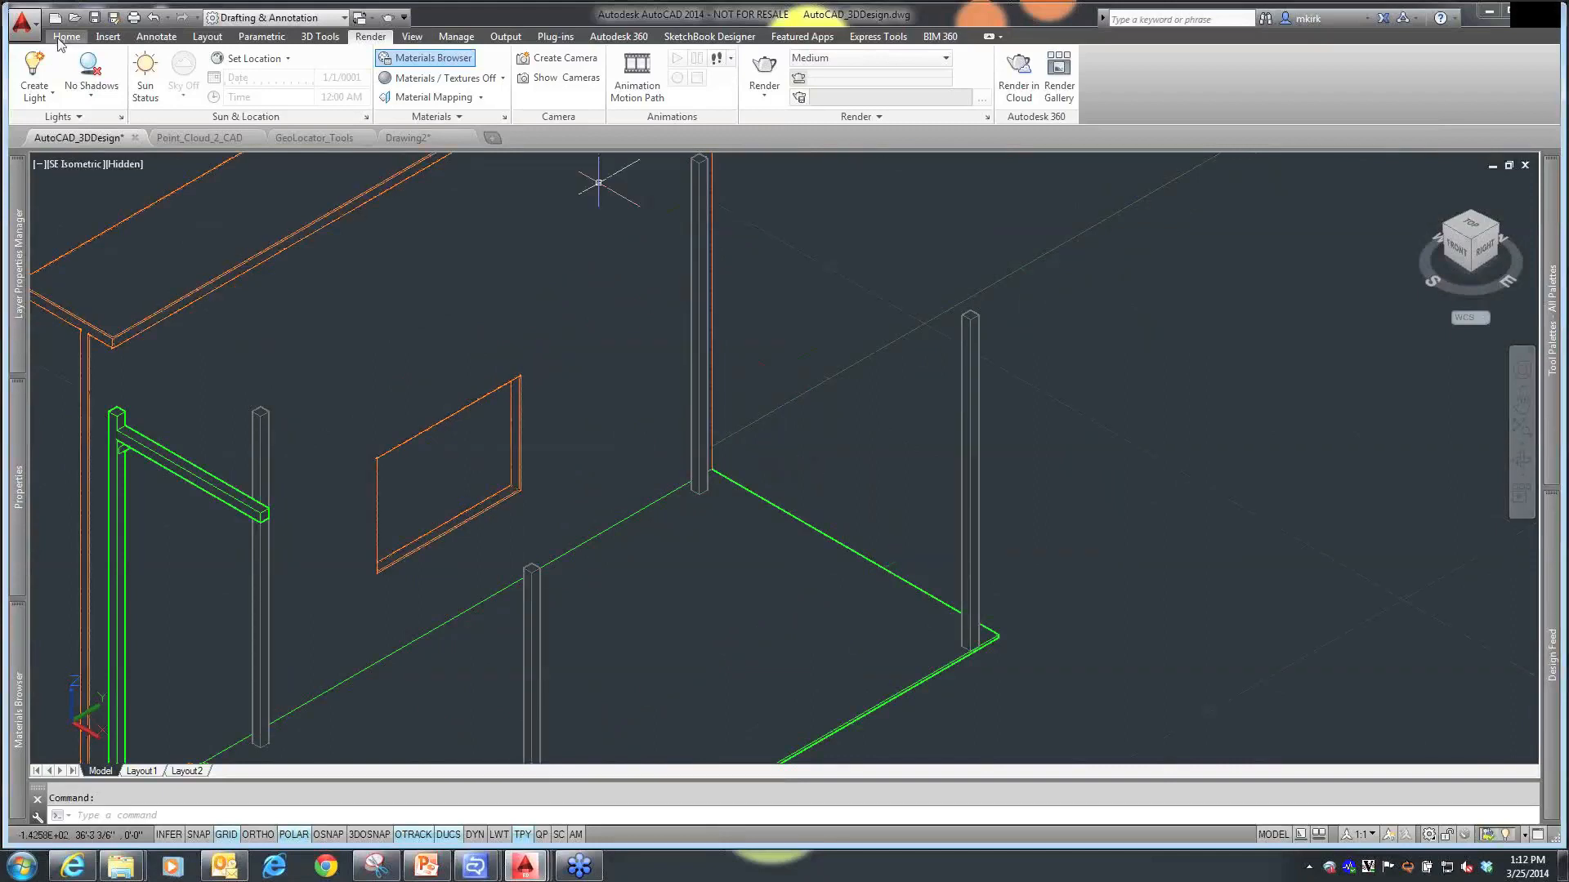
- Start a thin rectangle on the floor at the back corner with its first corner placed
click(67, 36)
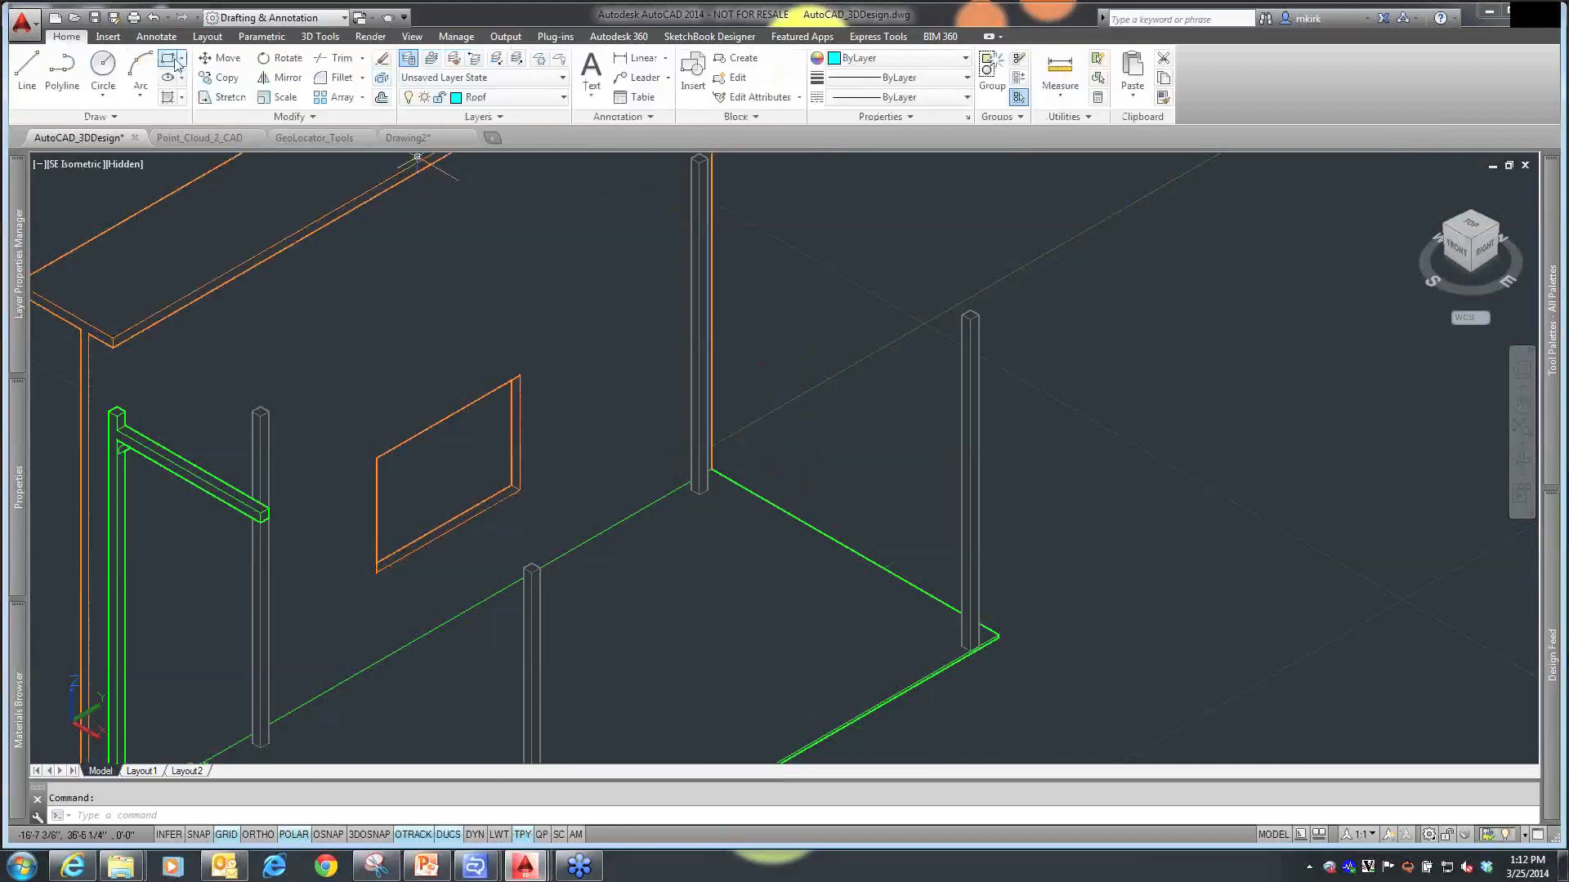
click(170, 57)
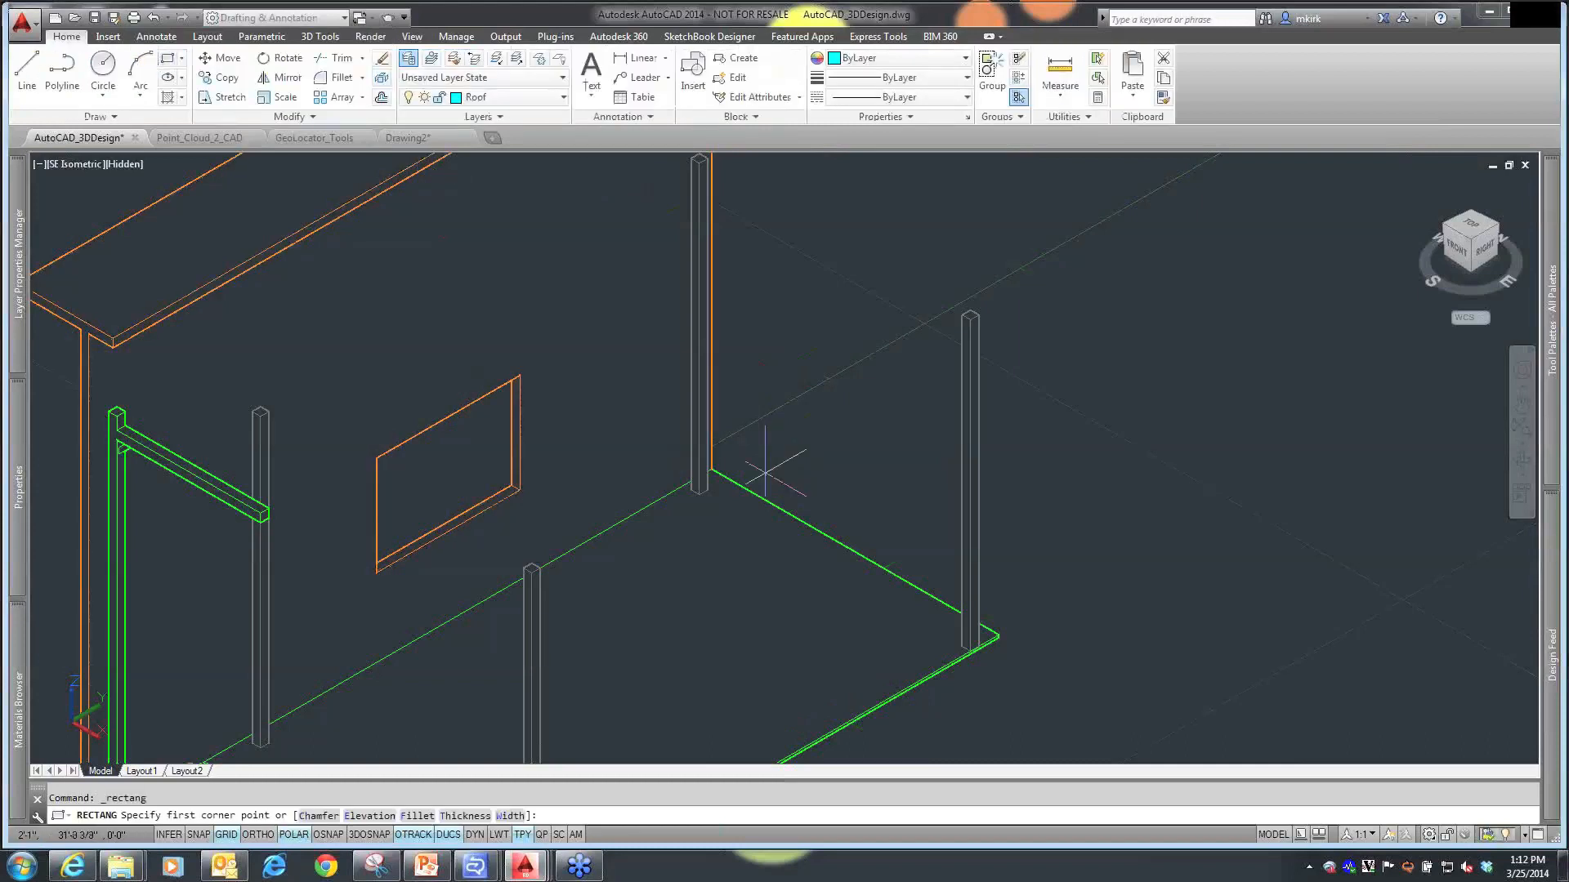
click(774, 476)
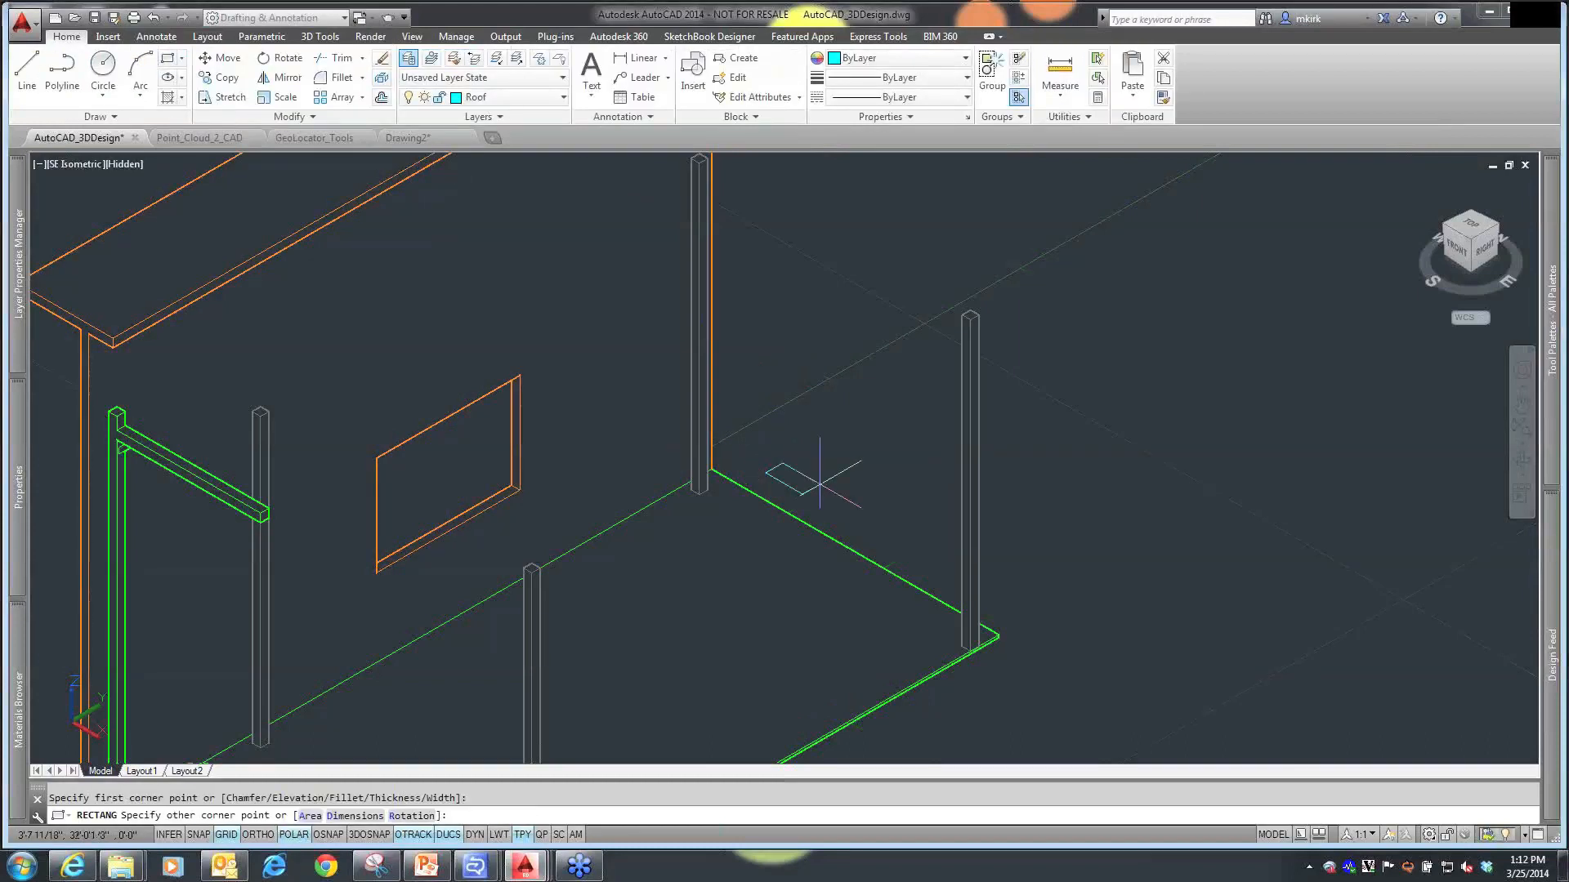
mouse_move(827, 486)
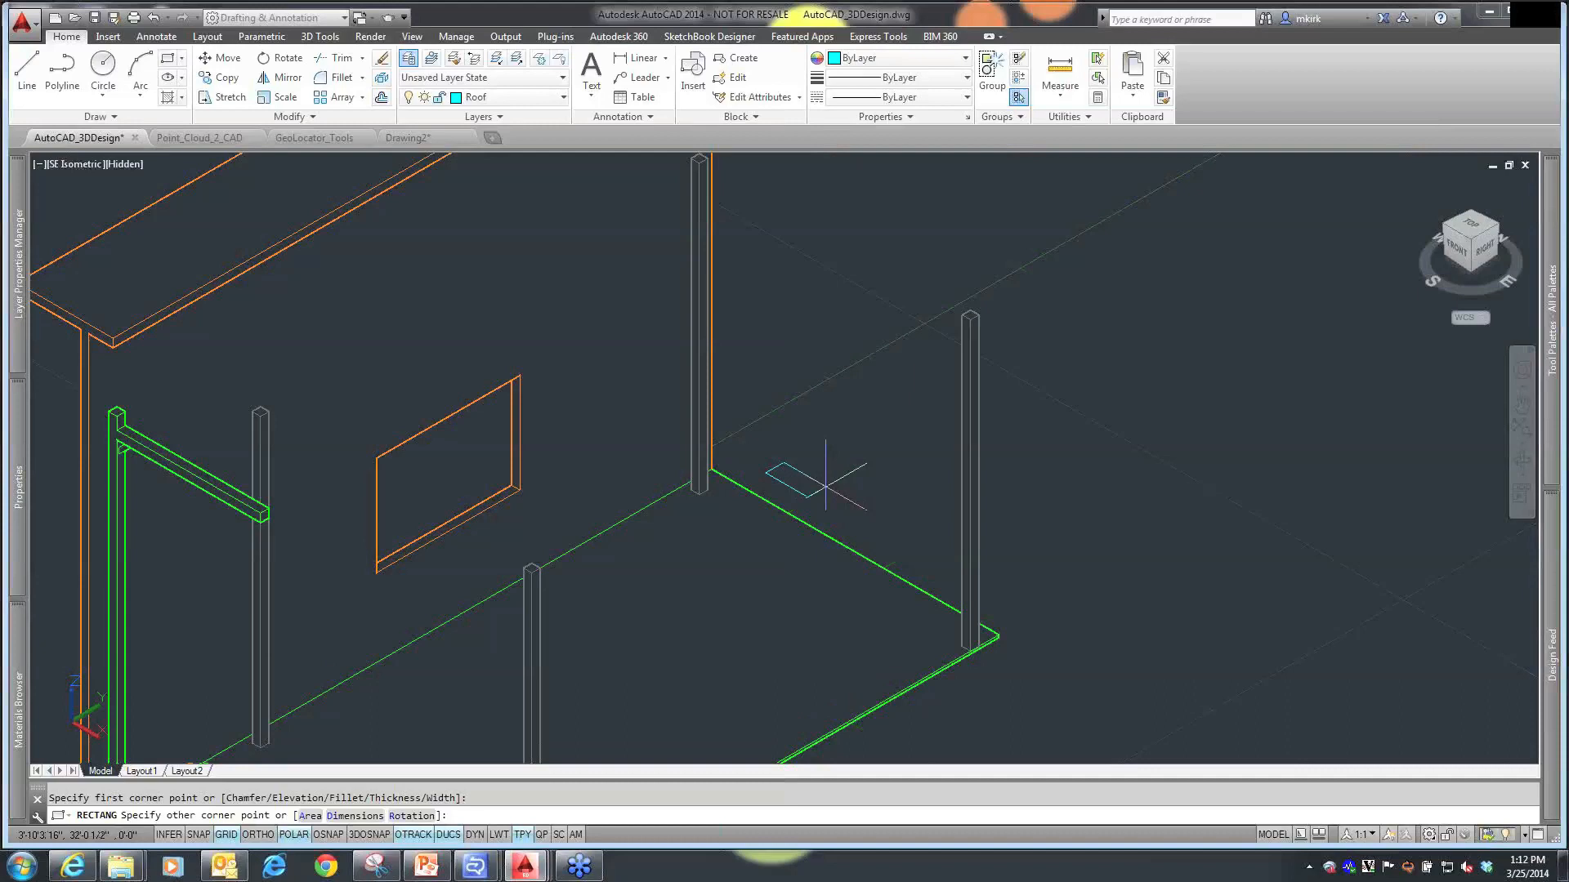
mouse_move(895, 518)
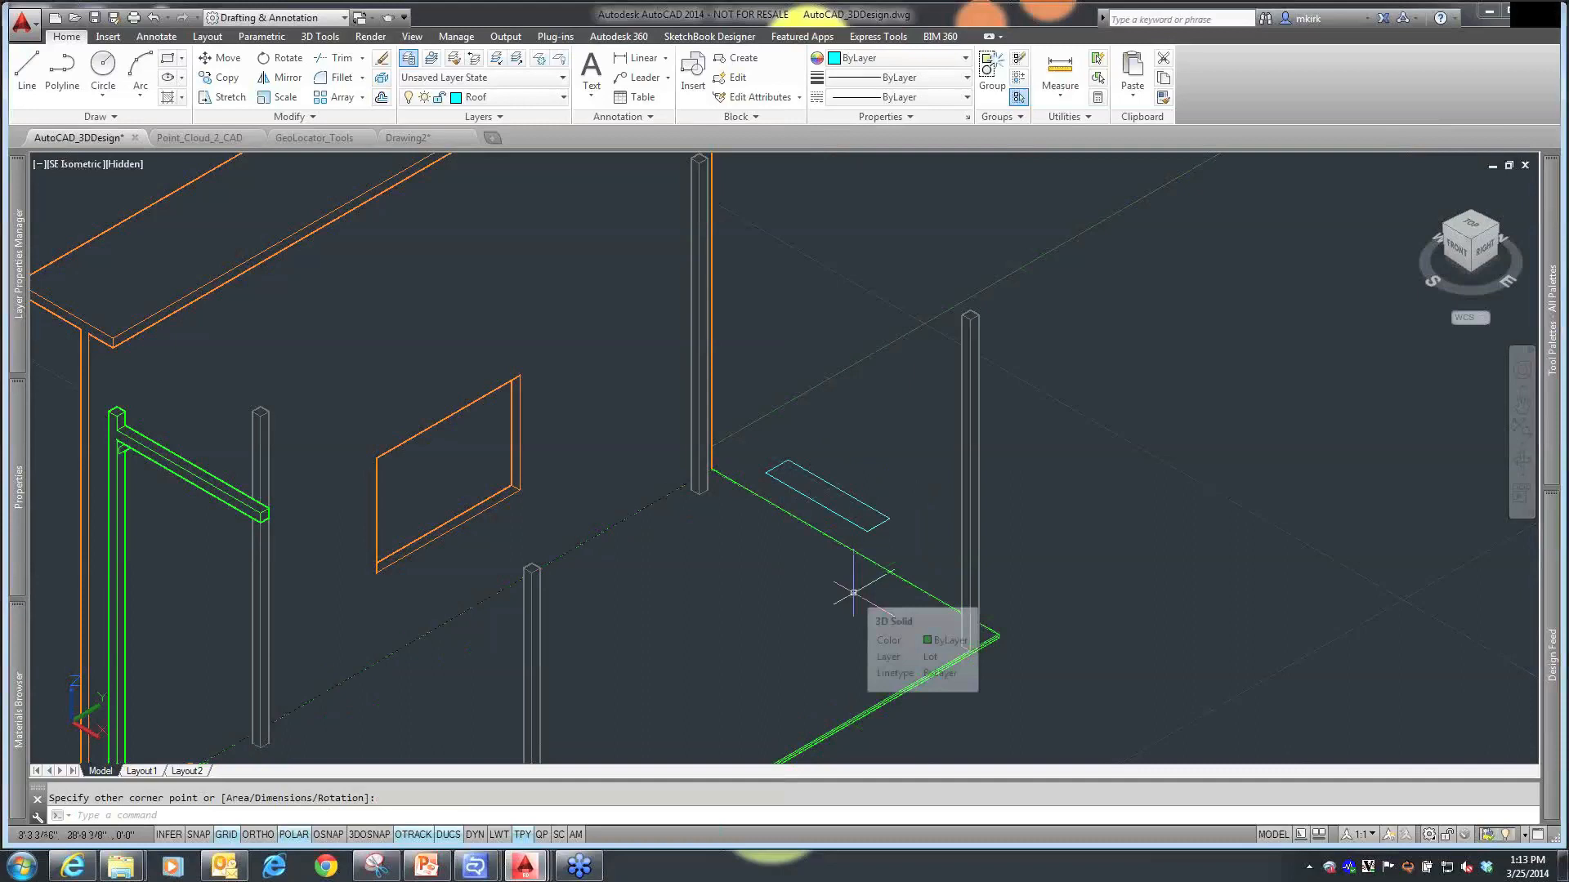
mouse_move(848, 256)
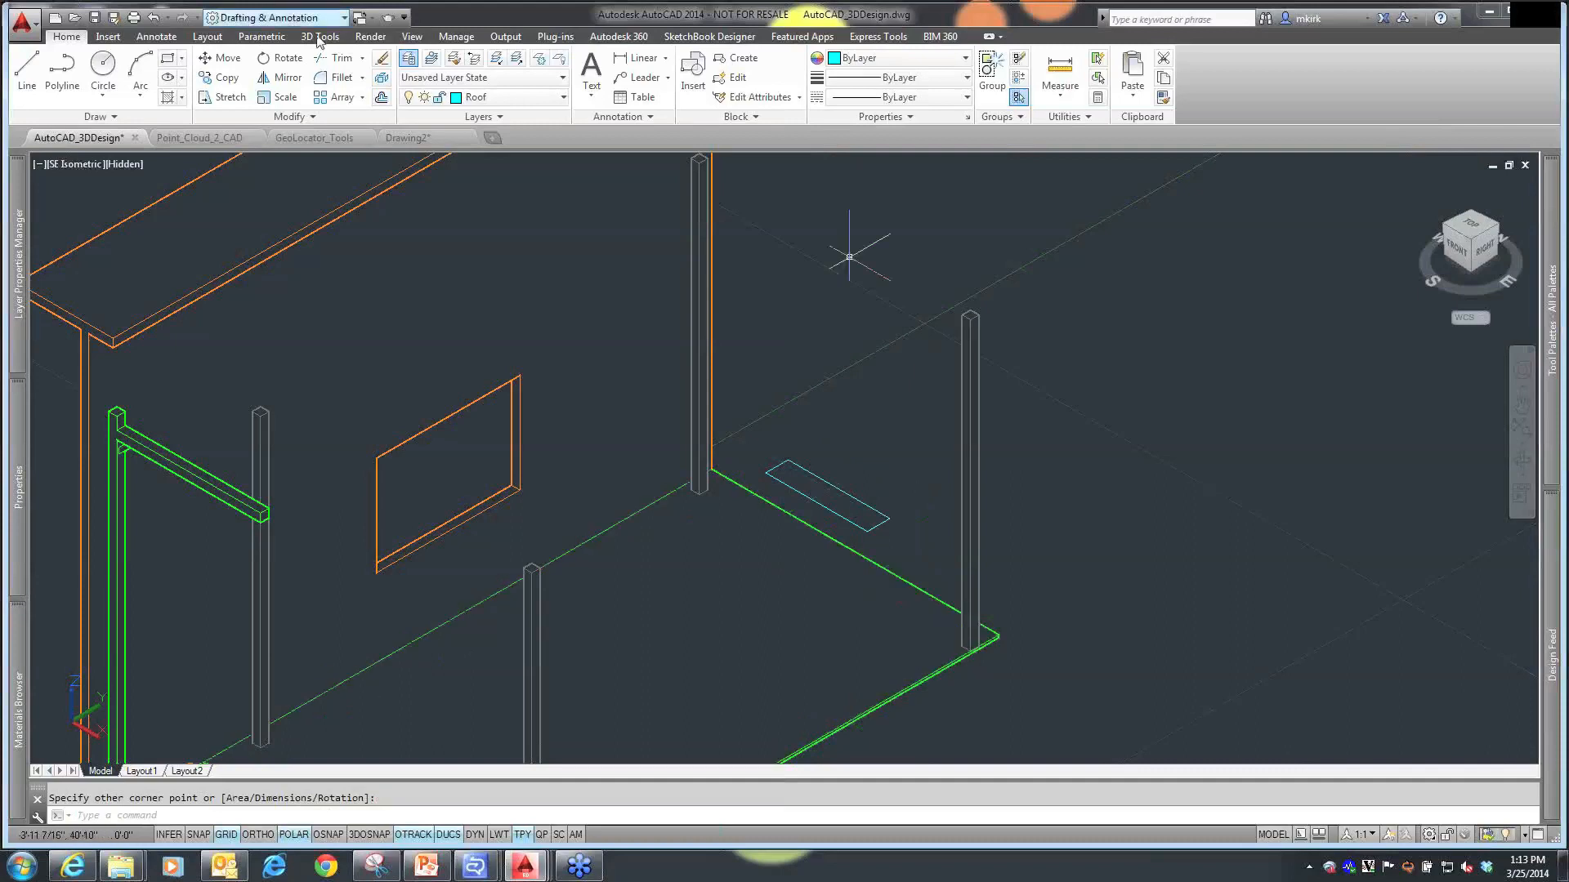
- Extrude the thin floor rectangle upward 8' into a wall solid
click(322, 36)
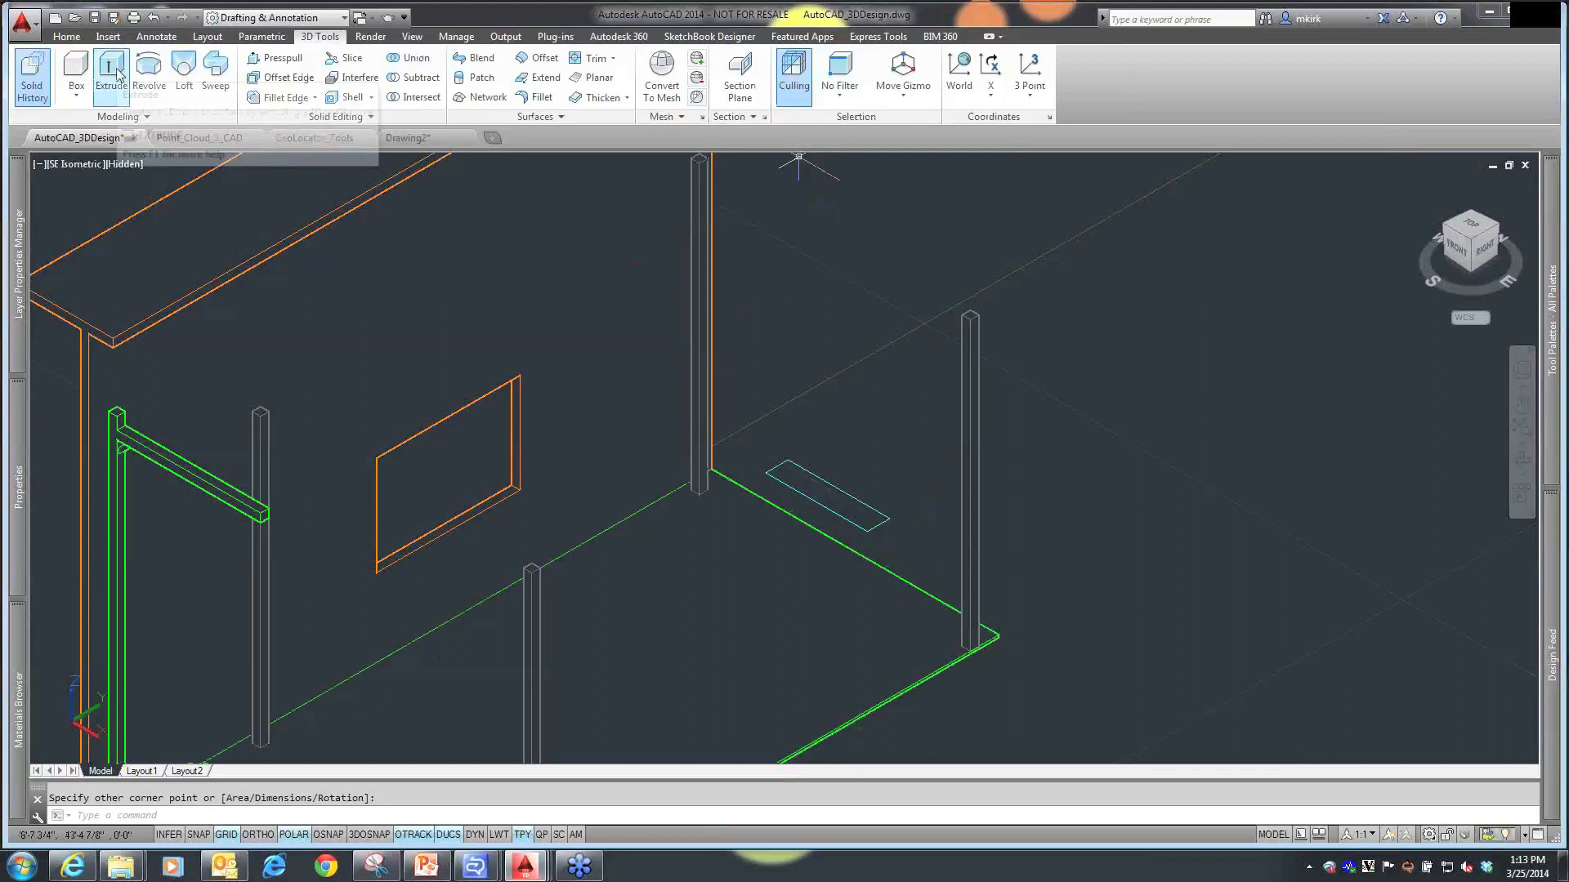
click(109, 77)
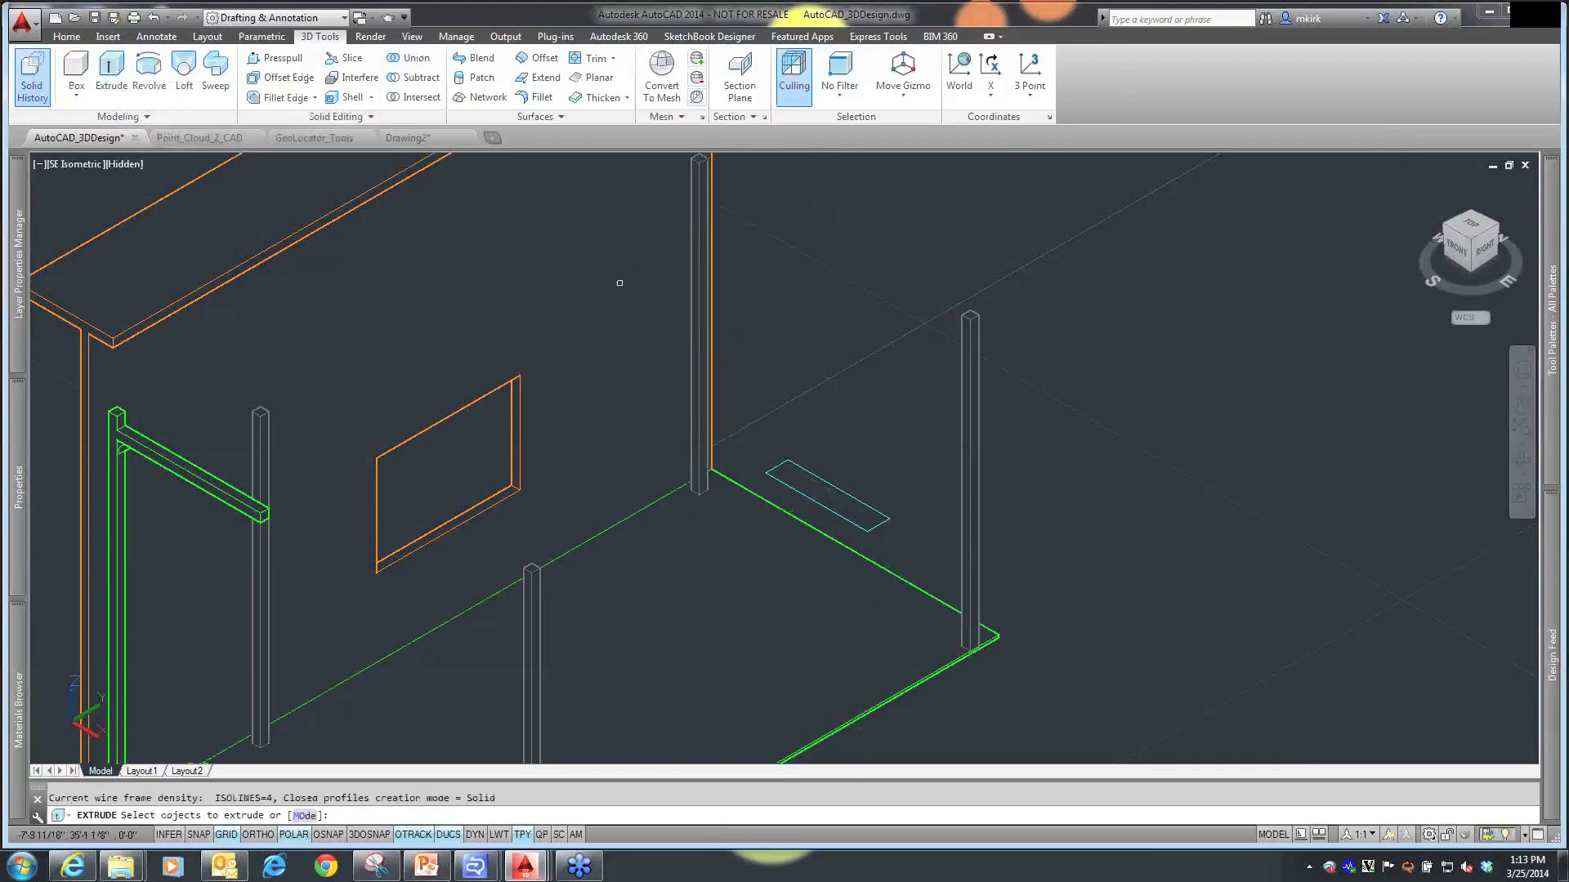
click(817, 500)
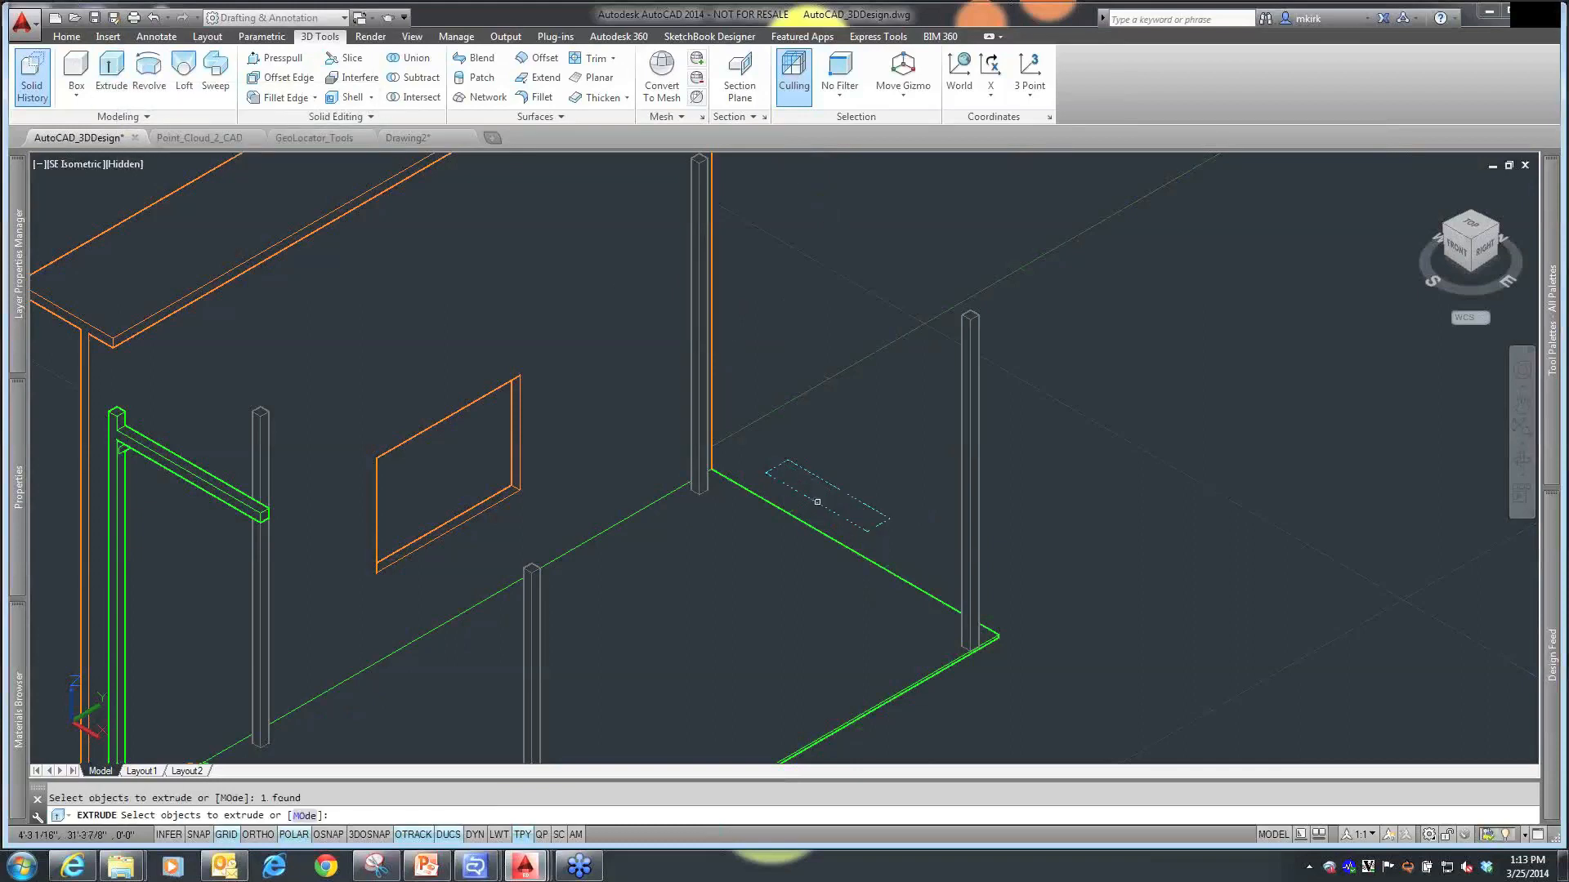
right_click(817, 500)
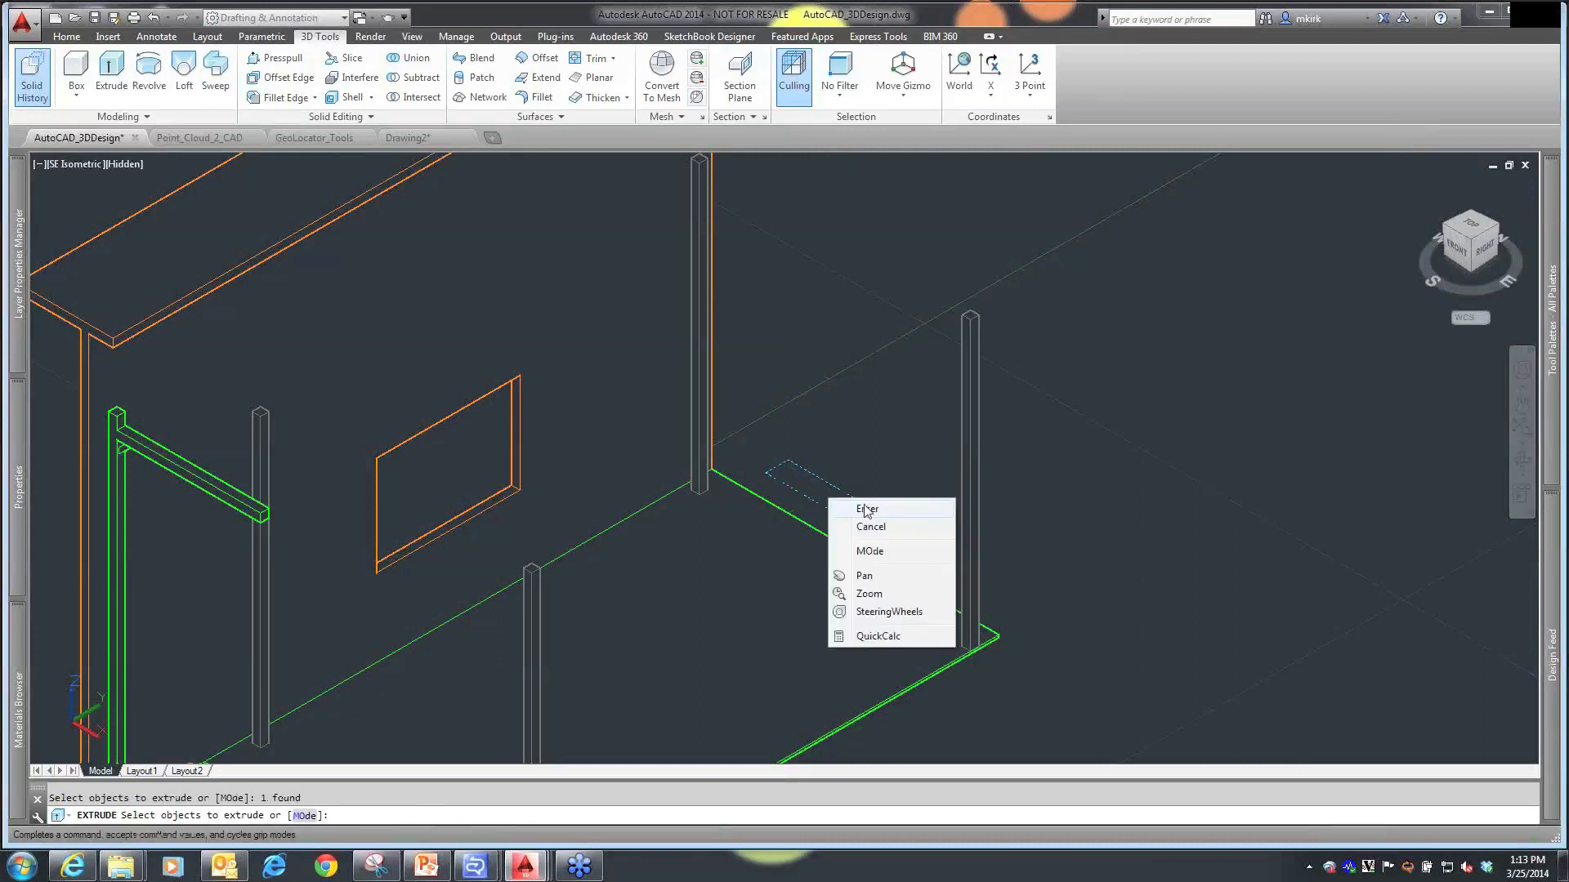
click(866, 510)
text(8')
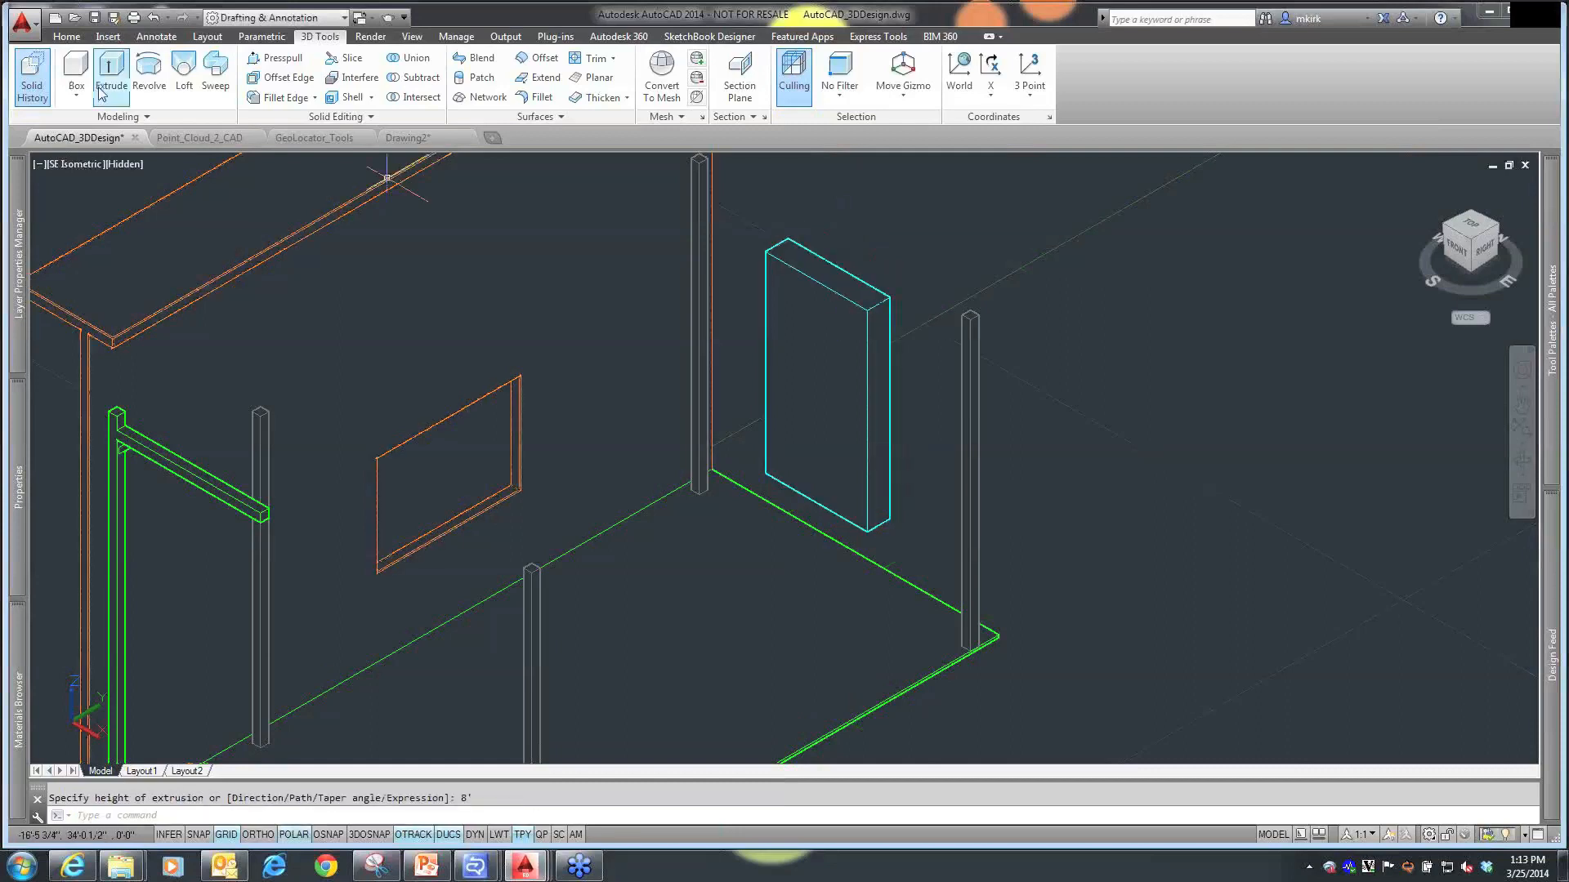
- Show the new wall solid's properties as an 8' extrusion on the Roof layer
key(Escape)
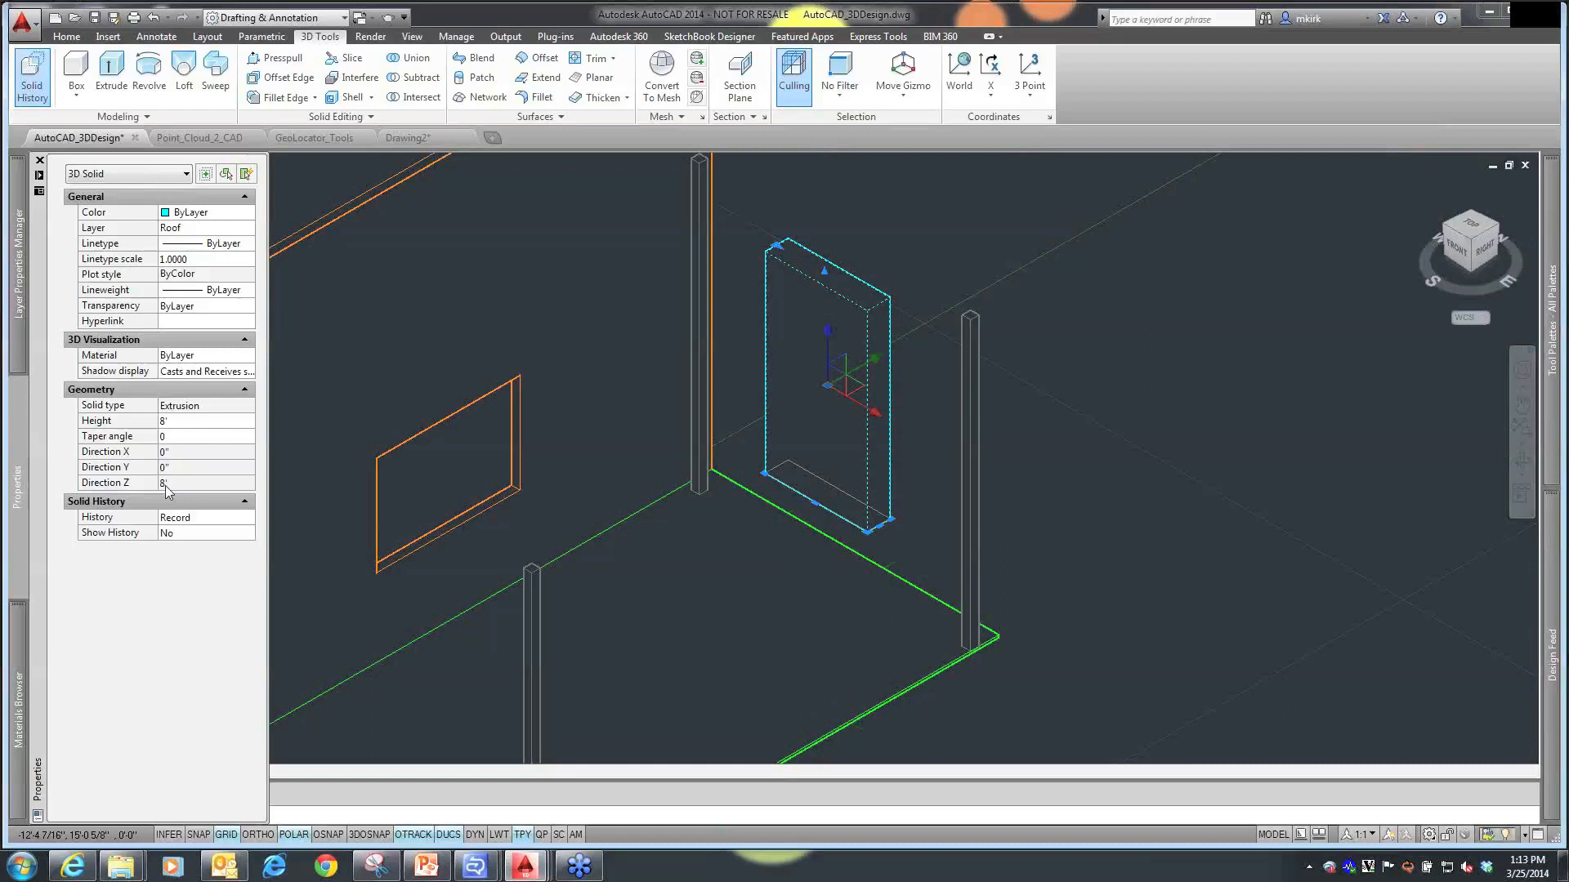
mouse_move(79, 417)
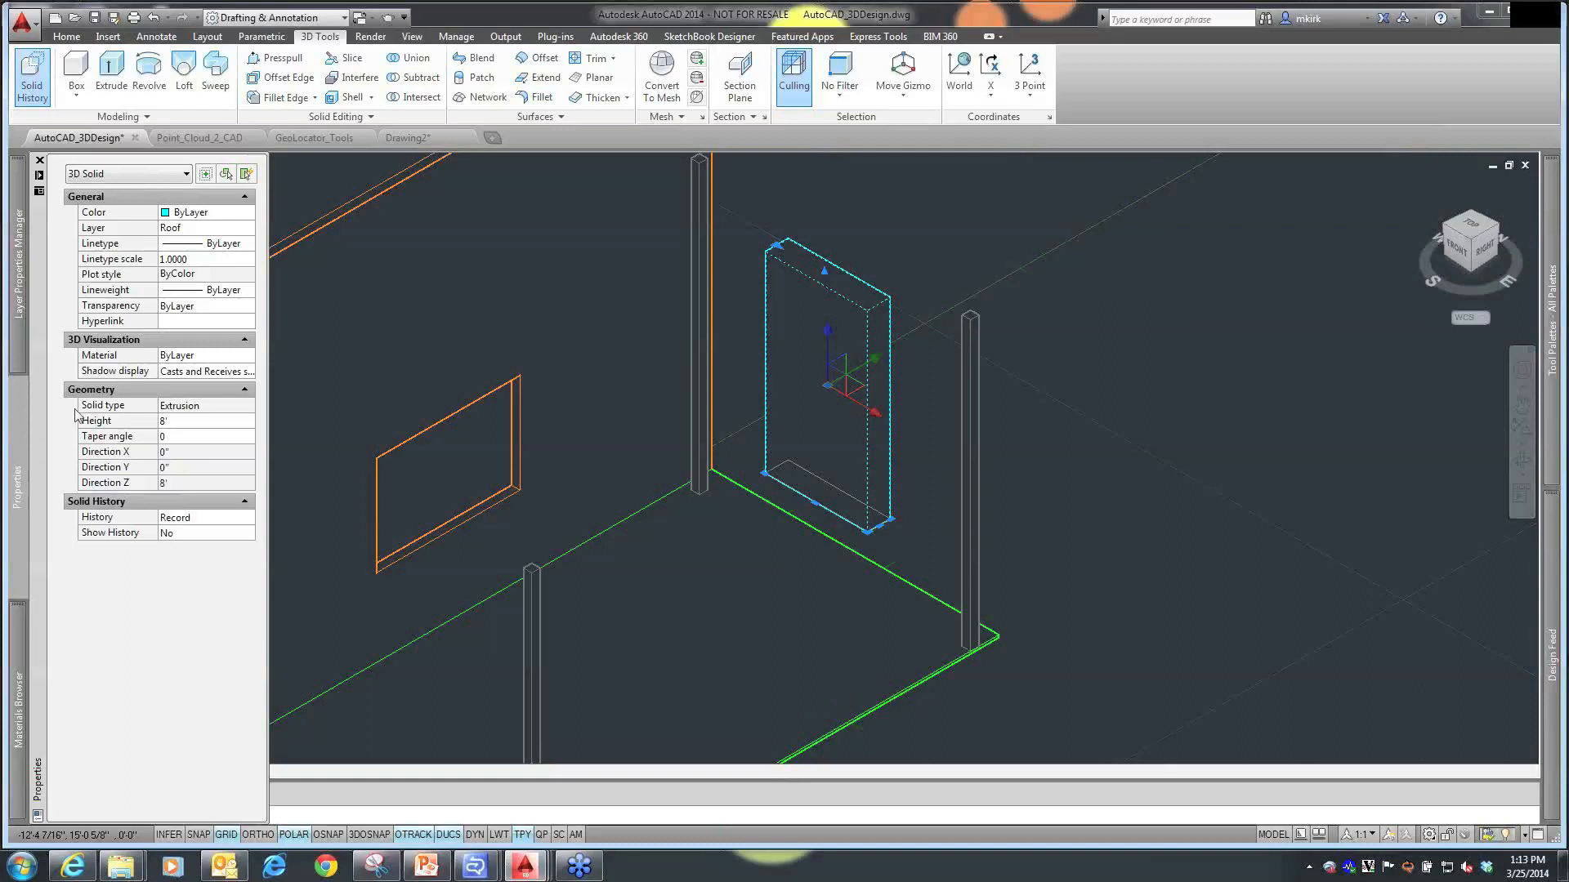
mouse_move(876, 193)
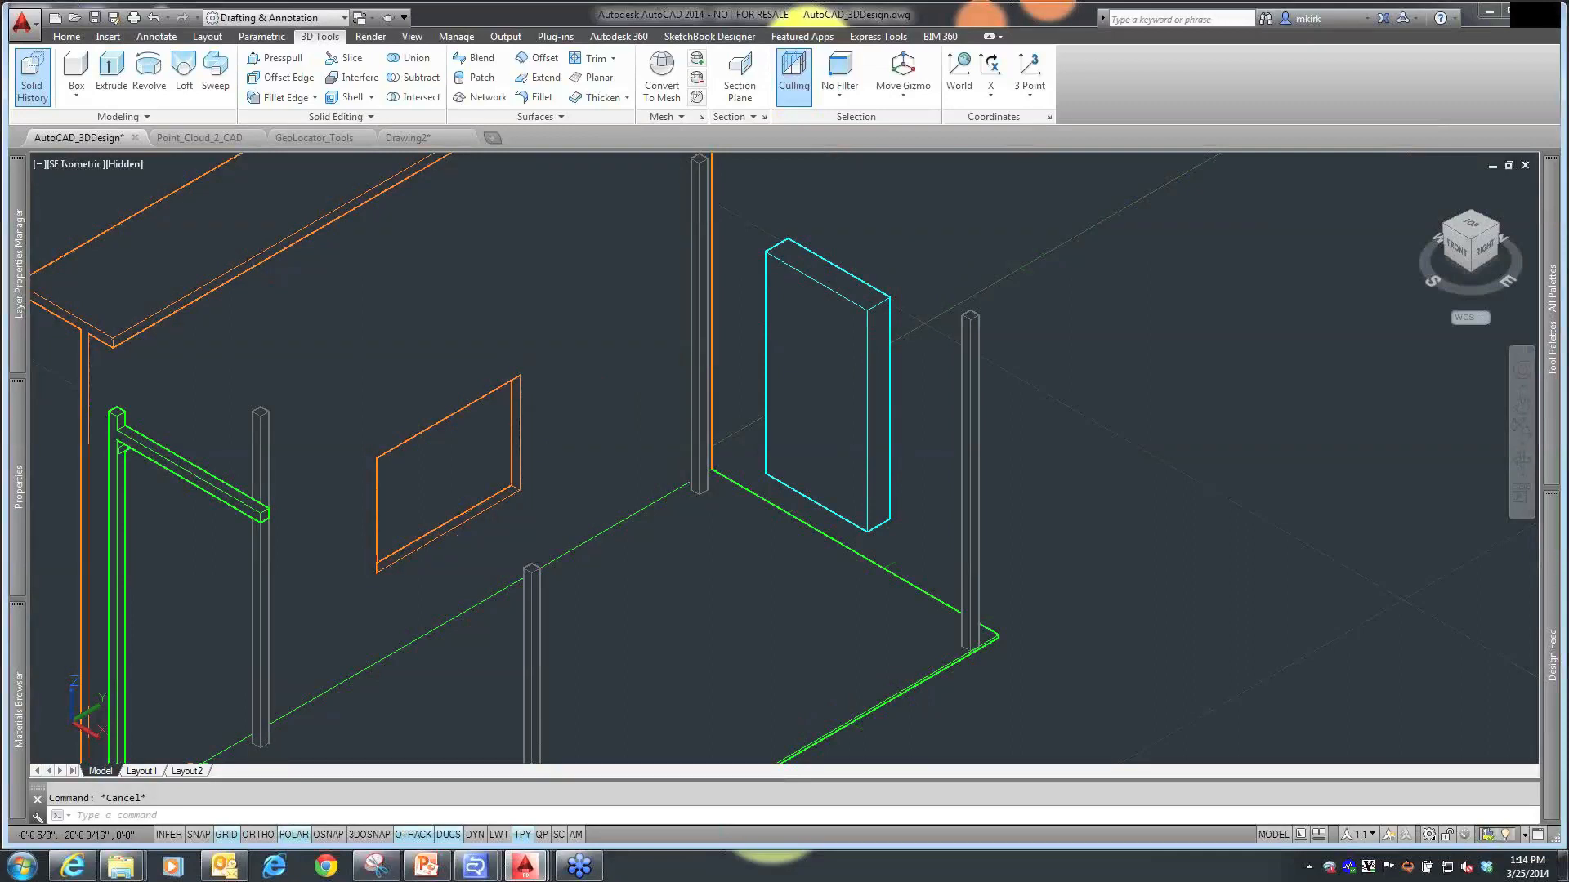
- Deselect the window solid and return to the Home drawing tools
click(444, 466)
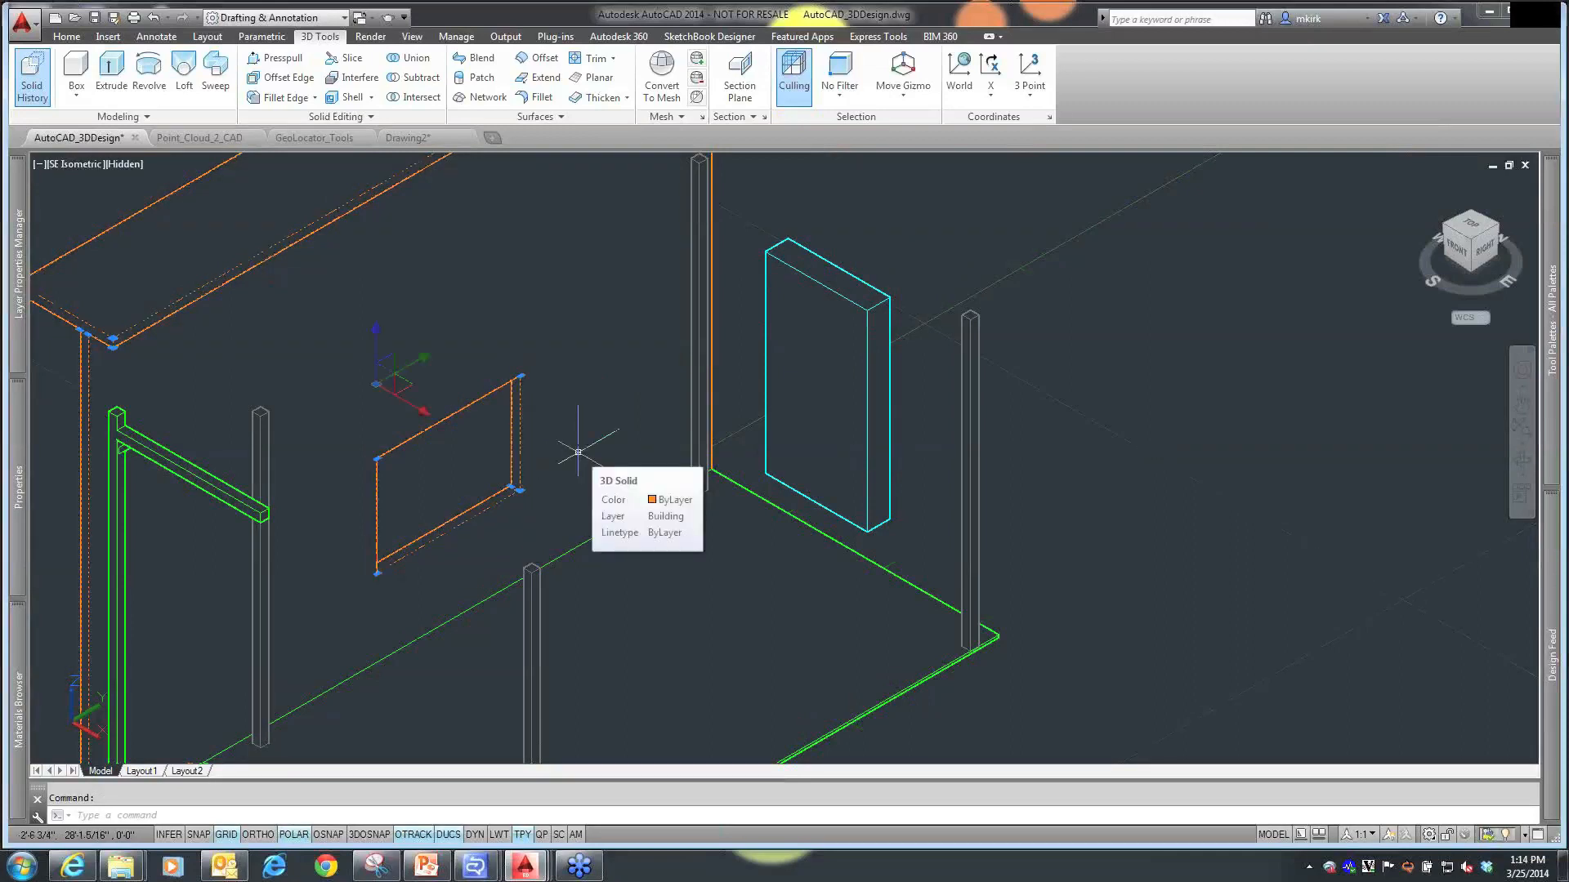
key(Escape)
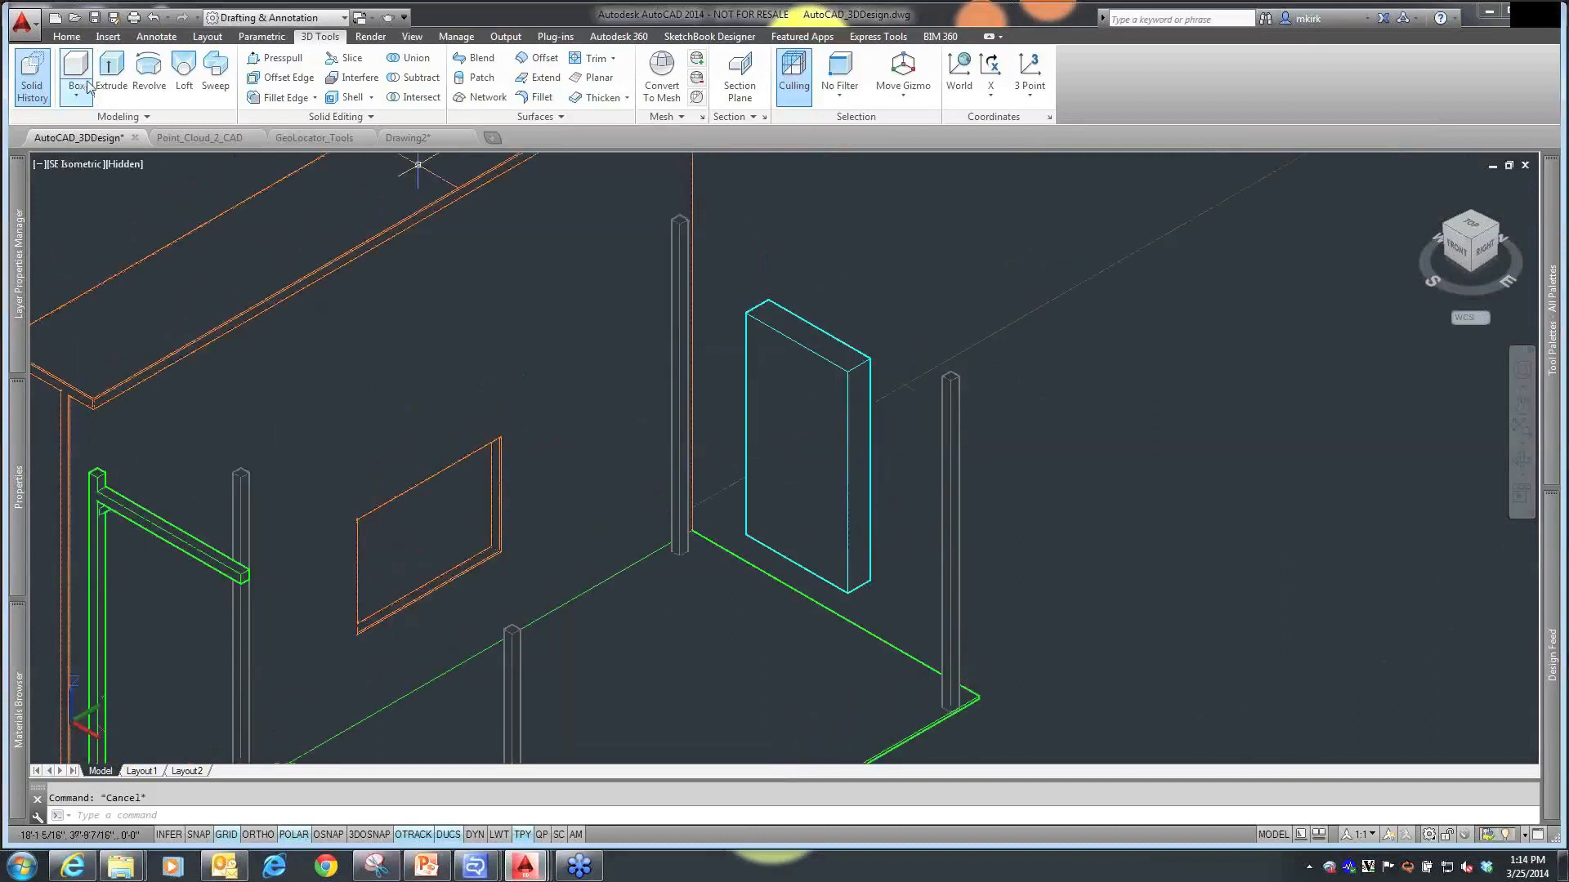
click(67, 36)
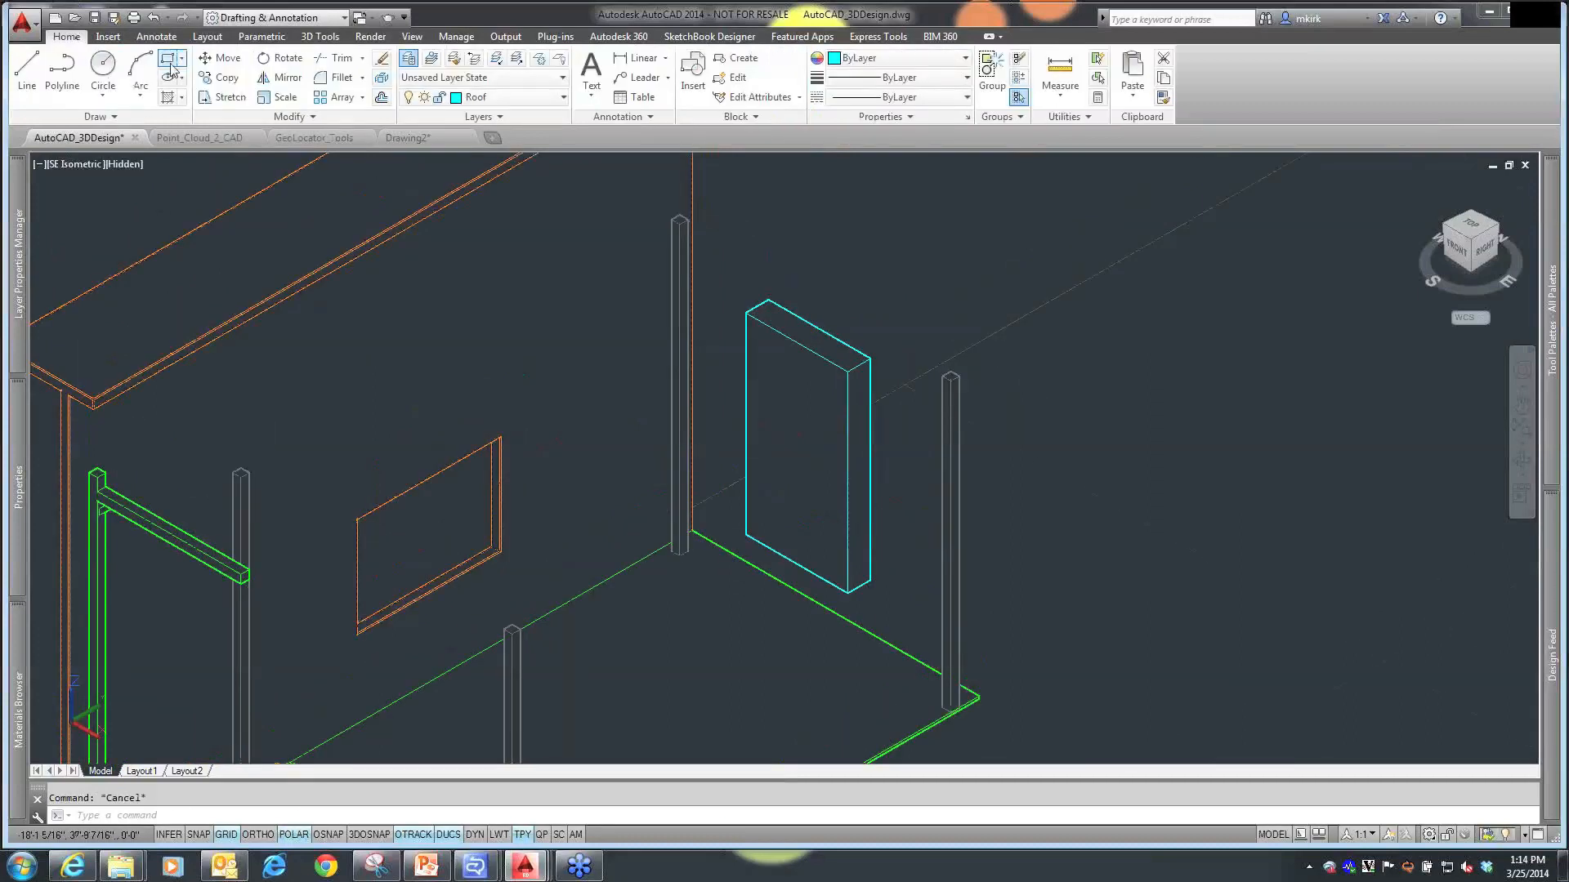
- Draw a second thin rectangle on the floor running out from the wall slab's base
click(170, 67)
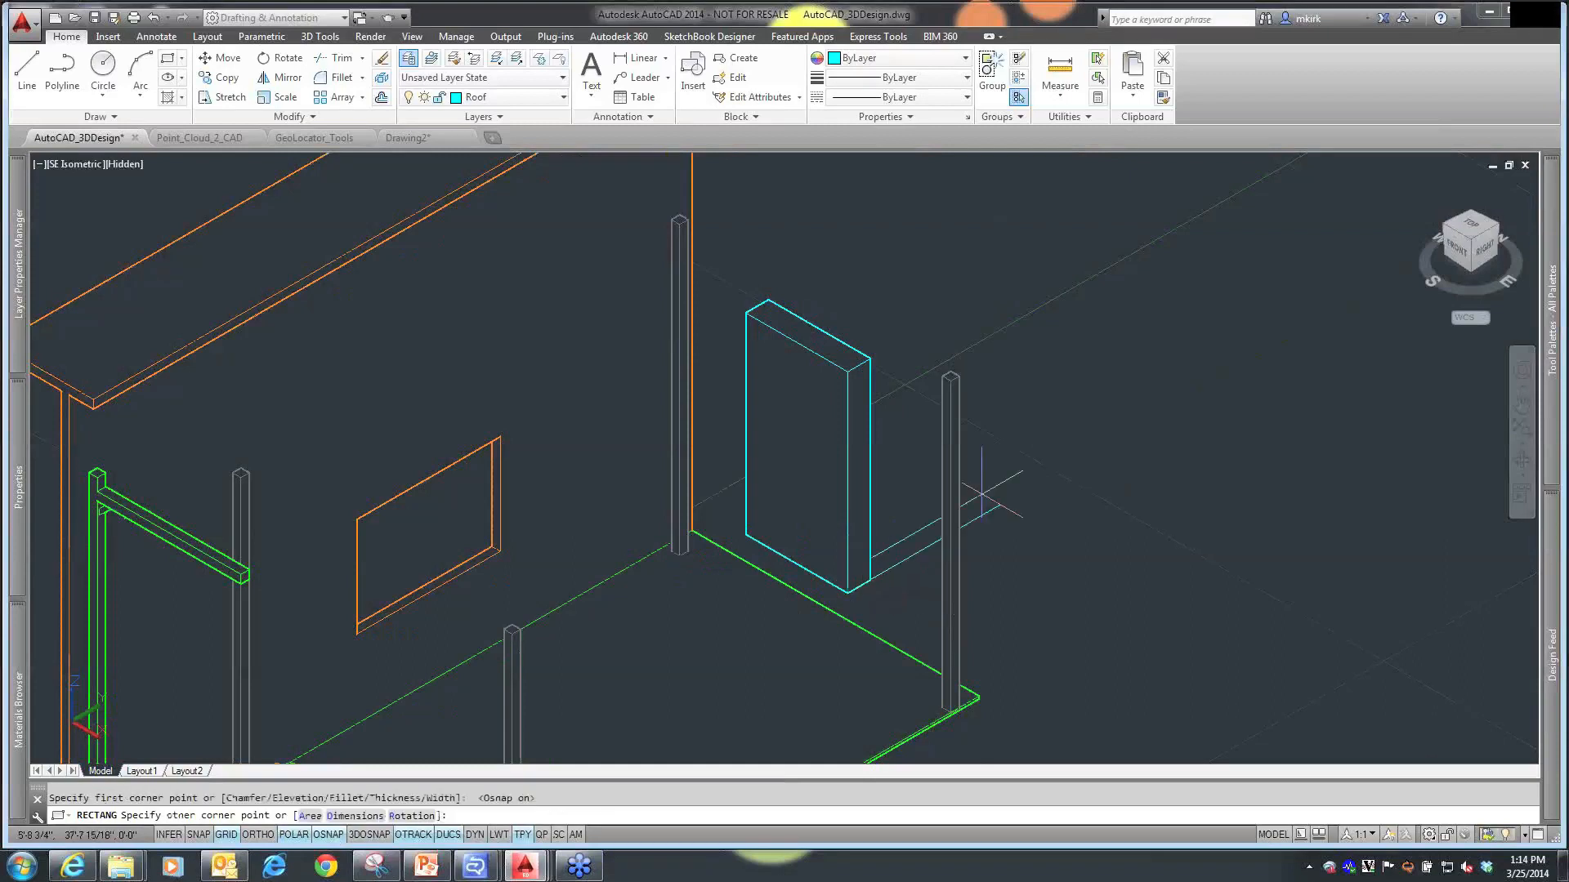
mouse_move(986, 490)
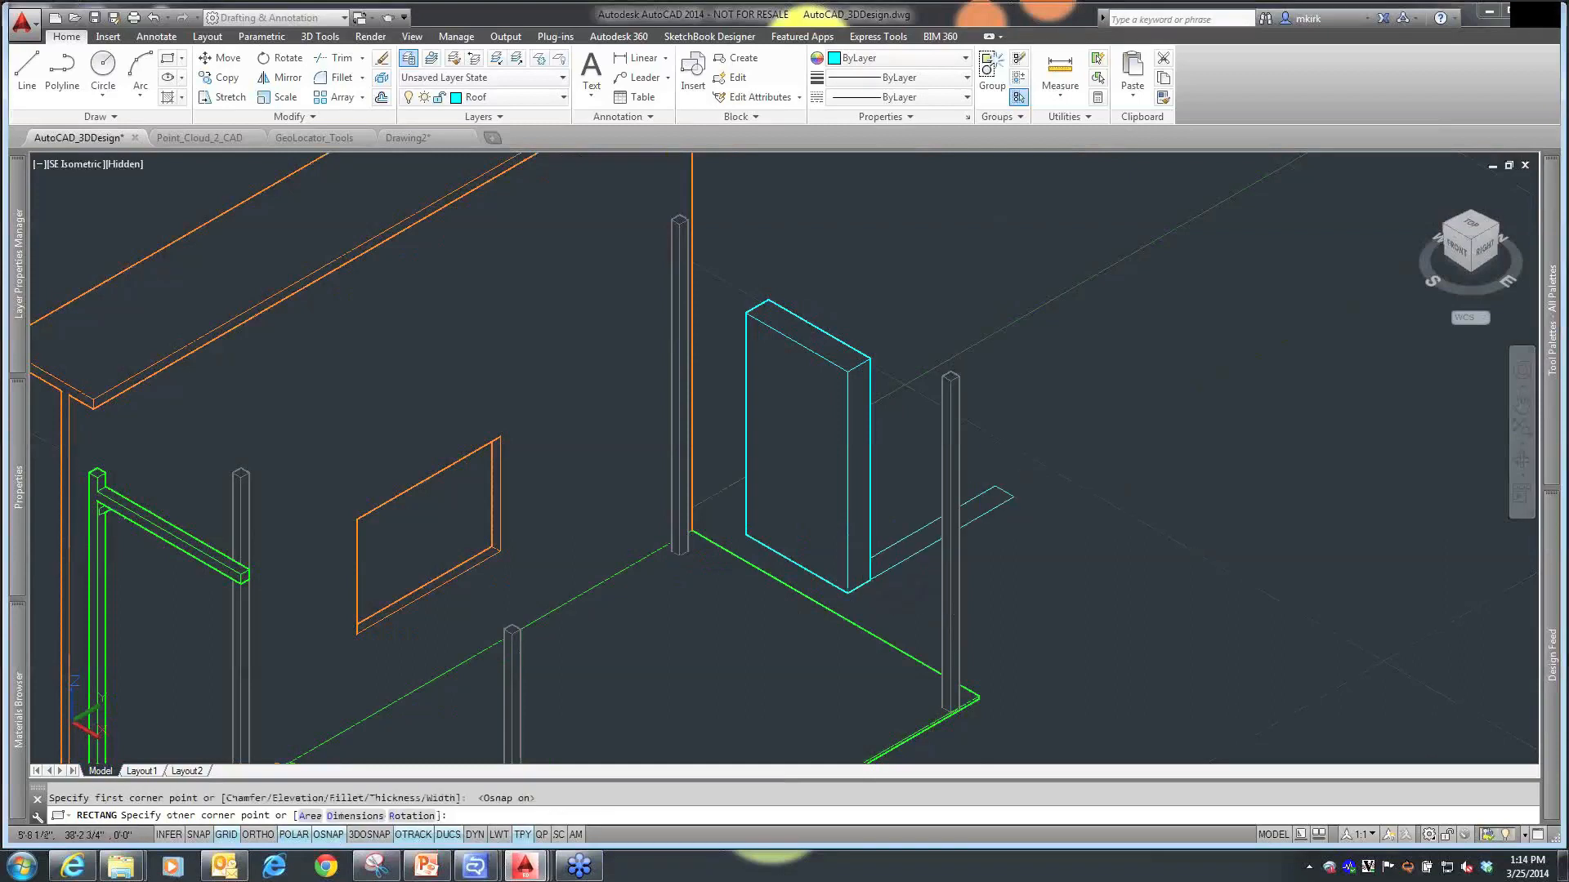
click(917, 185)
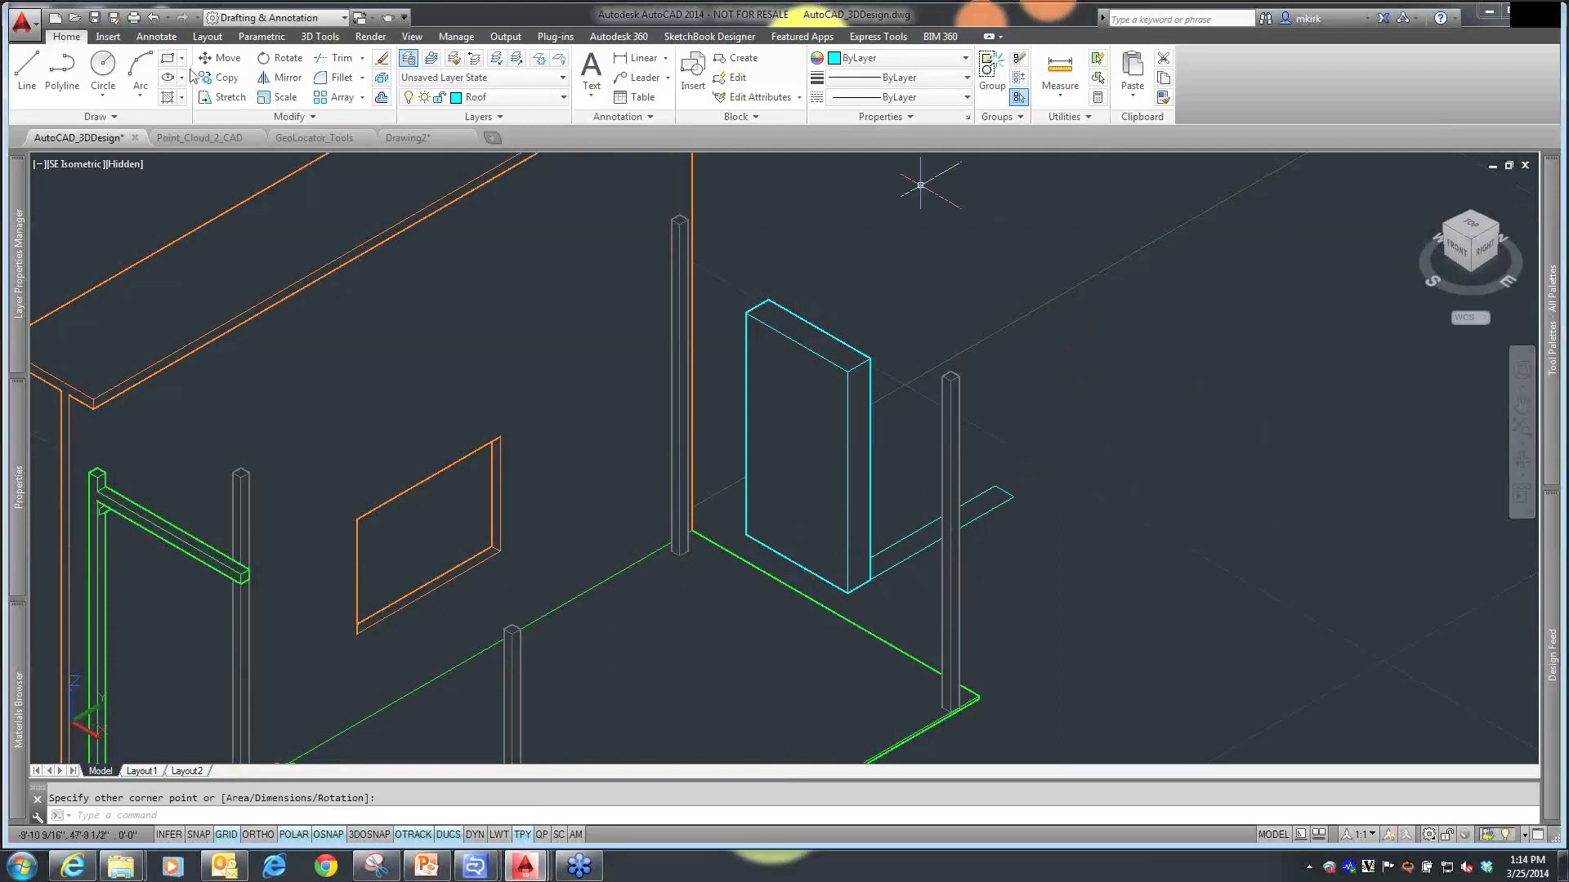
click(321, 36)
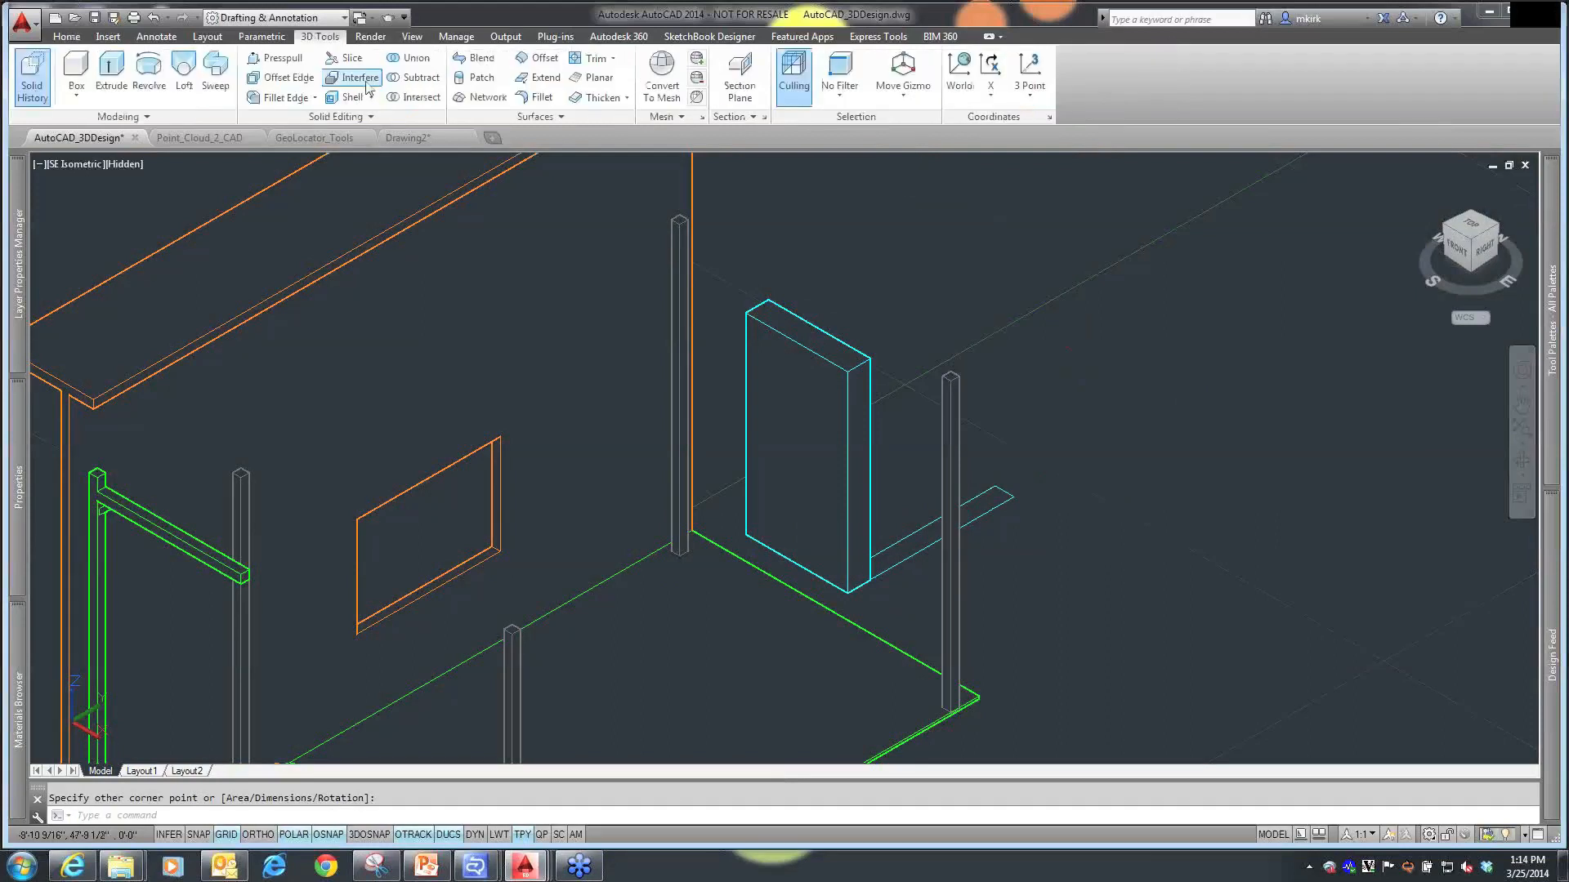
mouse_move(110, 75)
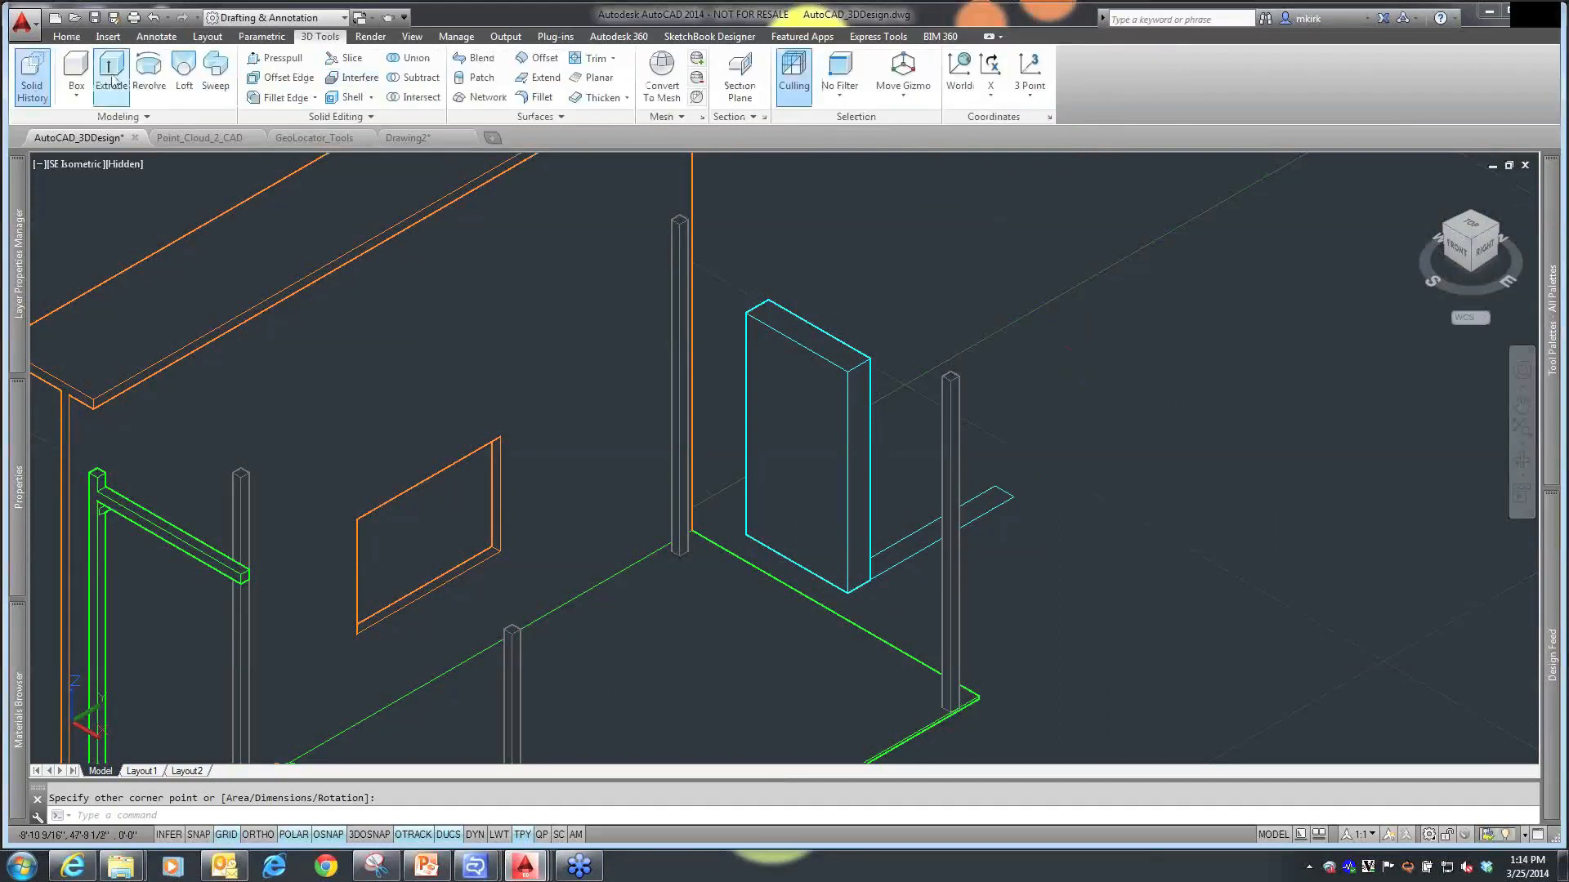
- Extrude the second rectangle 8' into a perpendicular wall slab forming an L corner
click(109, 77)
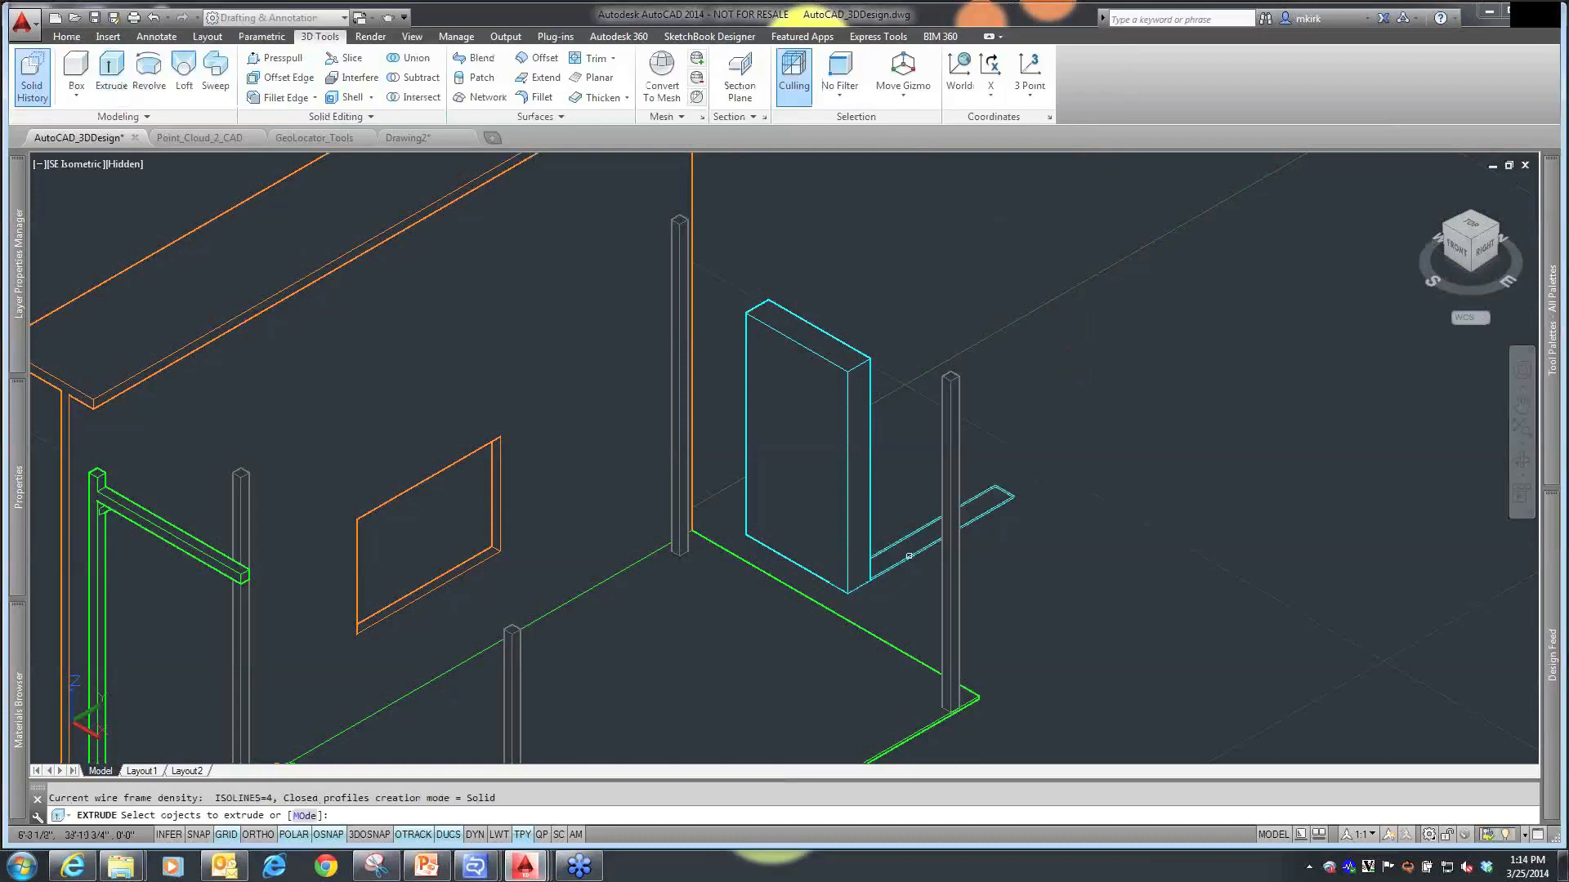
right_click(909, 555)
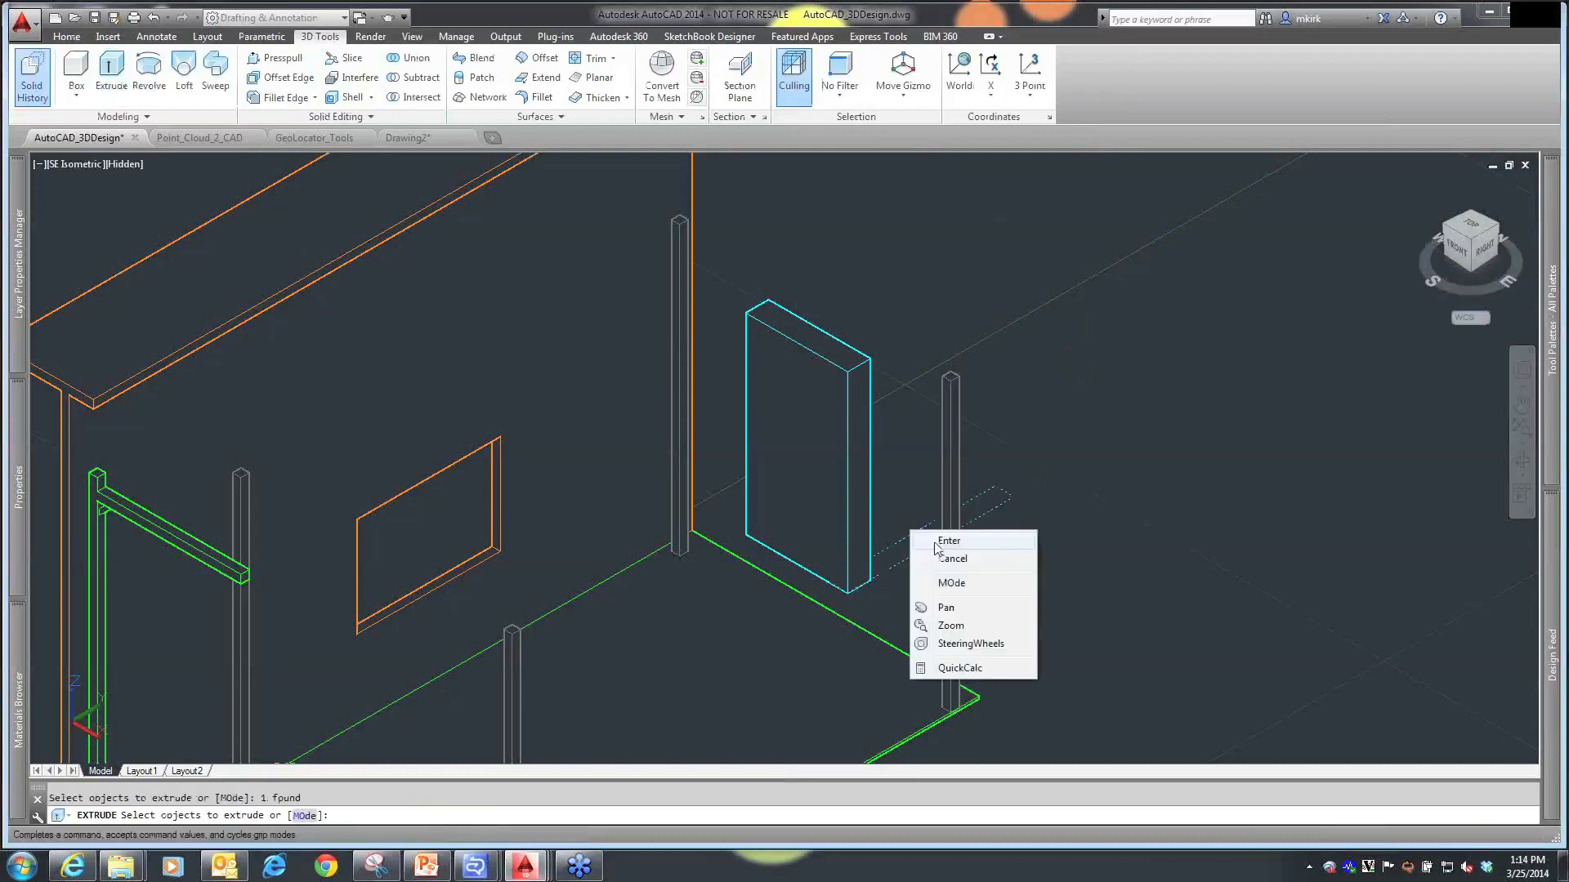
click(948, 541)
text(8')
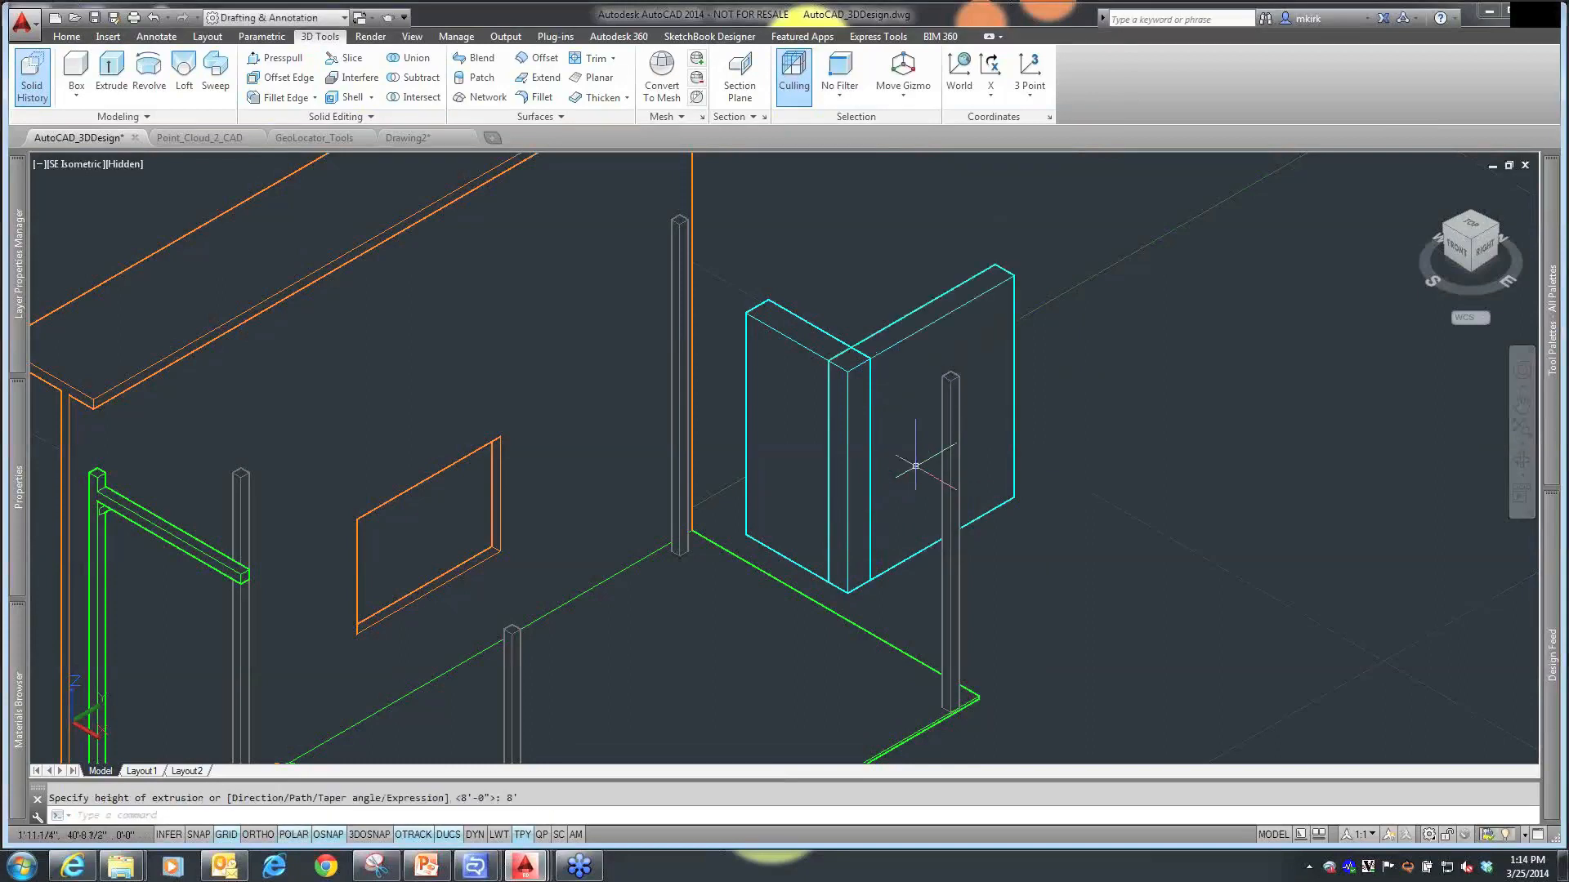
key(Escape)
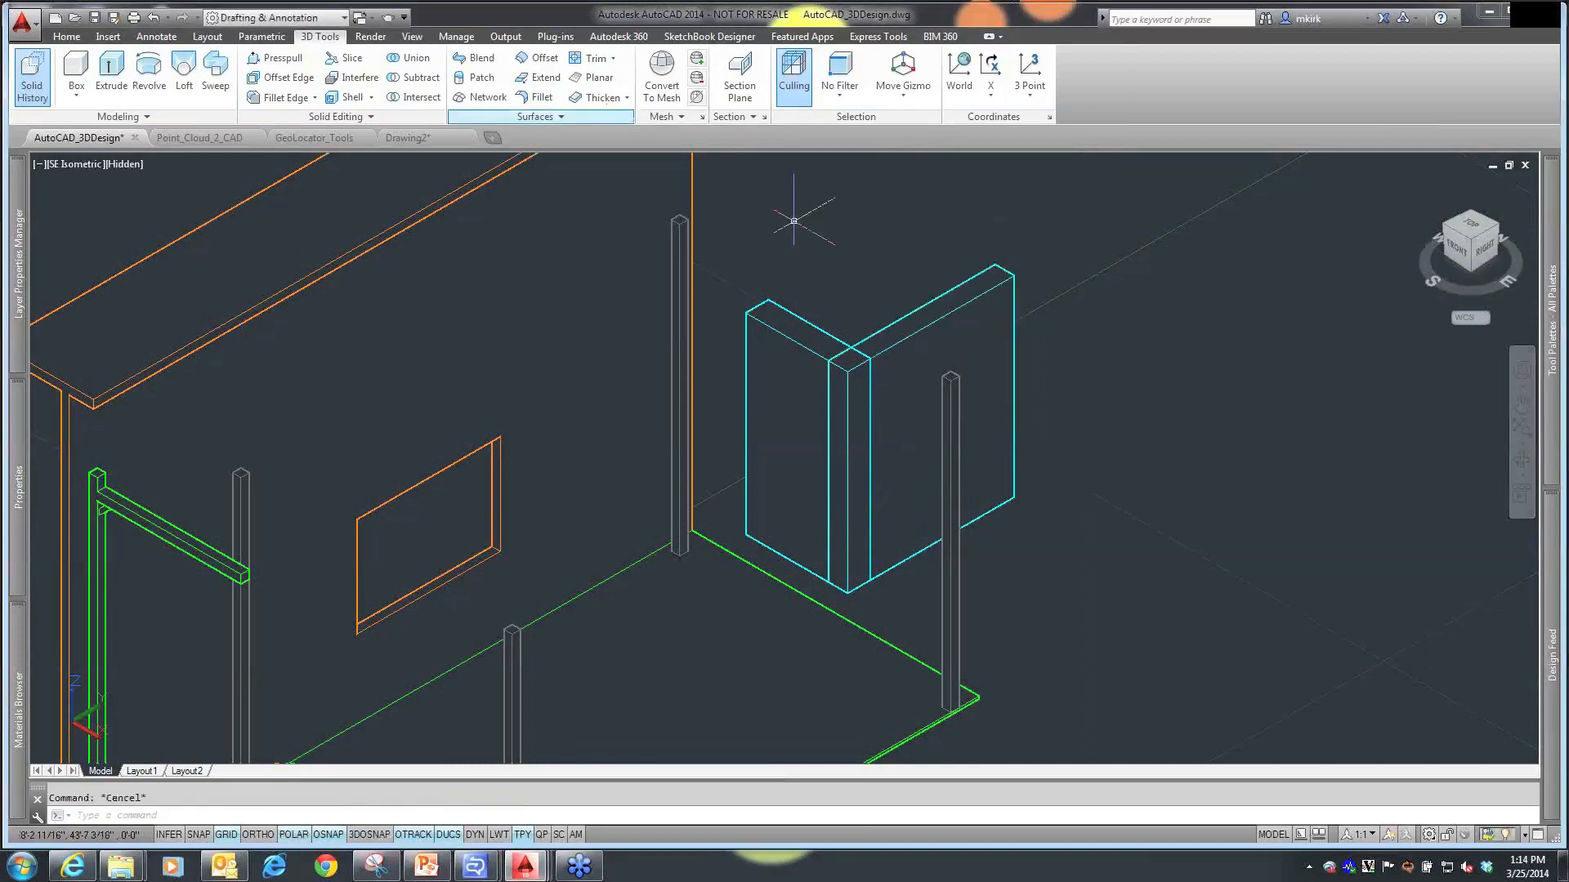
mouse_move(889, 328)
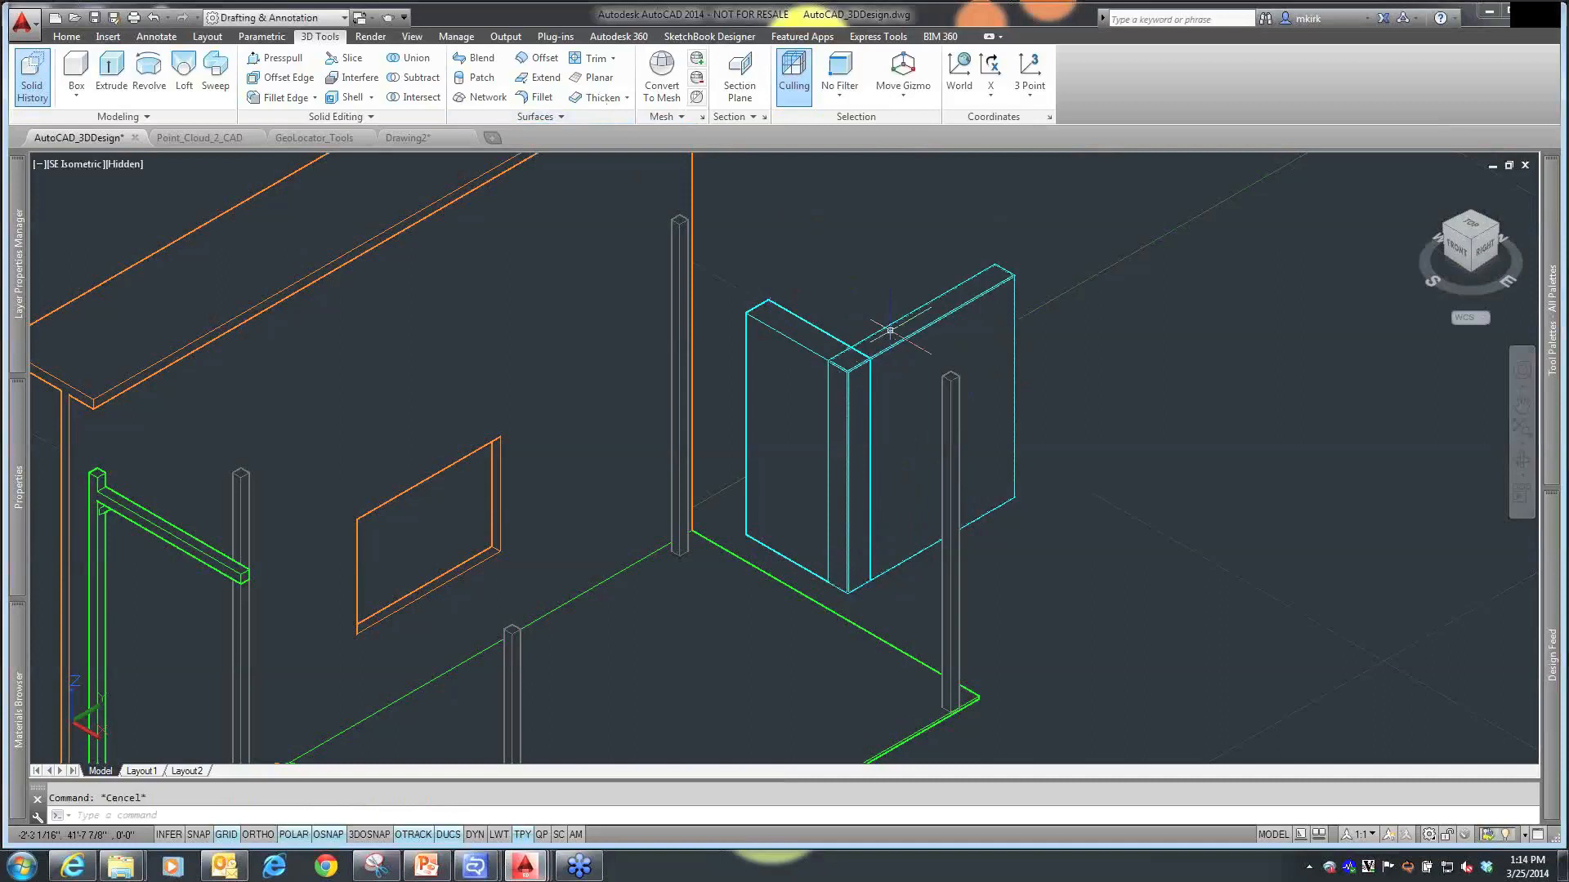
click(412, 57)
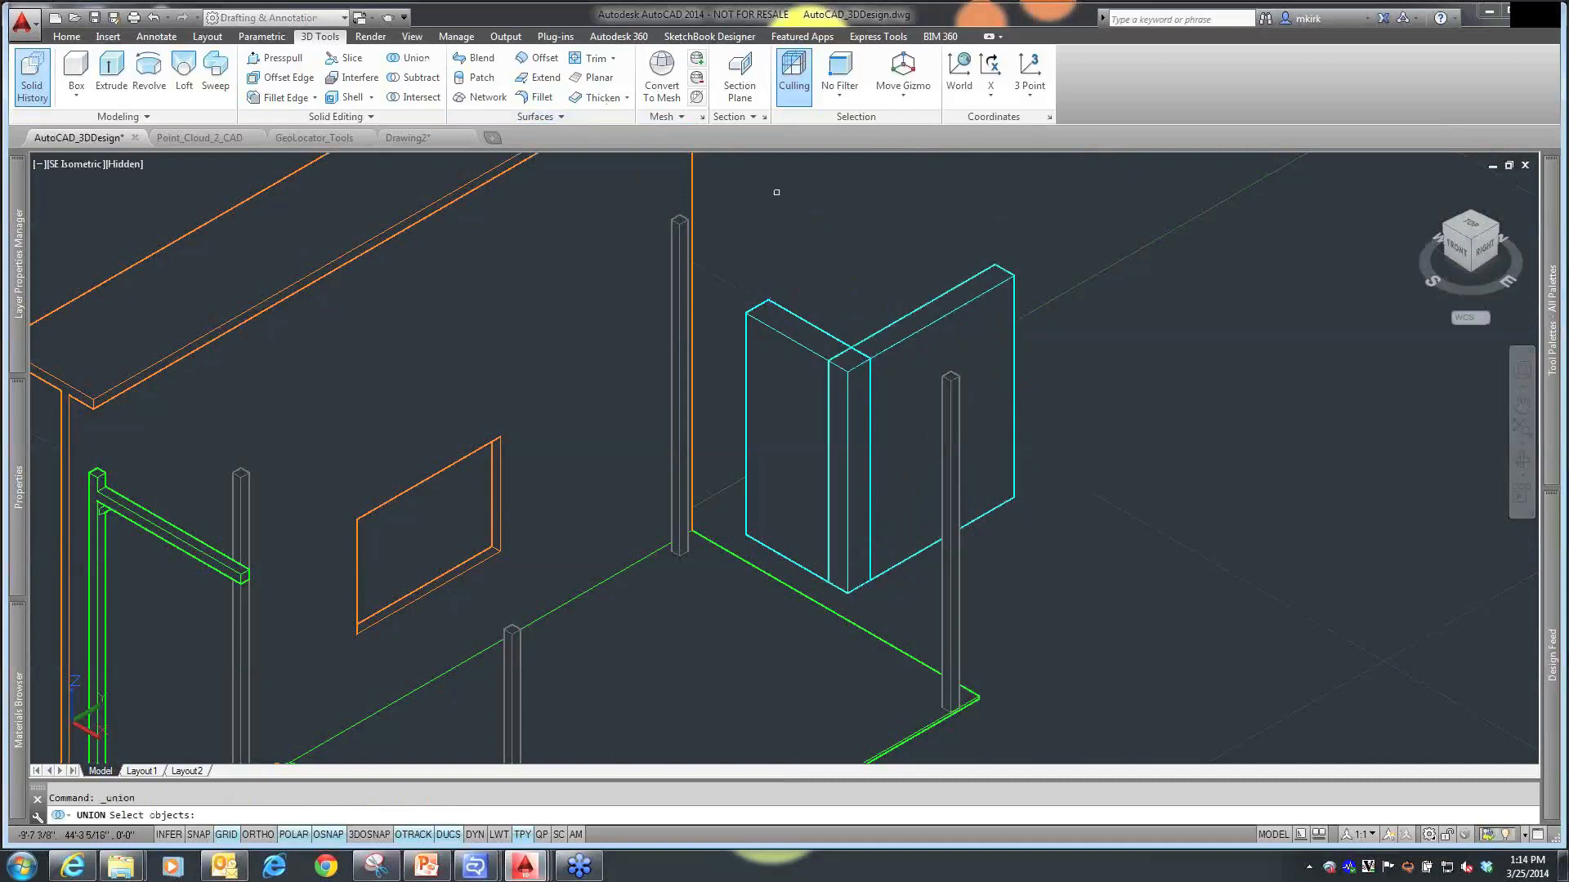
- Union the two wall slabs into one L-shaped solid
click(900, 400)
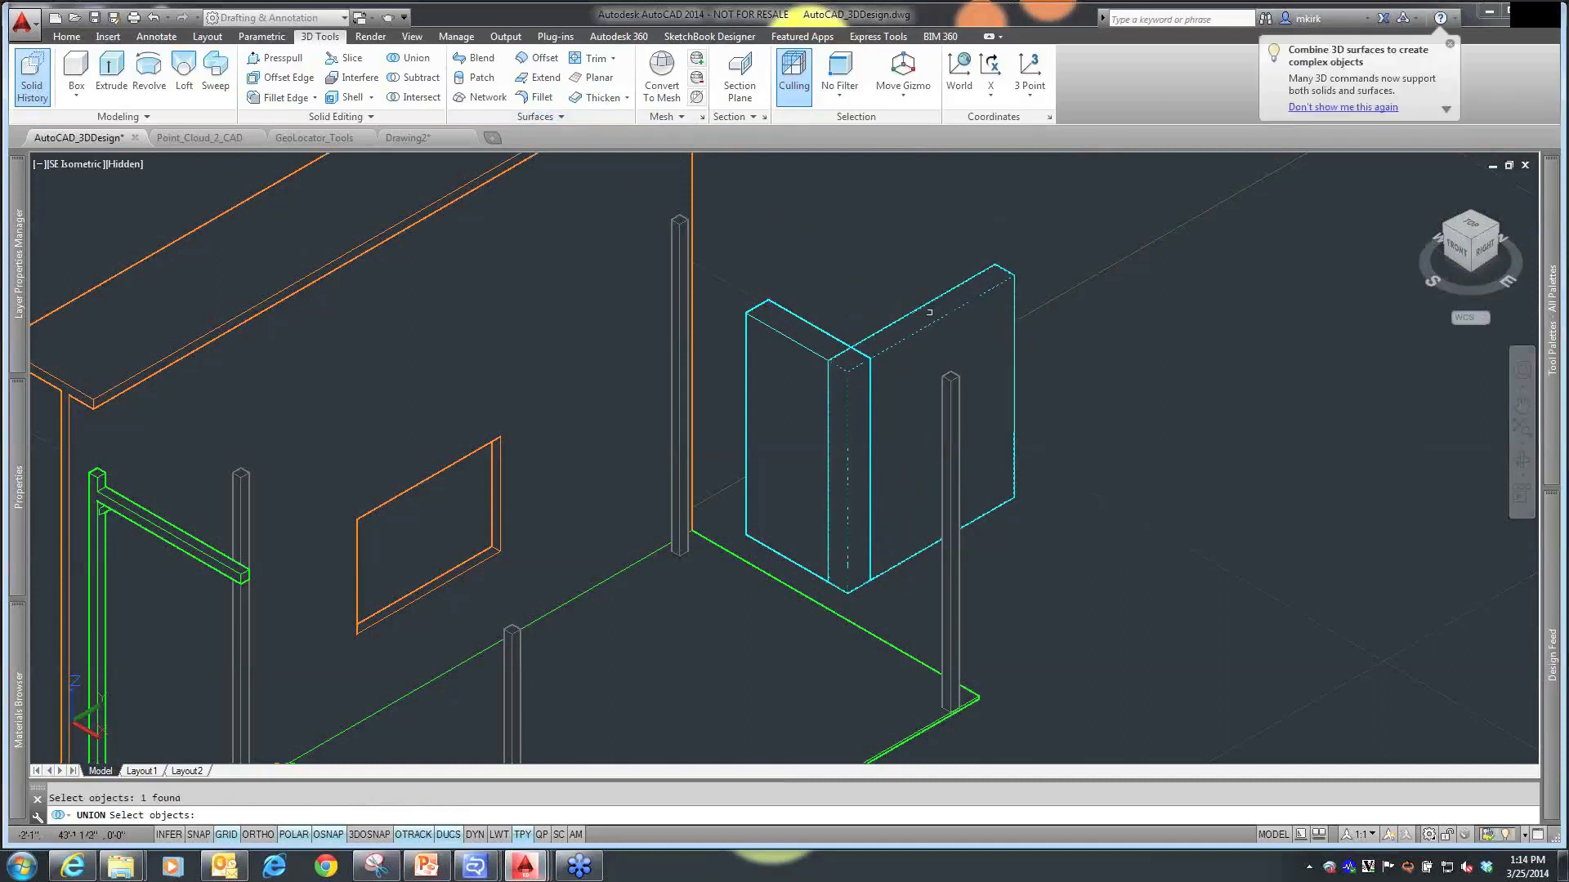
click(804, 289)
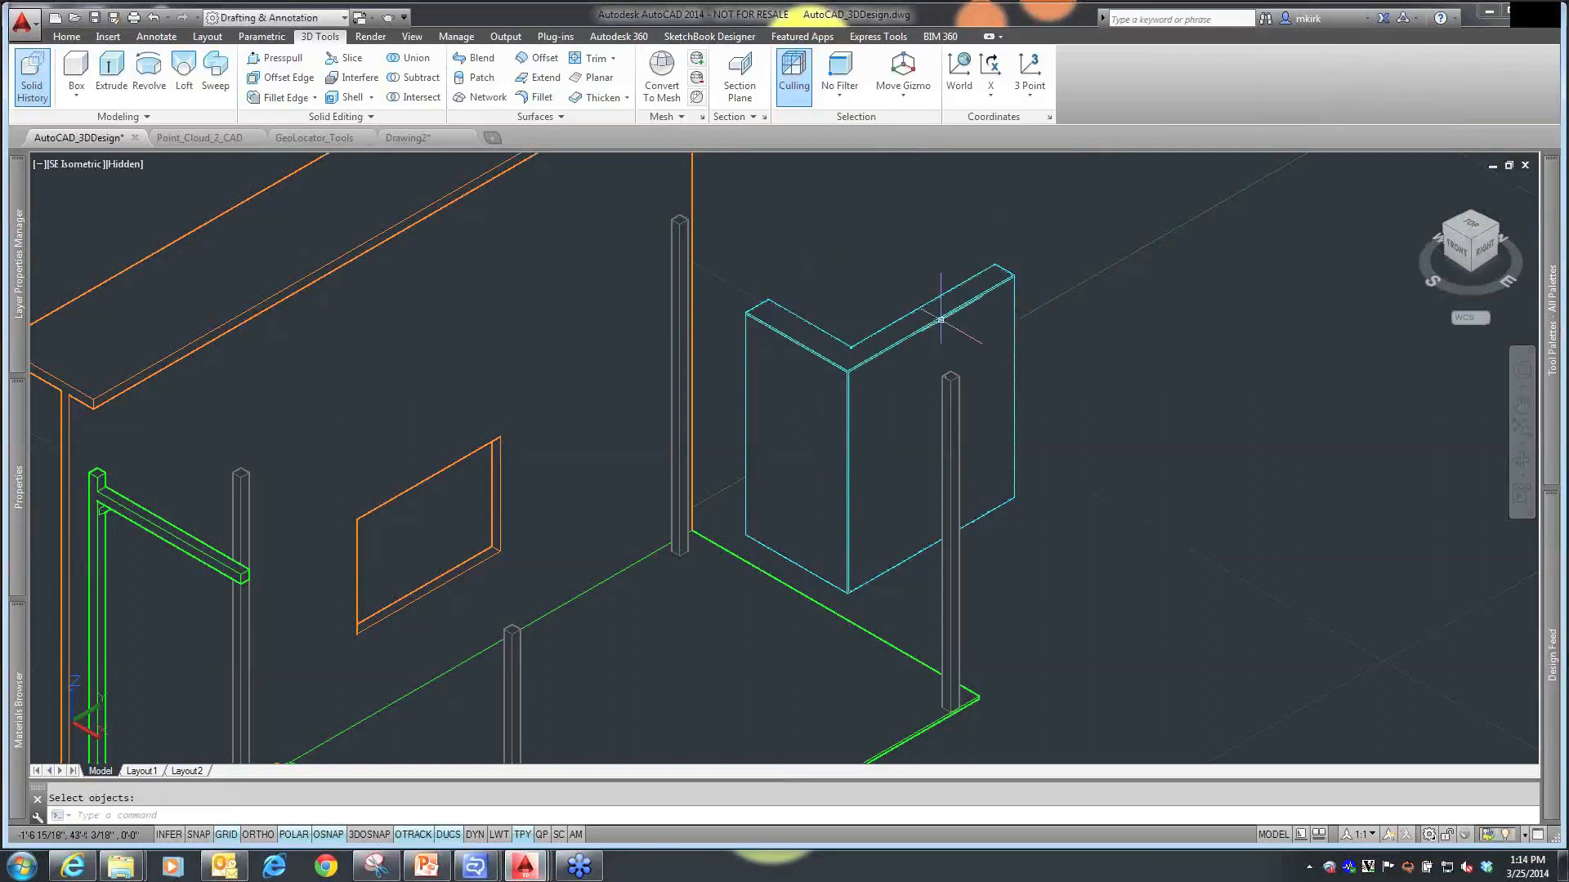
mouse_move(941, 319)
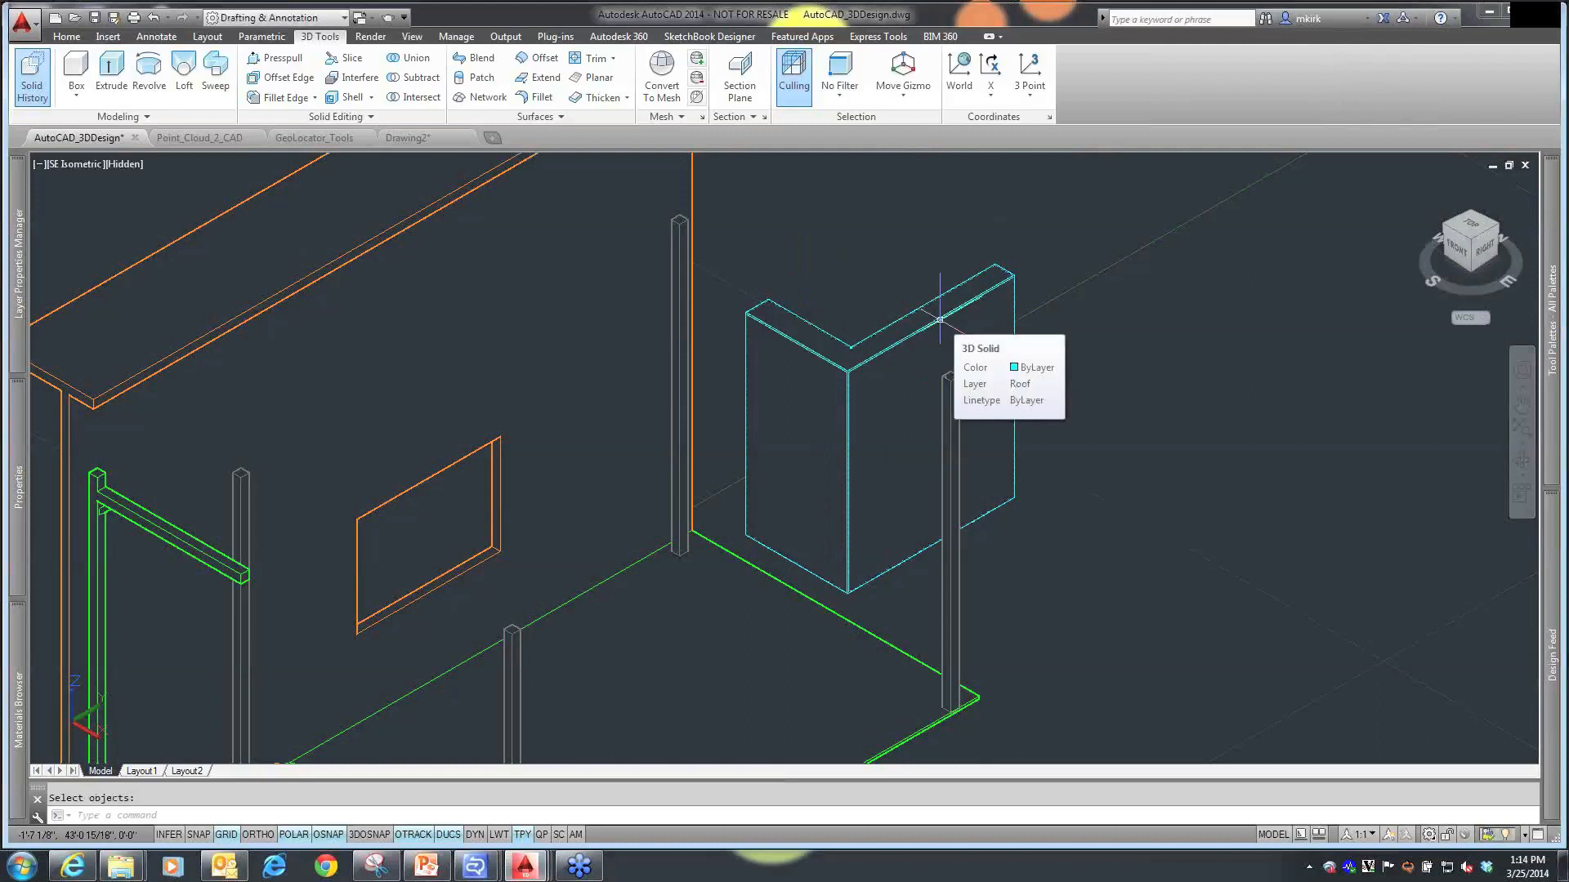
click(371, 36)
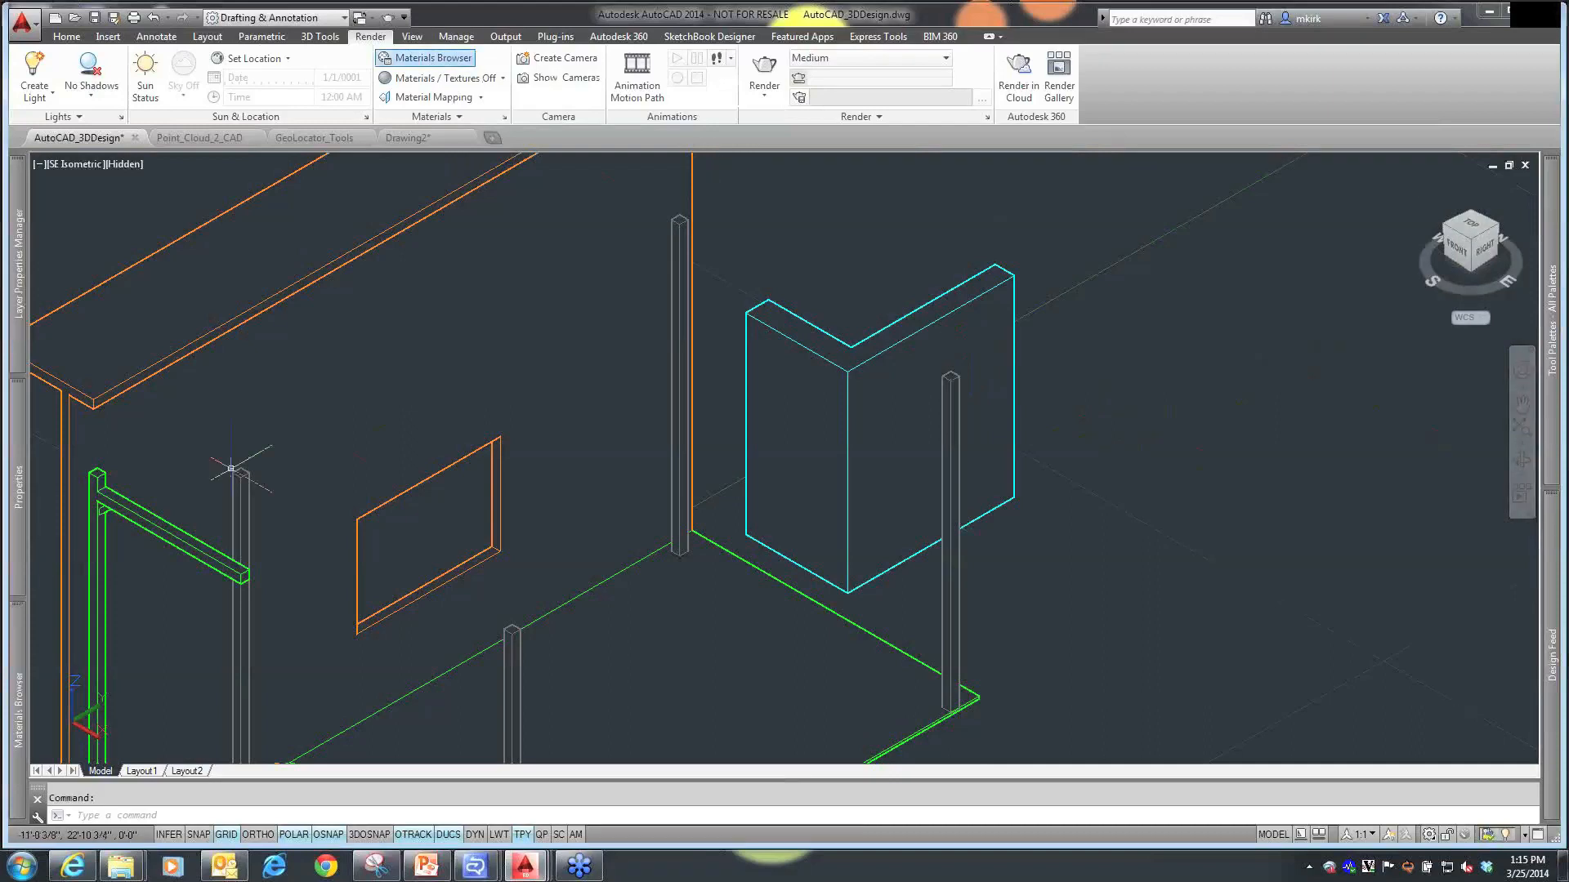
- Add the 12in Running - Burgundy brick from the Autodesk library to the document materials
click(431, 58)
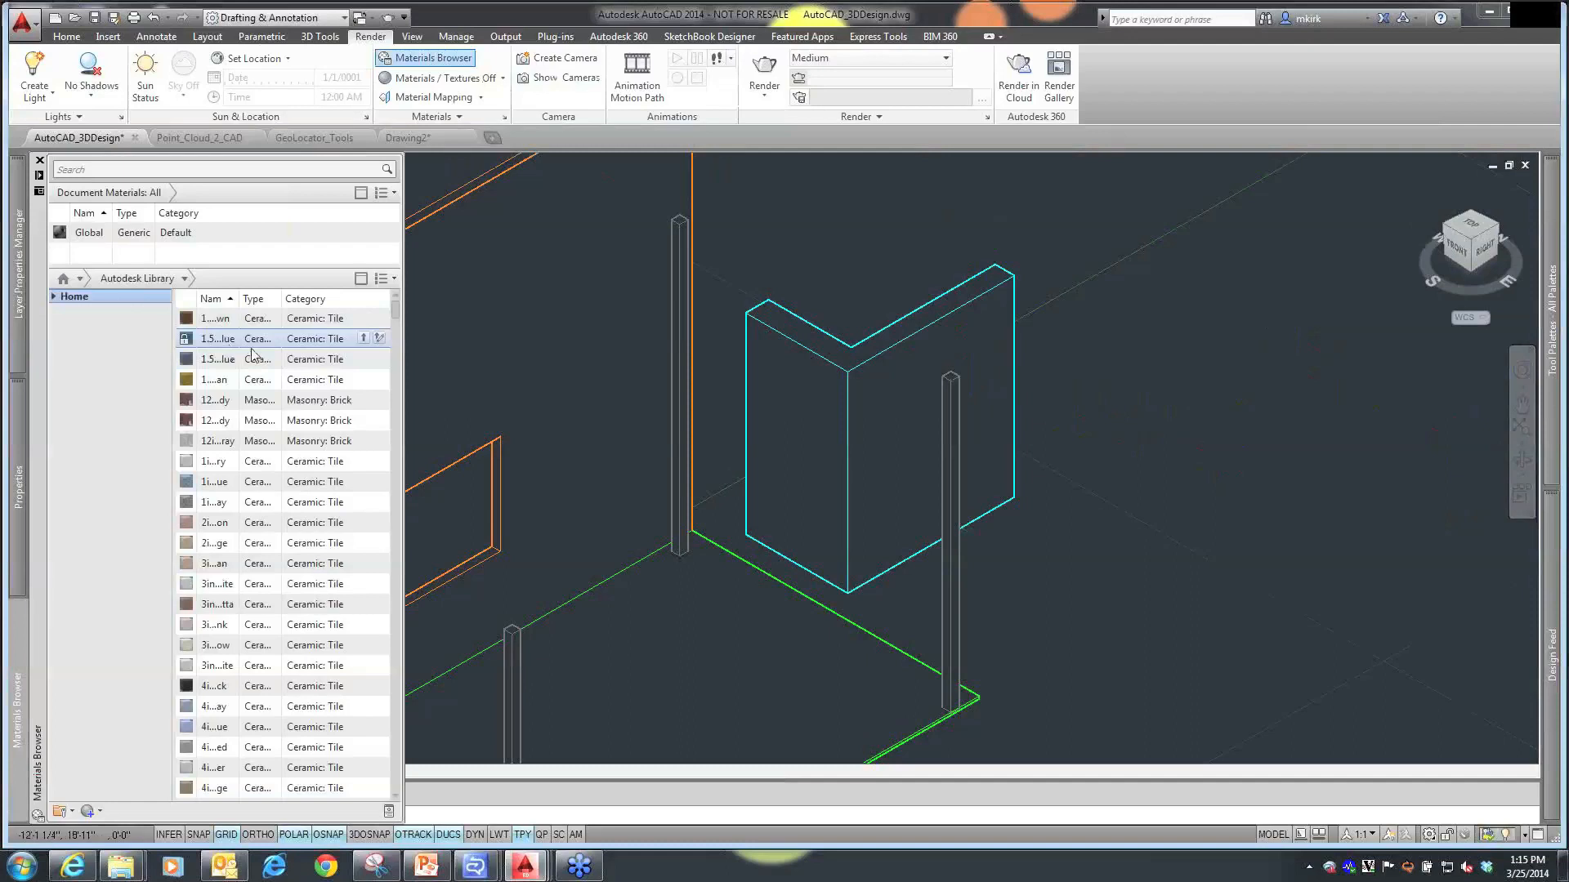
click(260, 420)
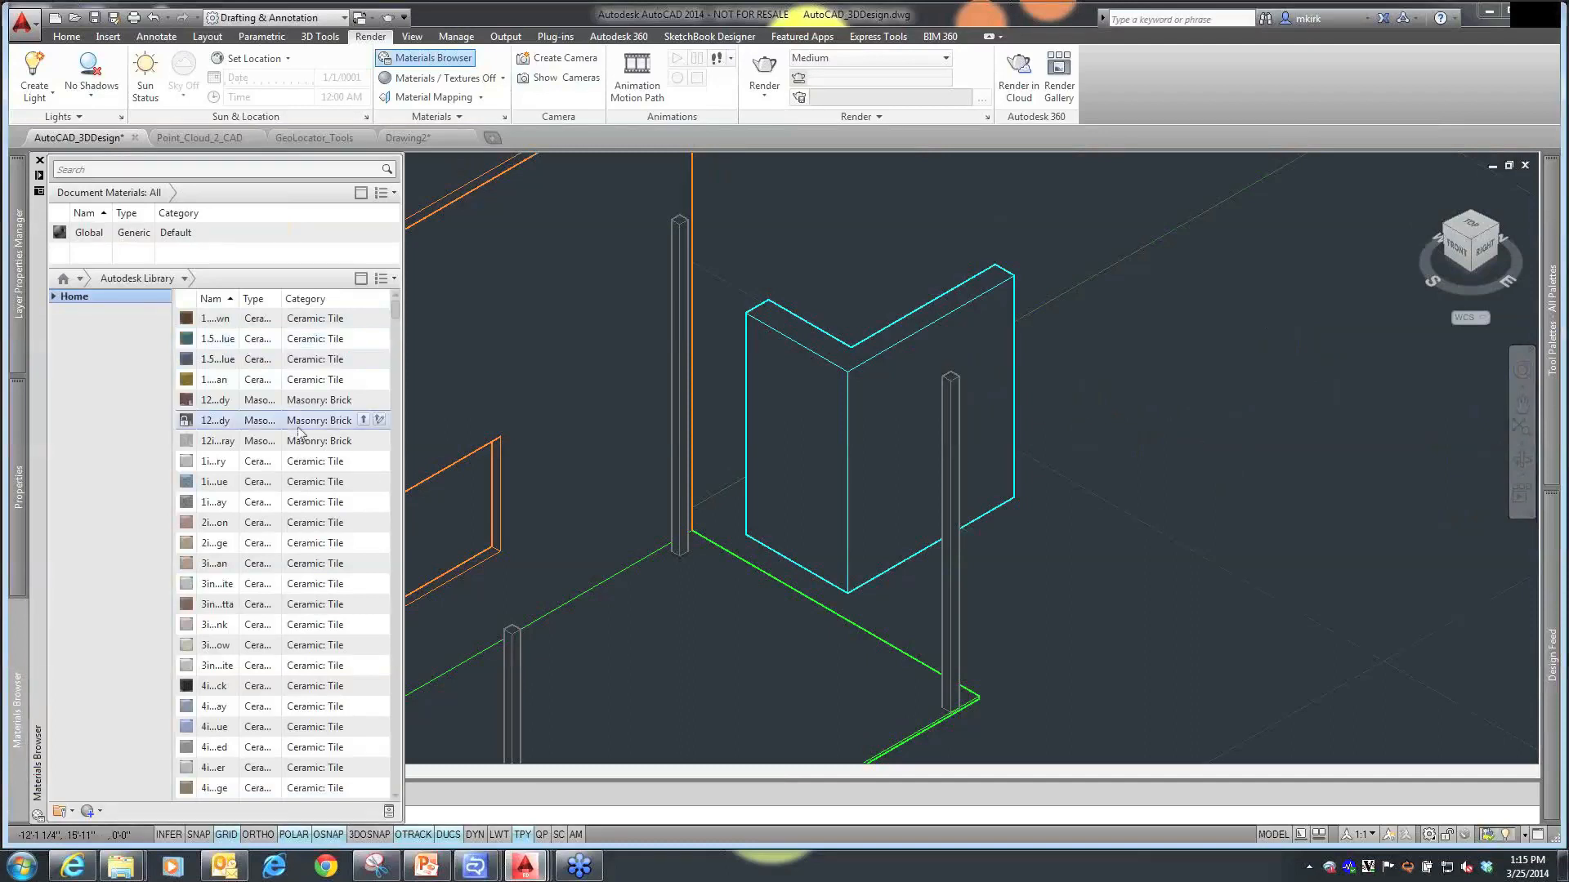
mouse_move(363, 429)
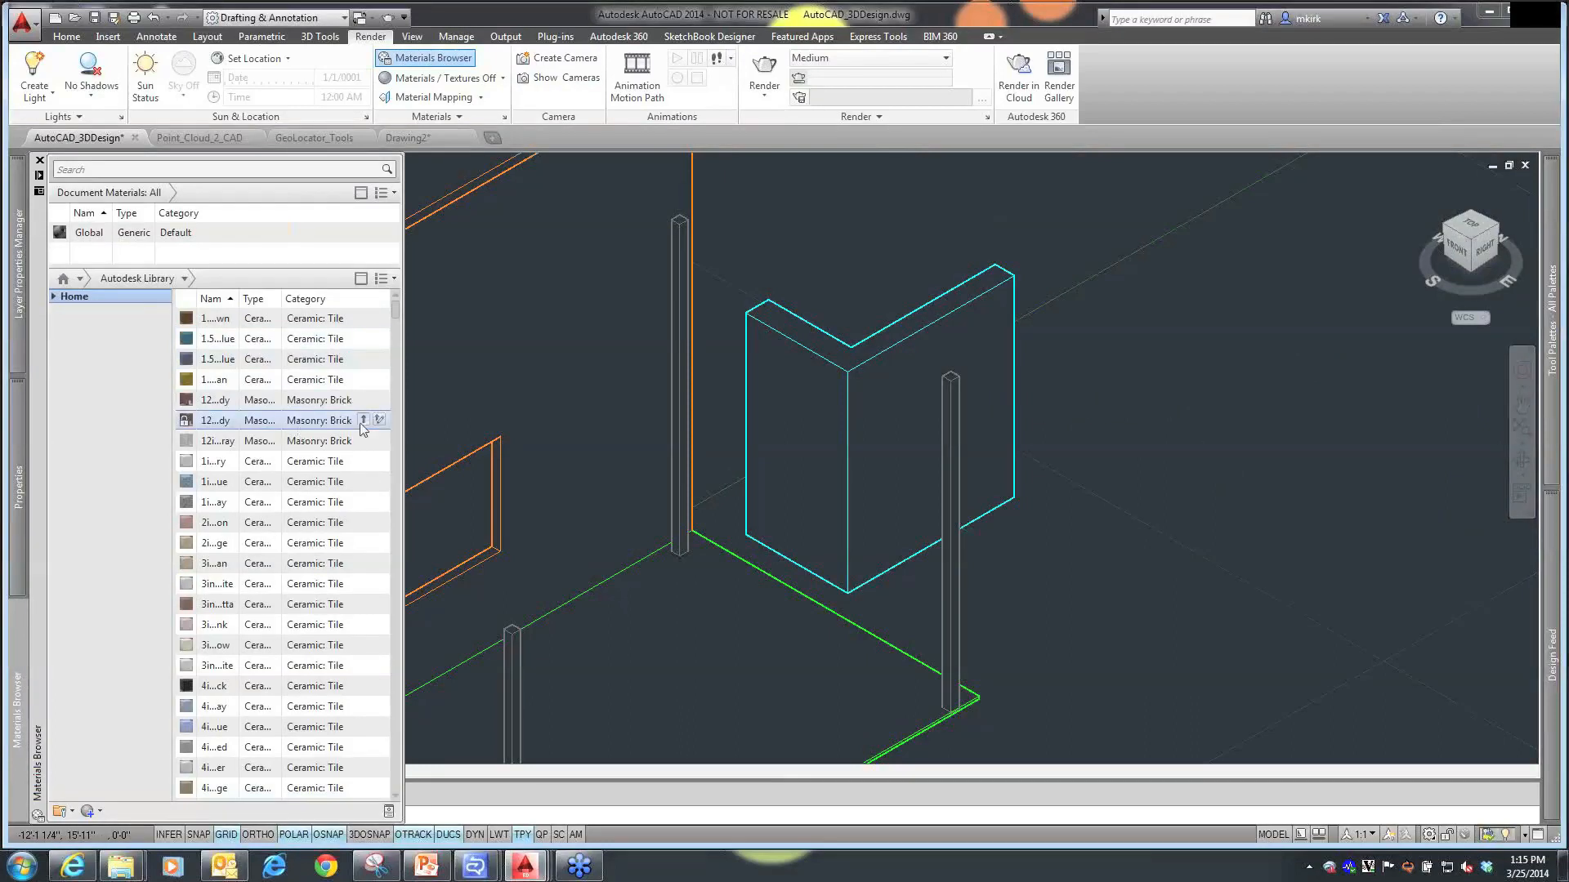
mouse_move(363, 420)
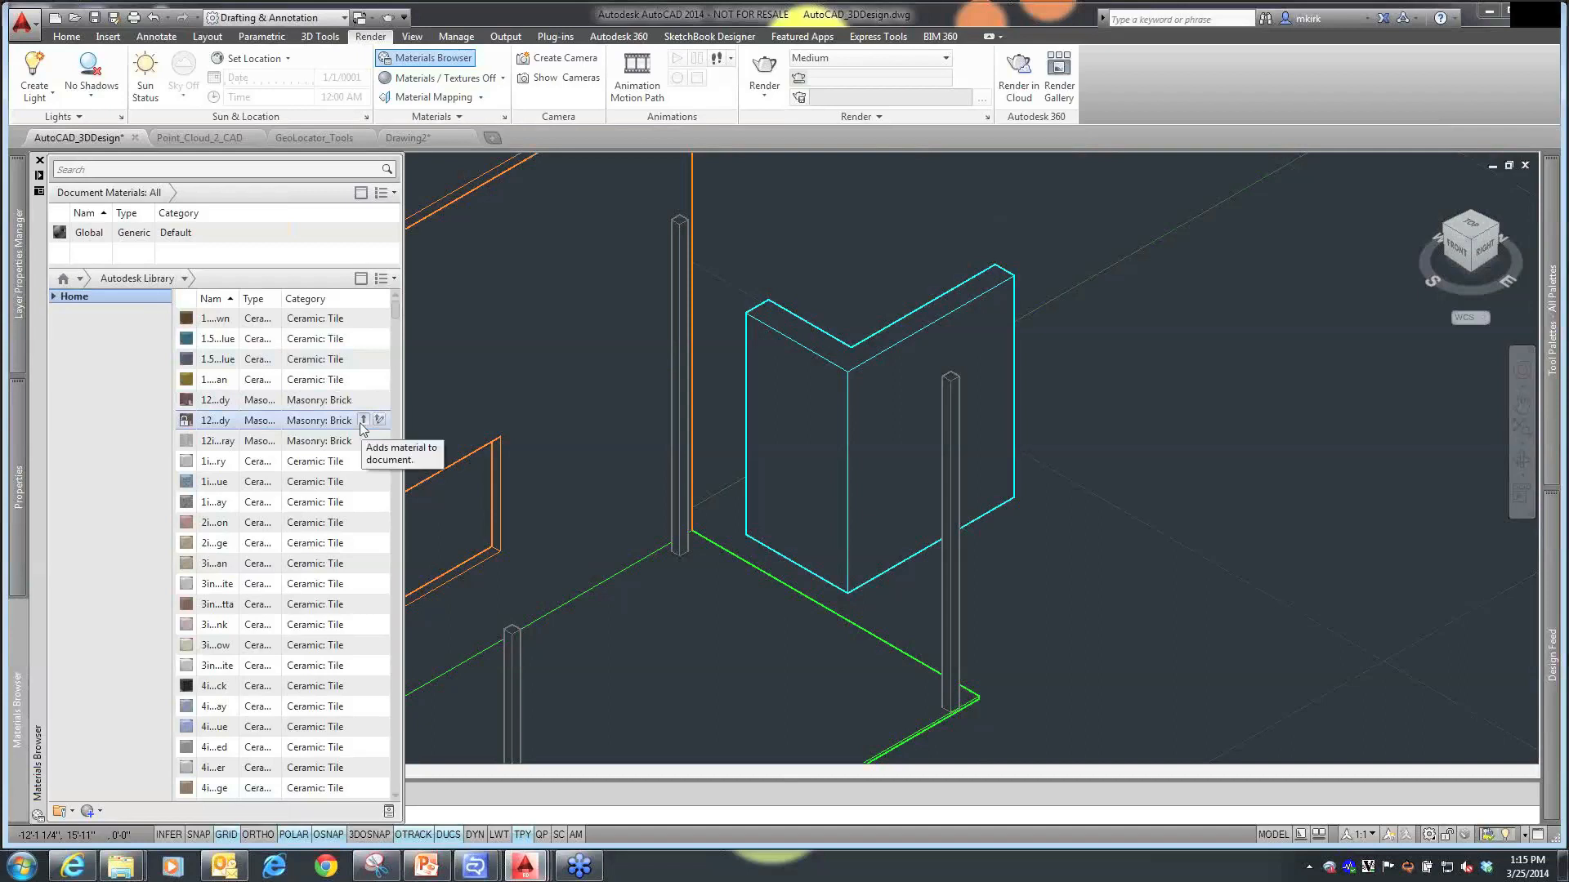
click(363, 420)
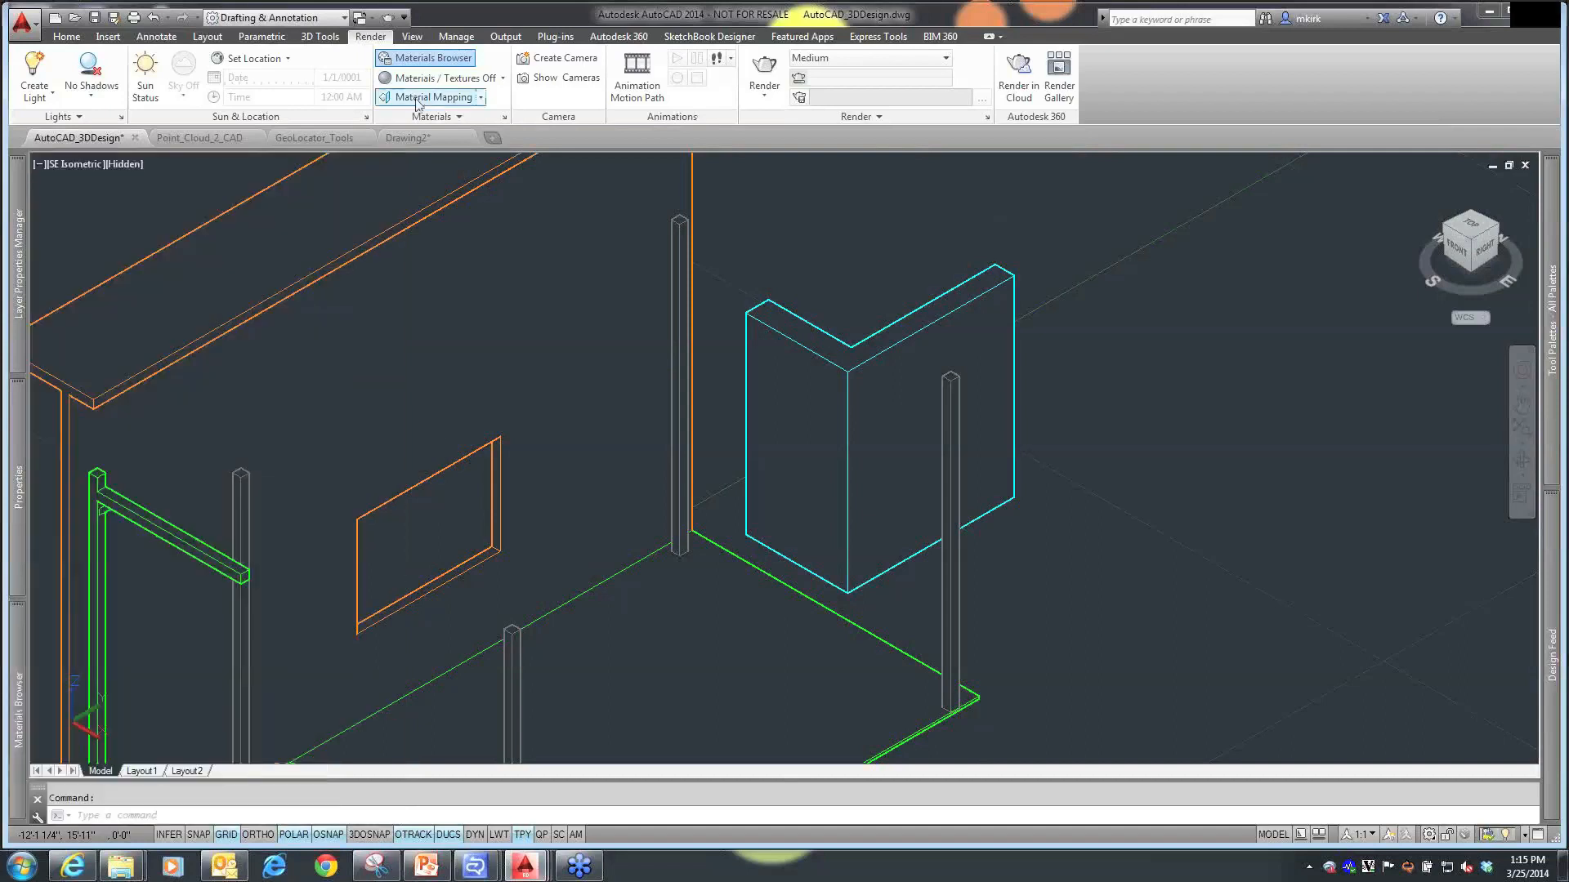
click(431, 57)
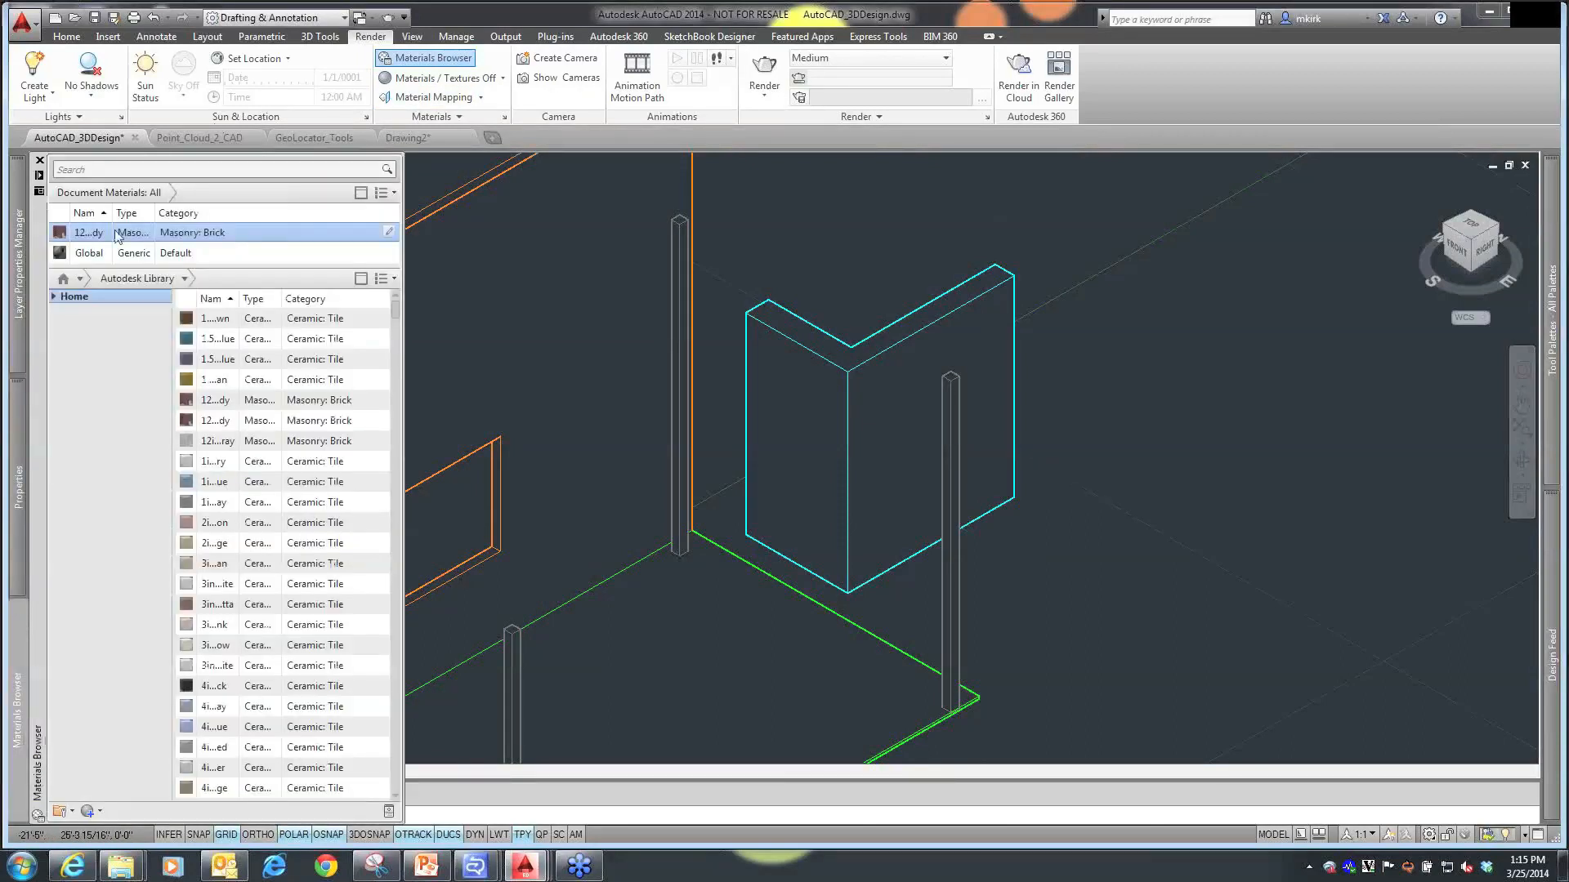
mouse_move(98, 239)
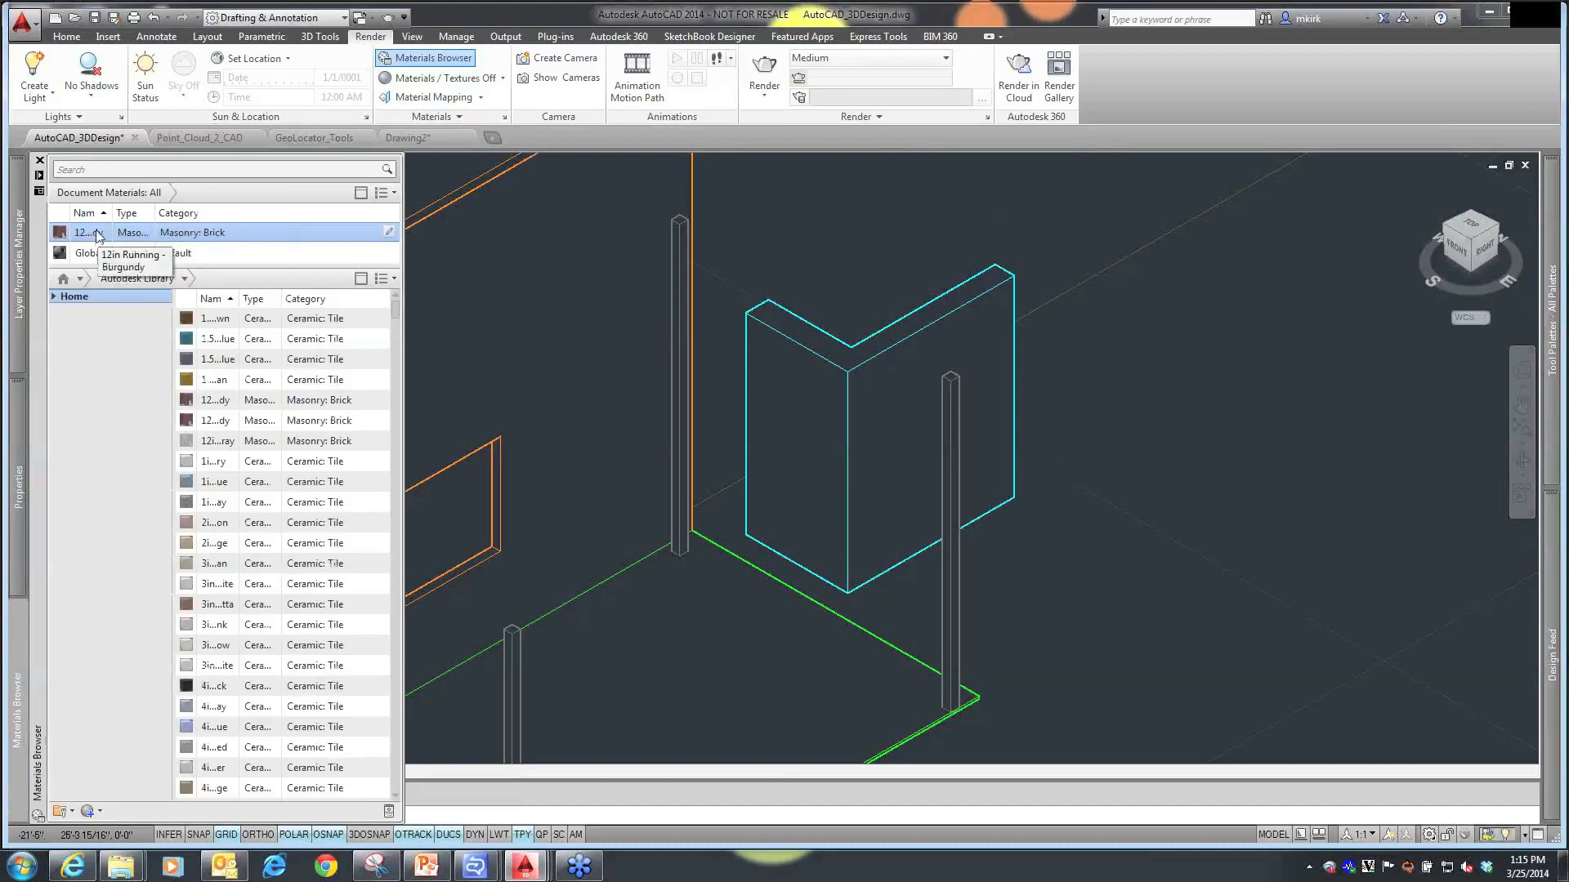